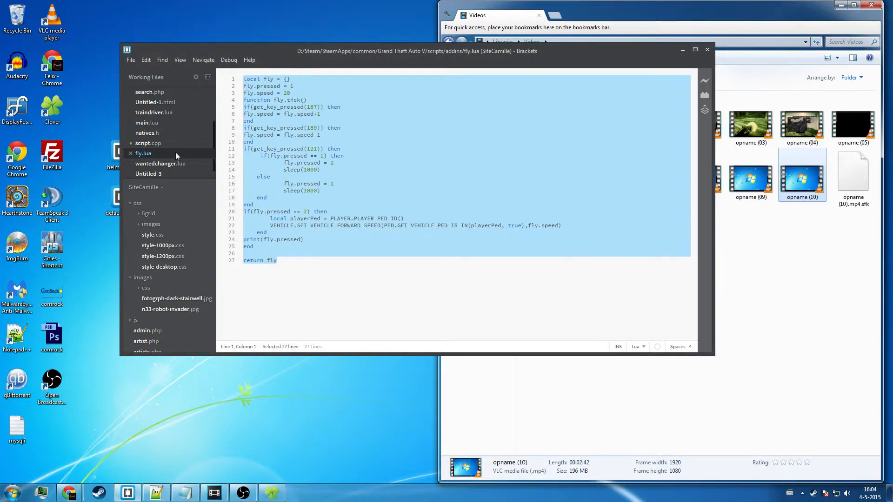
Create a new blank Untitled-4 document, close the leftover Untitled-3, then minimize Brackets
{"action": "left_click", "coordinate": [130, 60]}
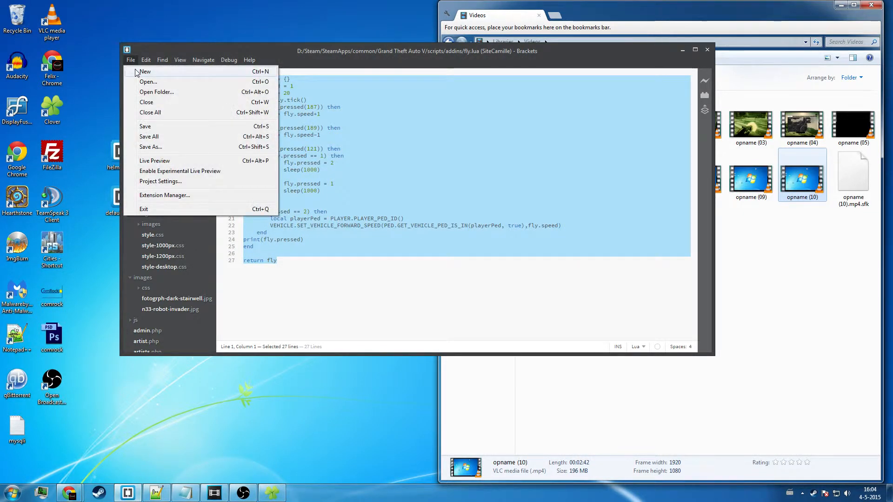
{"action": "left_click", "coordinate": [145, 72]}
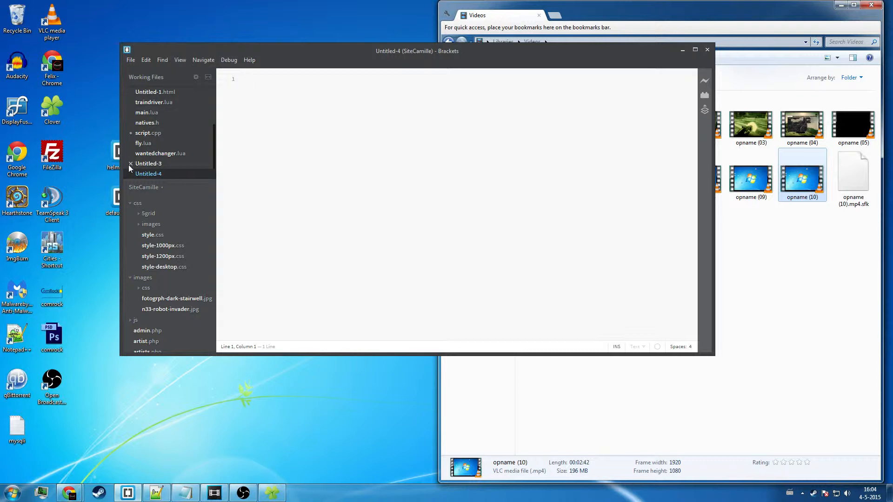
{"action": "left_click", "coordinate": [131, 164]}
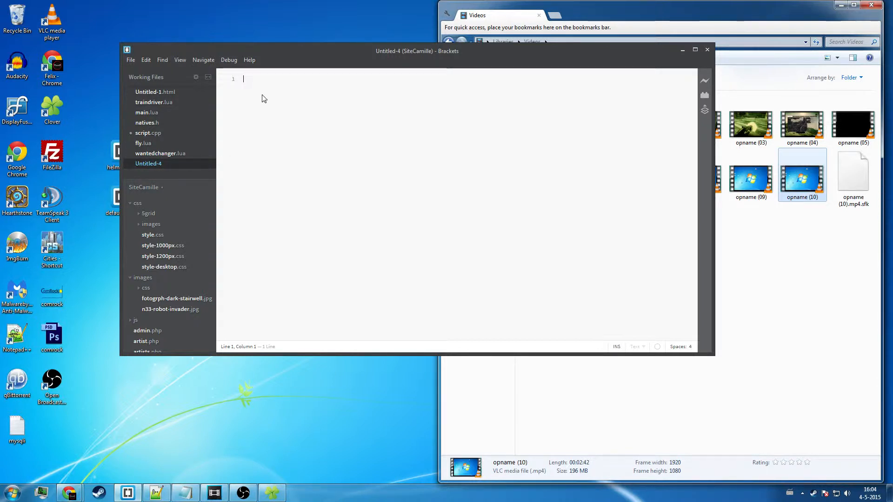
{"action": "left_click", "coordinate": [695, 49]}
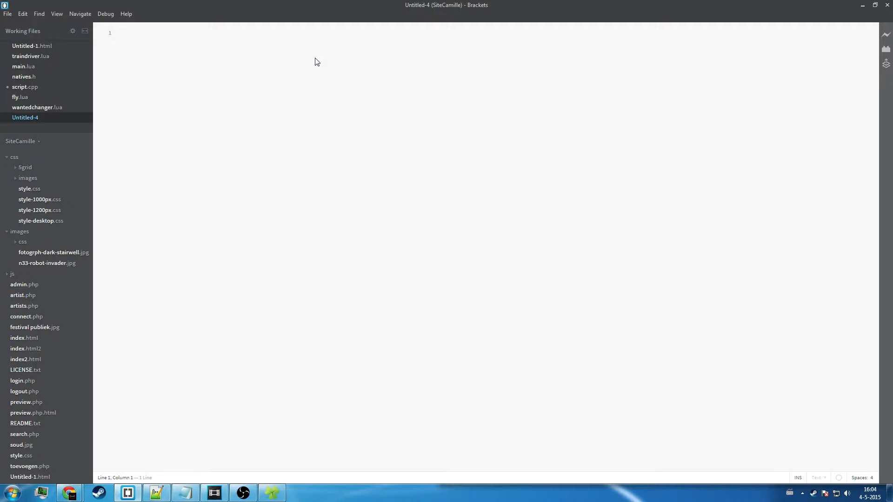
{"action": "left_click", "coordinate": [120, 33]}
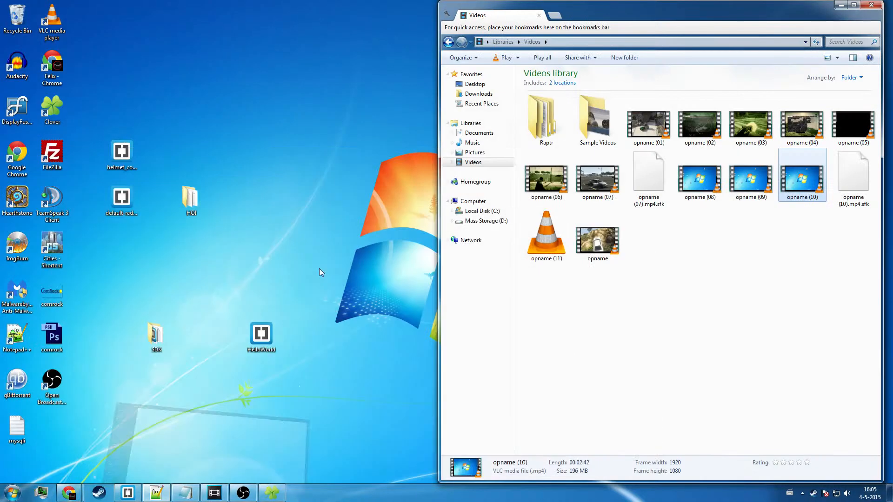
Open the SDK folder from the desktop and enter its inc subfolder
{"action": "double_click", "coordinate": [155, 333]}
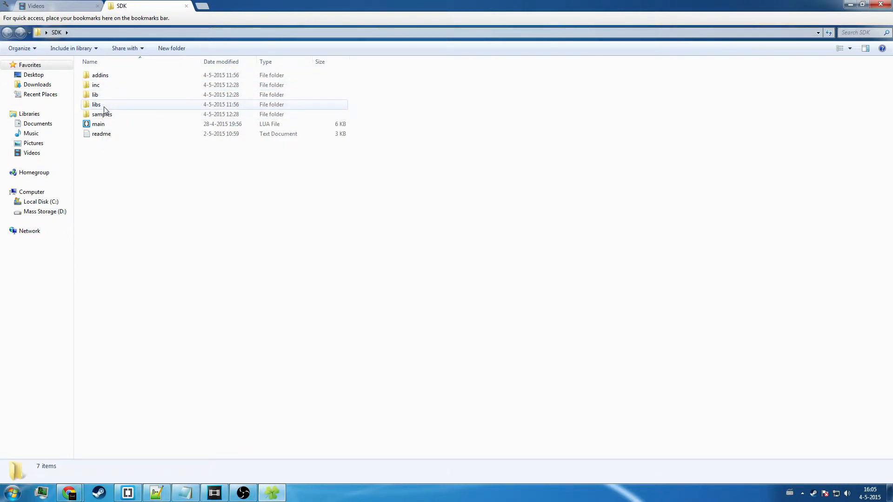
{"action": "left_click", "coordinate": [96, 104]}
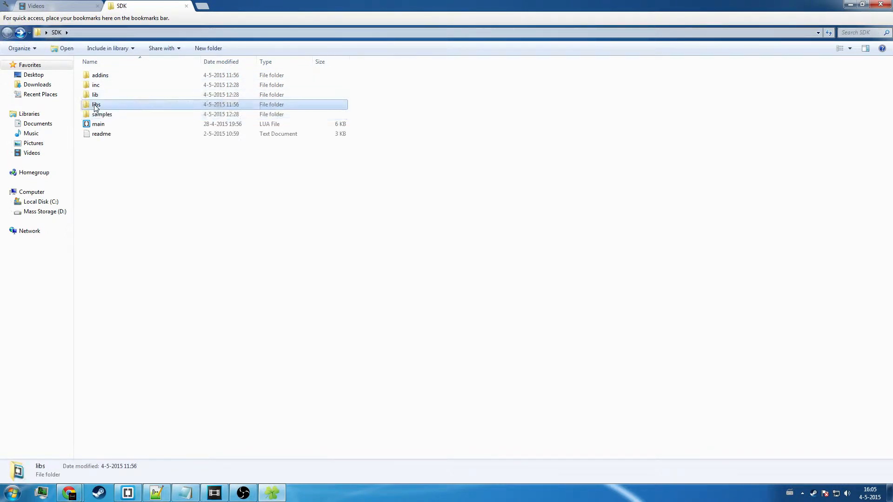
{"action": "double_click", "coordinate": [96, 85]}
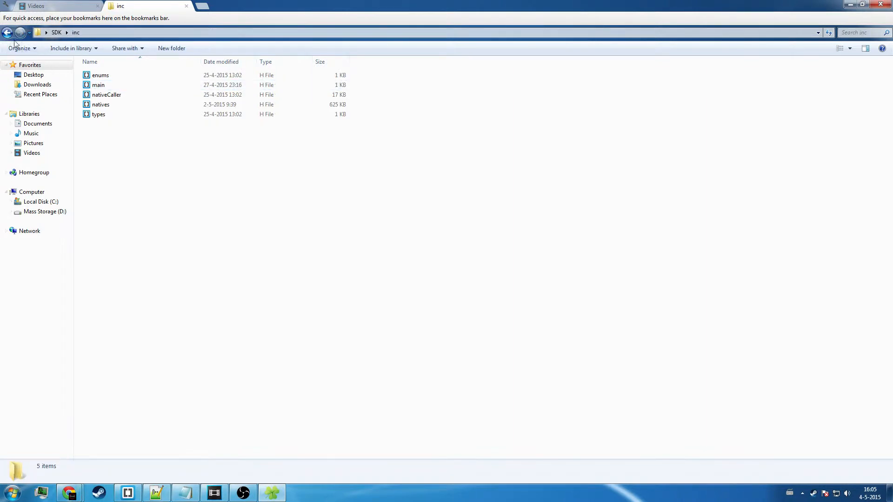
{"action": "left_click", "coordinate": [398, 32]}
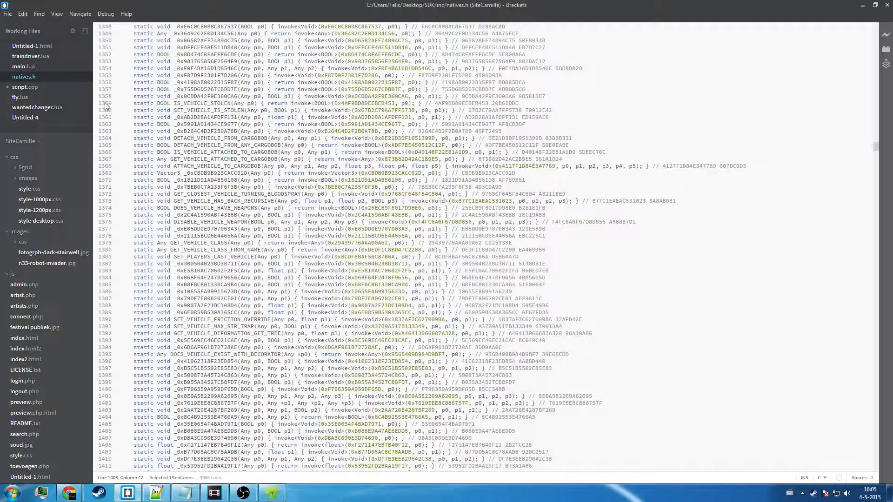
Scroll through the PLAYER namespace in natives.h and select a player native name
{"action": "scroll", "scroll_direction": "up", "scroll_amount": 3}
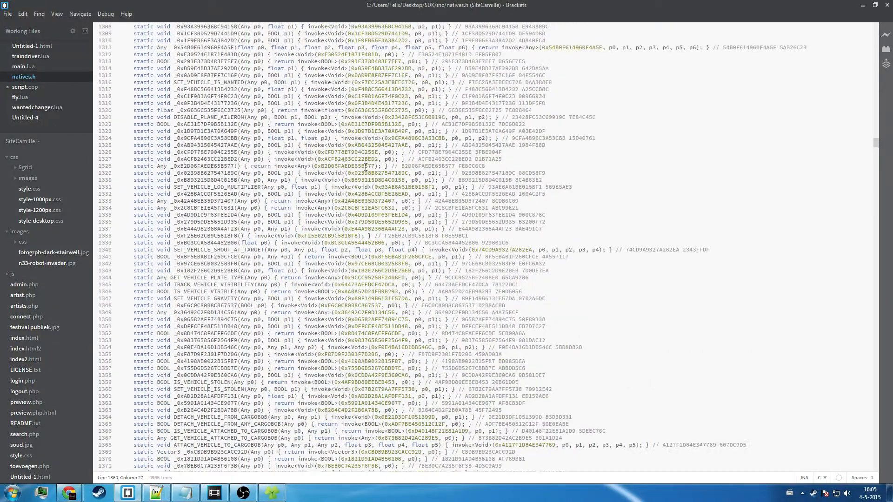
{"action": "scroll", "scroll_direction": "up", "scroll_amount": 3}
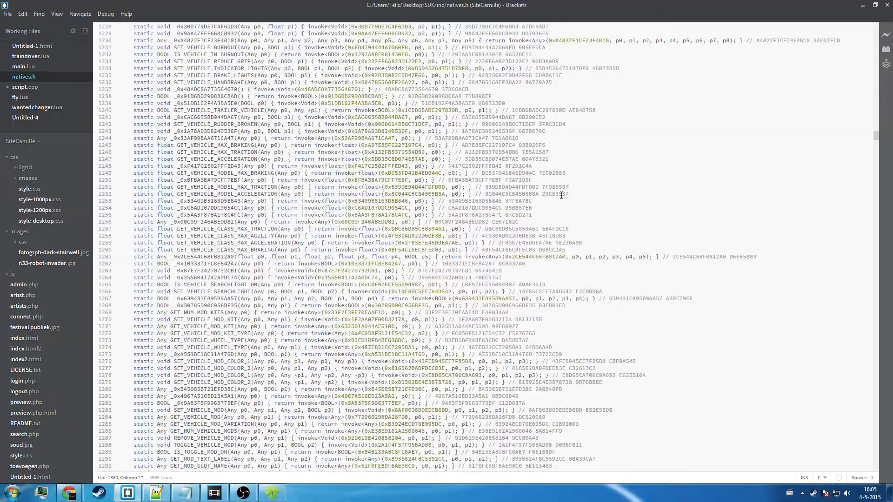
{"action": "scroll", "scroll_direction": "up", "scroll_amount": 3}
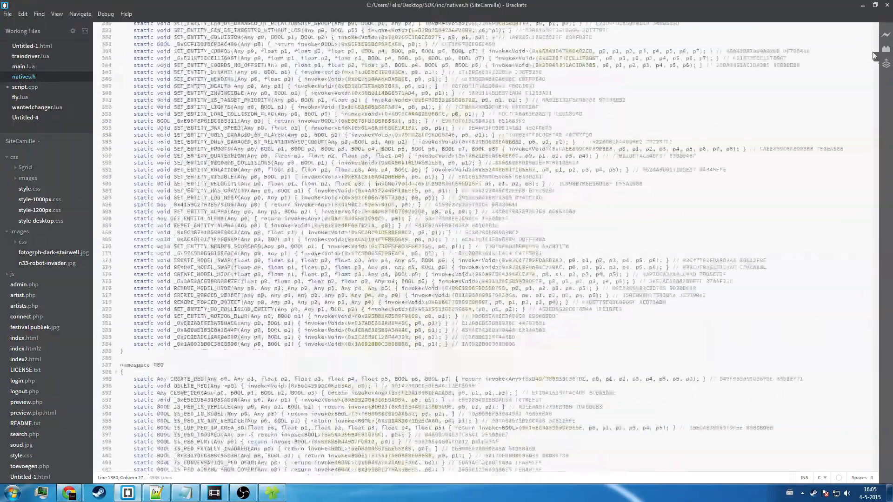
{"action": "scroll", "scroll_direction": "up", "scroll_amount": 3}
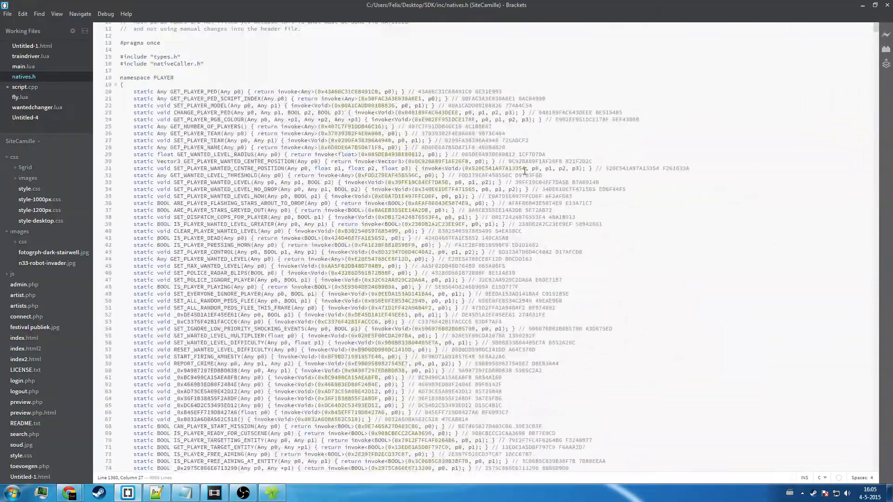
{"action": "scroll", "scroll_direction": "down", "scroll_amount": 3}
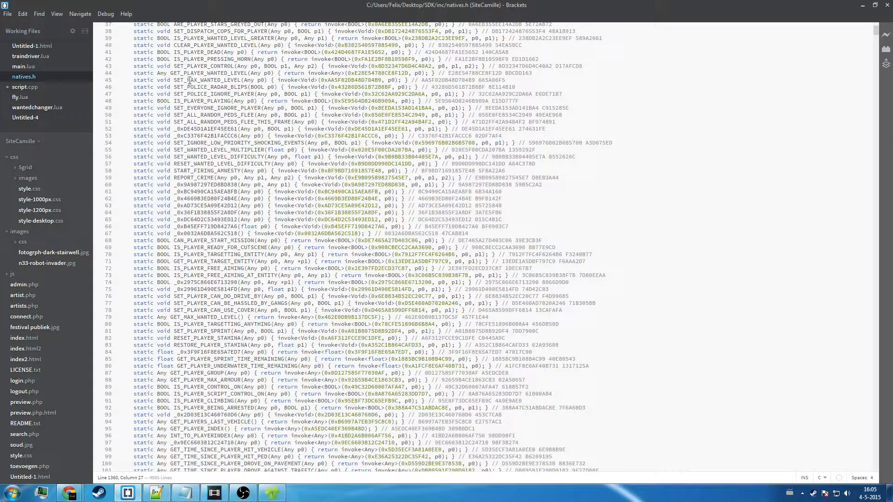
{"action": "double_click", "coordinate": [201, 192]}
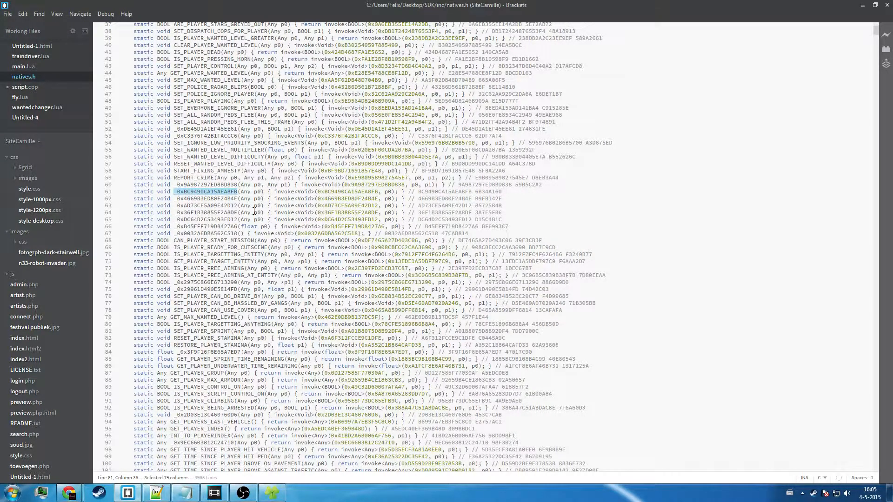
{"action": "scroll", "scroll_direction": "down", "scroll_amount": 3}
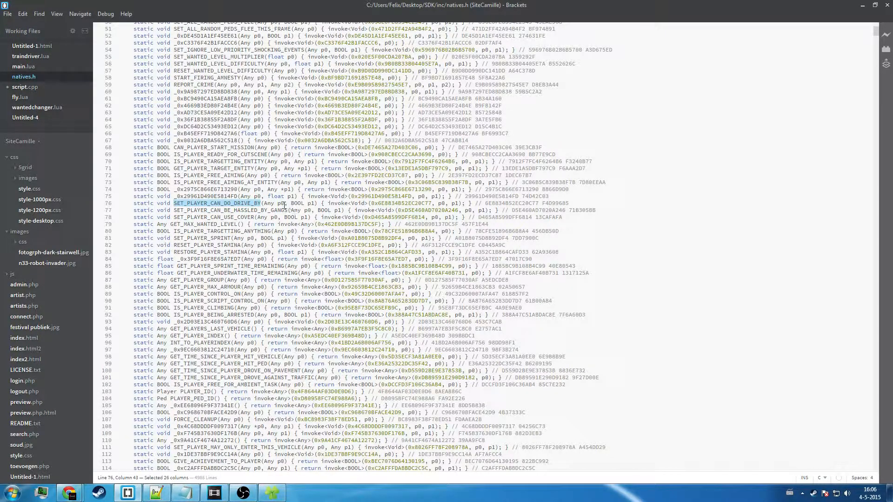
Select a parameter of SET_PLAYER_CAN_DO_DRIVE_BY and scroll back up the declarations
{"action": "left_click", "coordinate": [295, 204]}
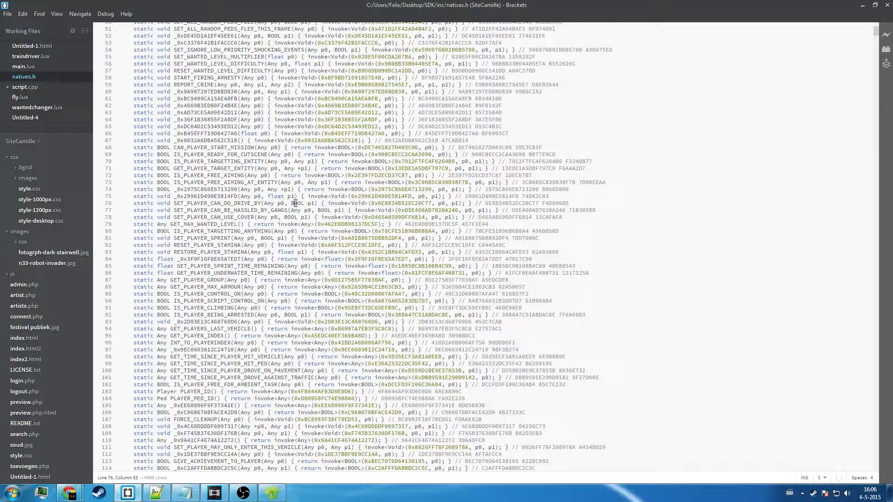
{"action": "double_click", "coordinate": [294, 202]}
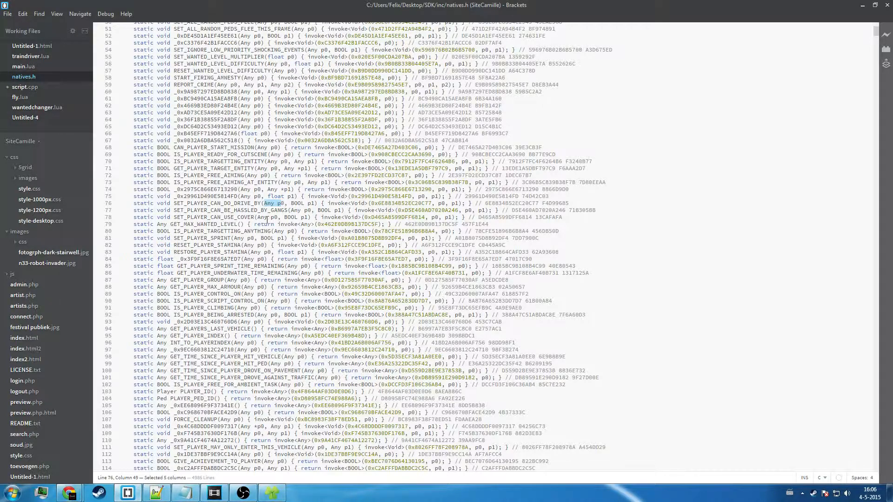
{"action": "scroll", "scroll_direction": "up", "scroll_amount": 3}
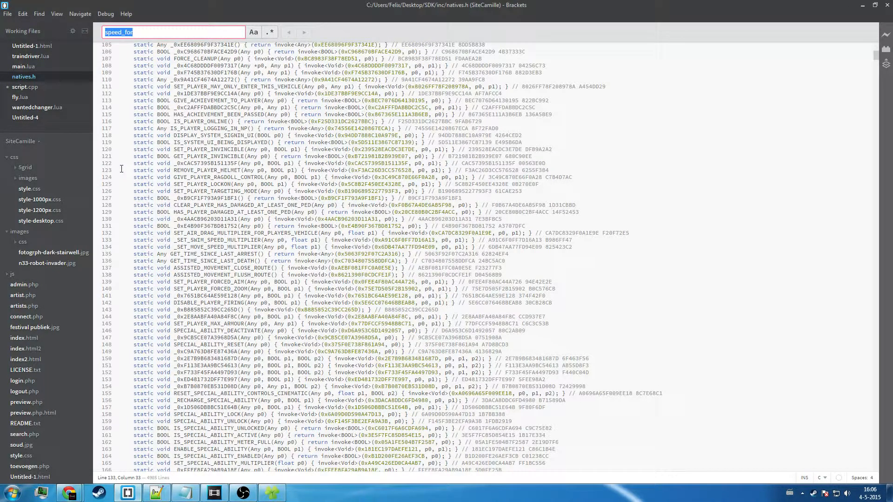
Search natives.h for 'forward_speed' to locate SET_VEHICLE_FORWARD_SPEED, then return to Untitled-4
{"action": "type", "text": "forward_speed"}
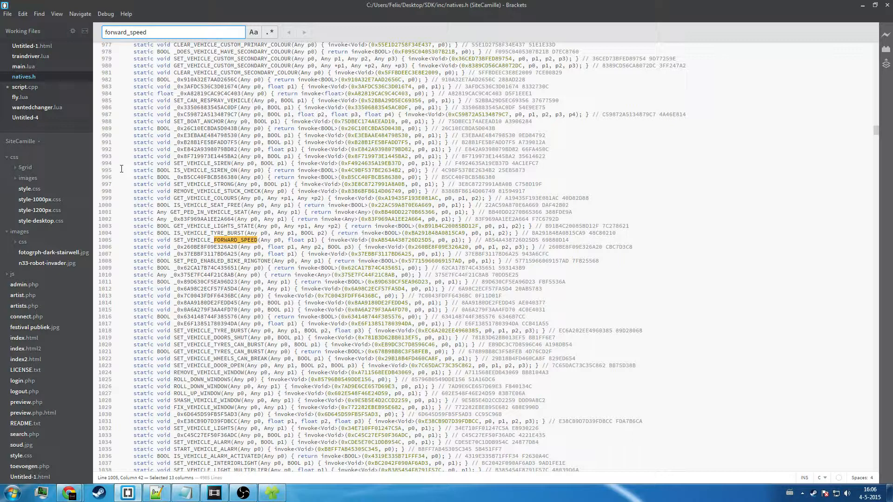
{"action": "left_click", "coordinate": [25, 118]}
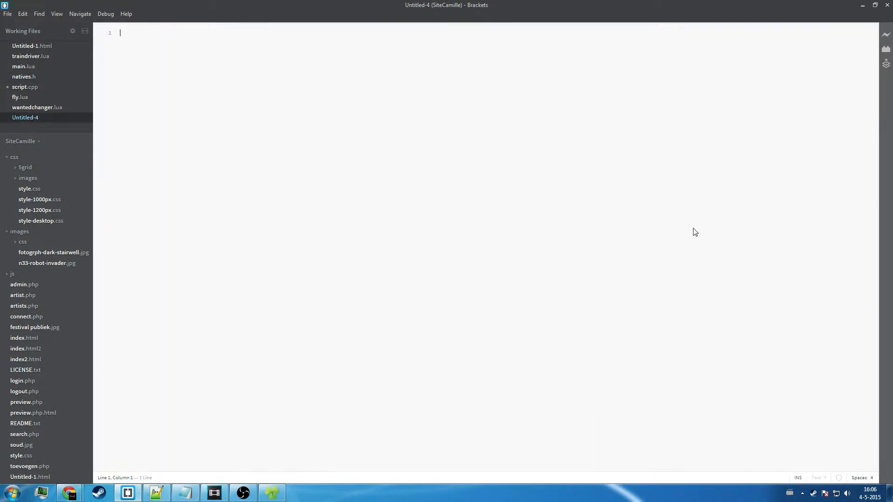
{"action": "mouse_move", "coordinate": [614, 75]}
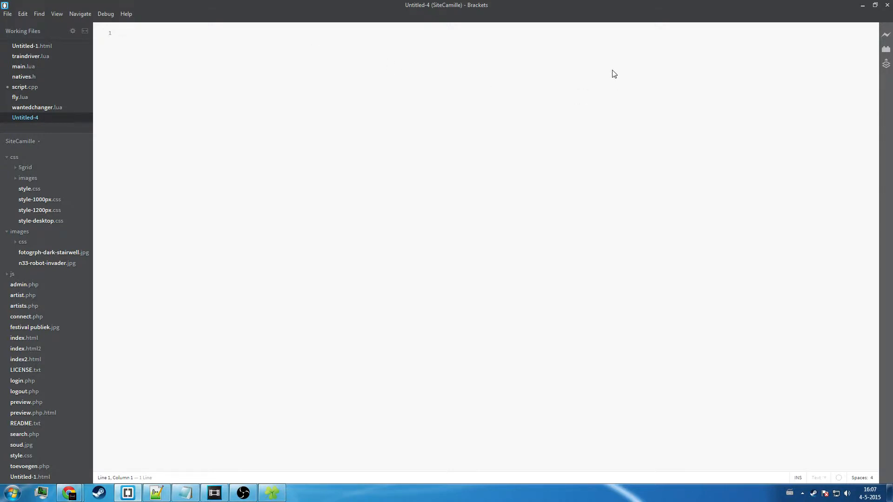
Write the first Lua line: local fly = {}
{"action": "type", "text": "1"}
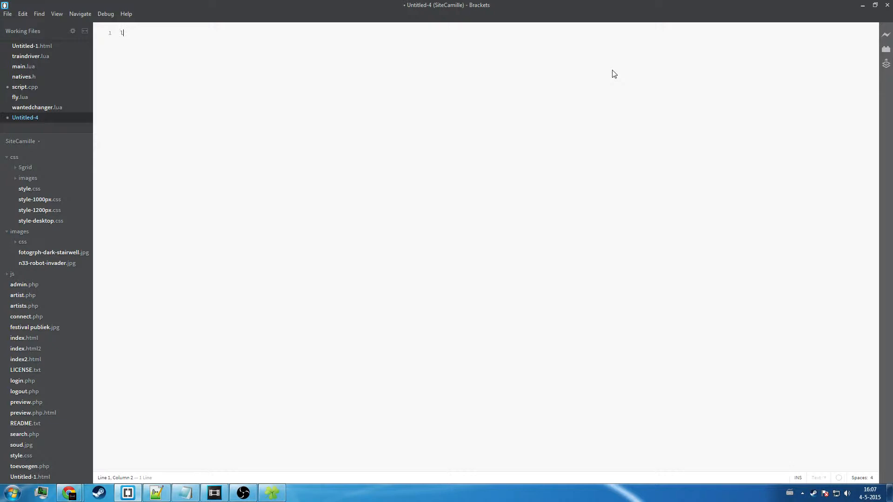
{"action": "type", "text": "ocal"}
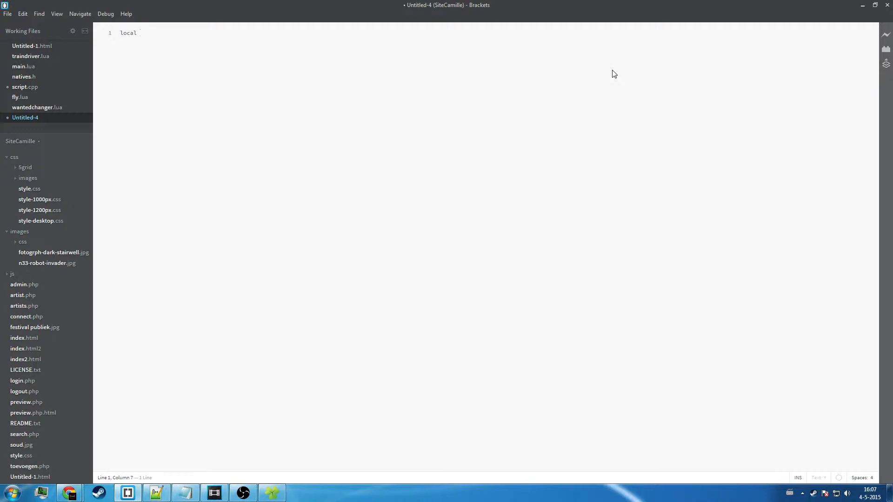
{"action": "type", "text": "fly"}
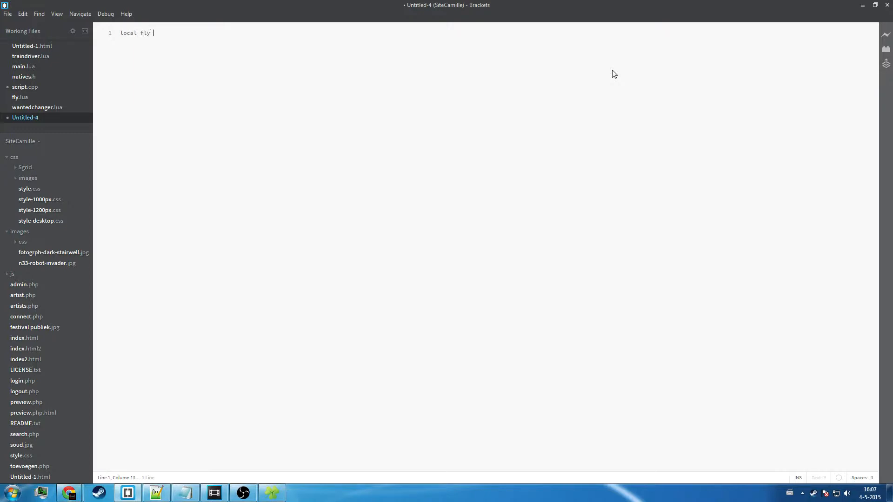
{"action": "type", "text": "= {}"}
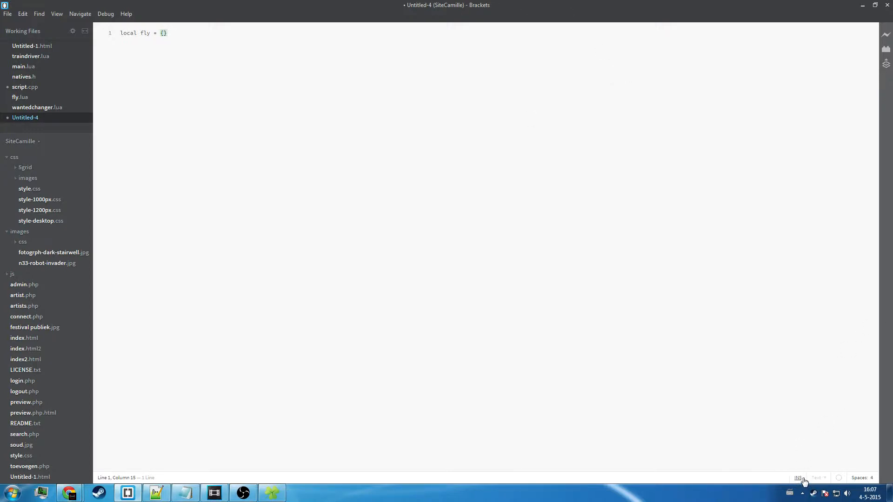
{"action": "mouse_move", "coordinate": [797, 464]}
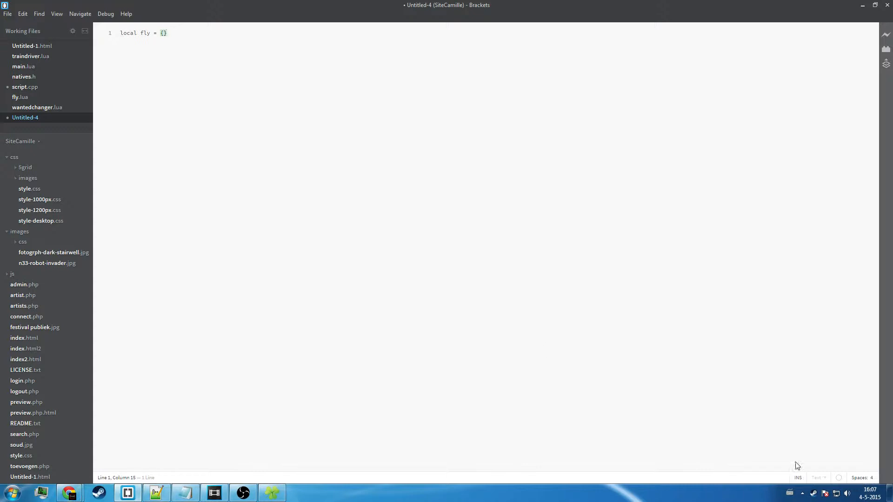
Save the new script to the Desktop as fly.lua
{"action": "left_click", "coordinate": [8, 14]}
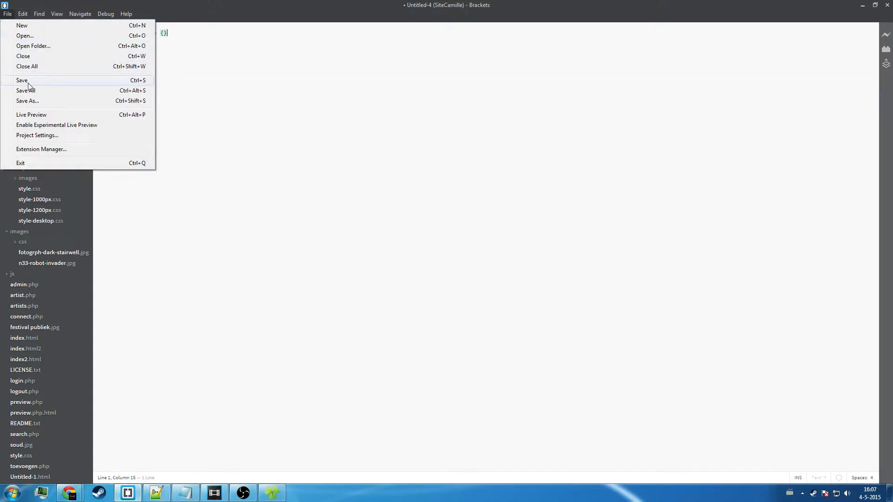
{"action": "left_click", "coordinate": [27, 101]}
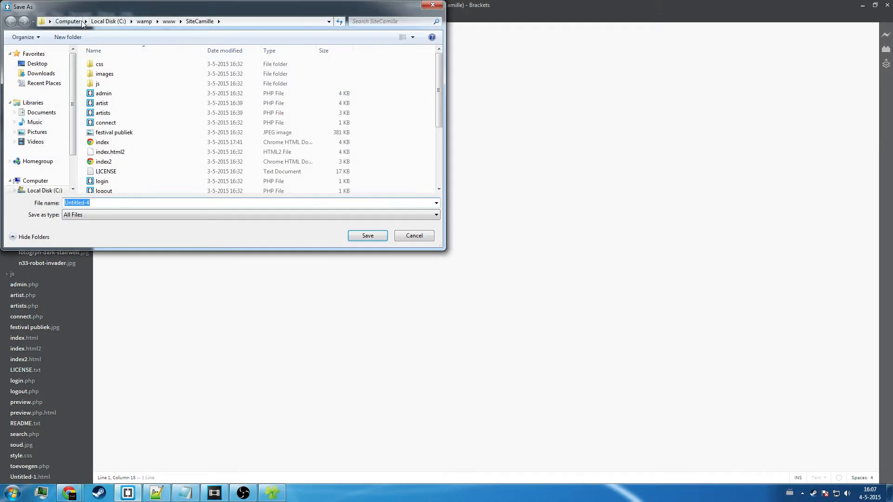
{"action": "left_click", "coordinate": [37, 63]}
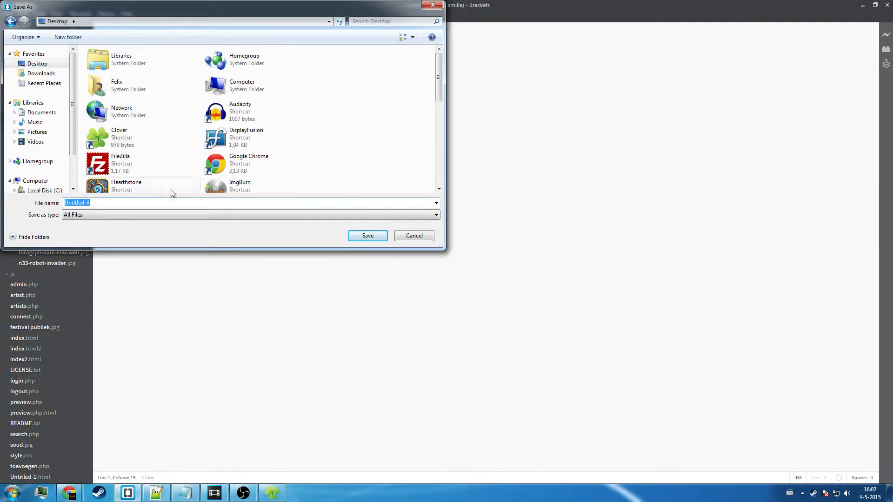
{"action": "type", "text": "fly"}
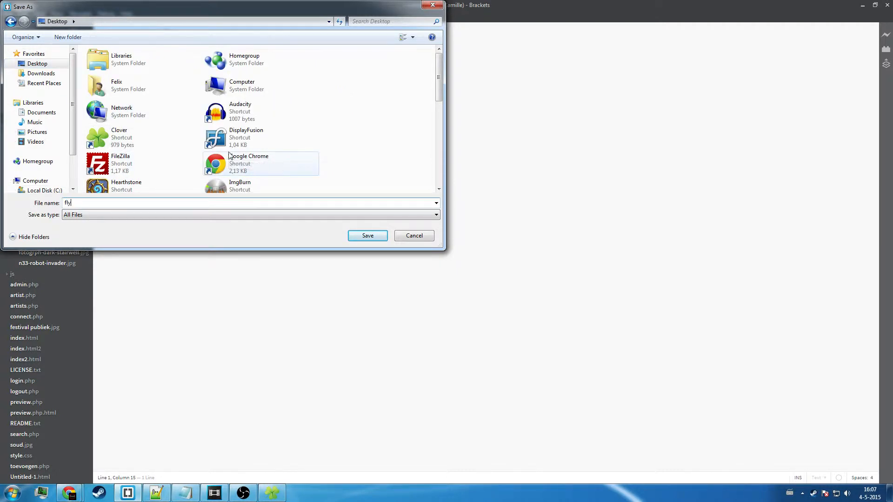
{"action": "left_click", "coordinate": [367, 235]}
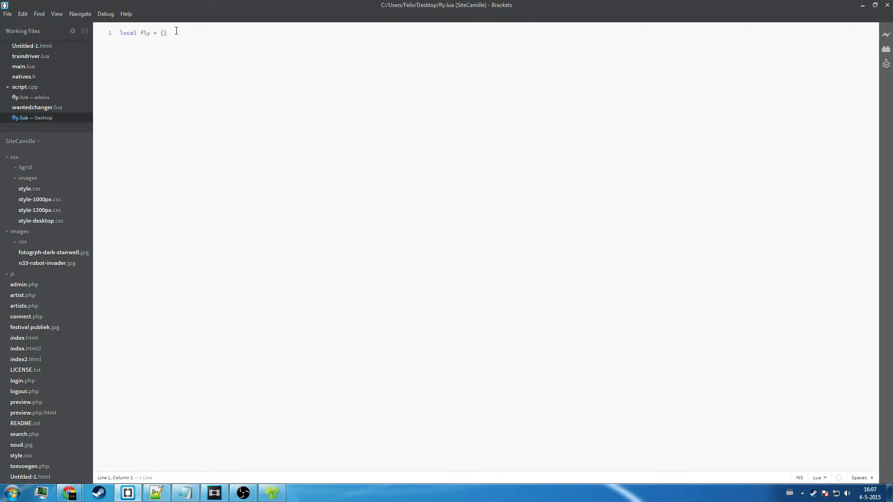
Define an empty function fly.increase() ... end below the fly table
{"action": "left_click", "coordinate": [163, 33]}
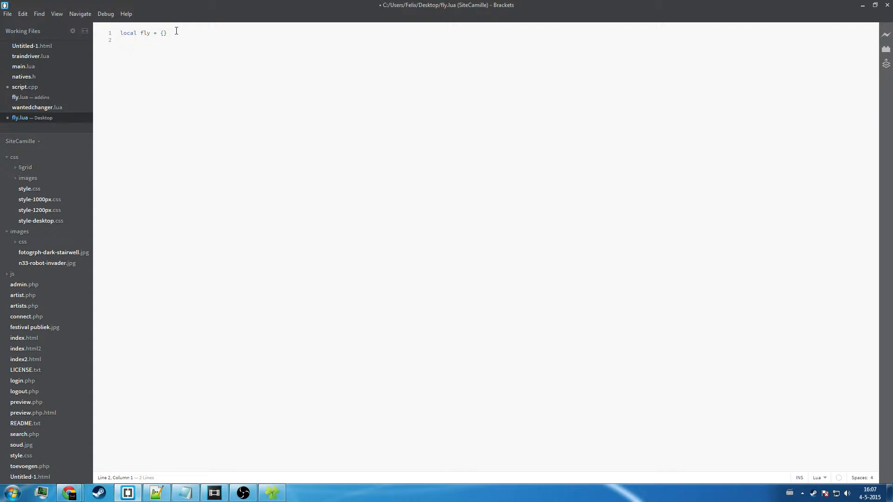
{"action": "type", "text": "uf"}
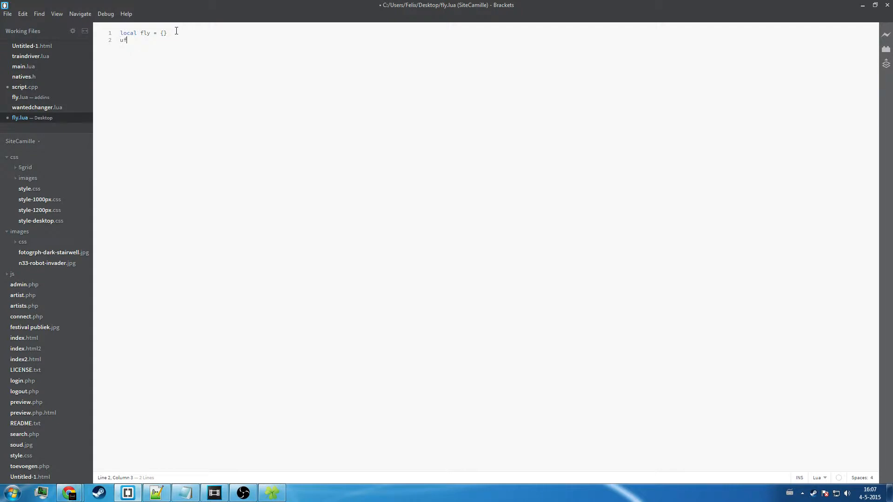
{"action": "type", "text": "function"}
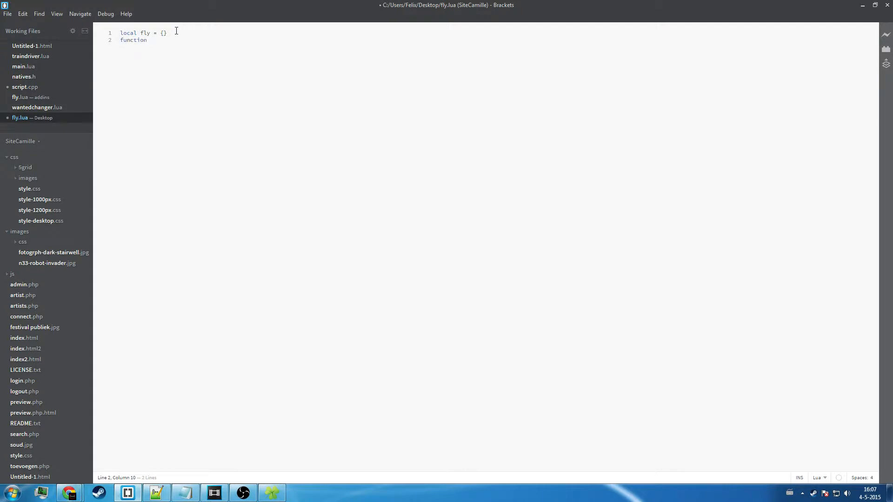
{"action": "type", "text": "fly."}
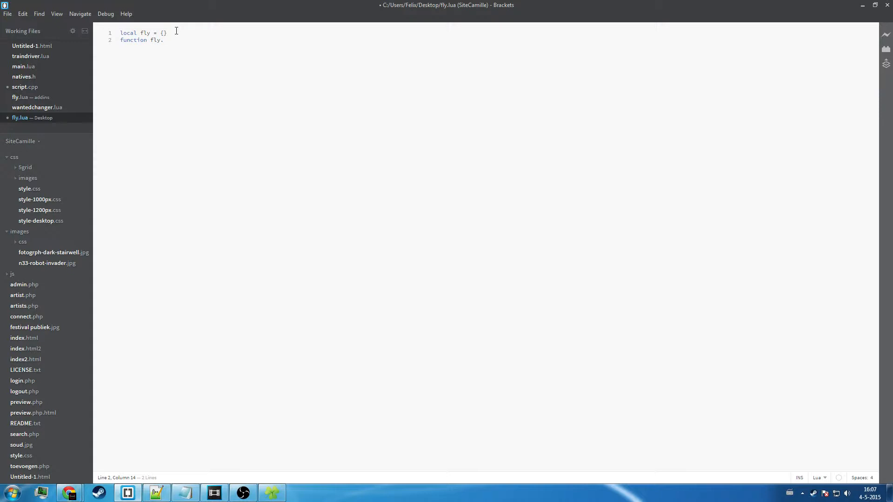
{"action": "type", "text": "increase"}
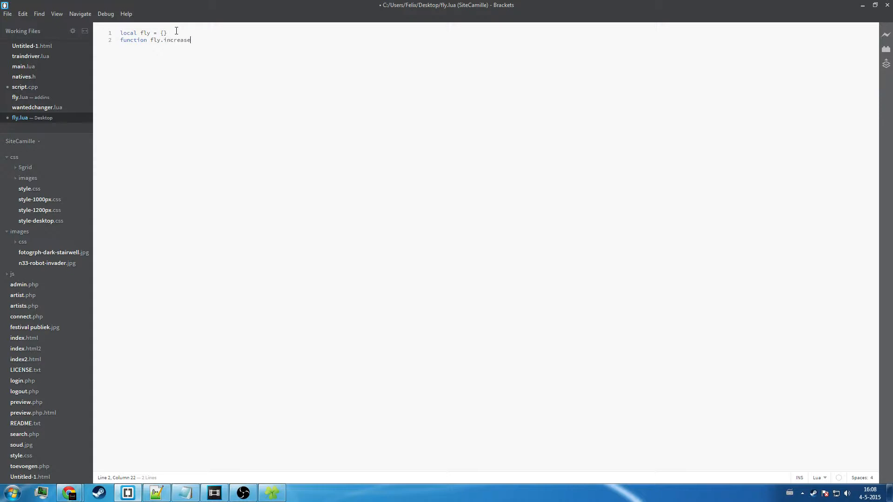
{"action": "type", "text": "()"}
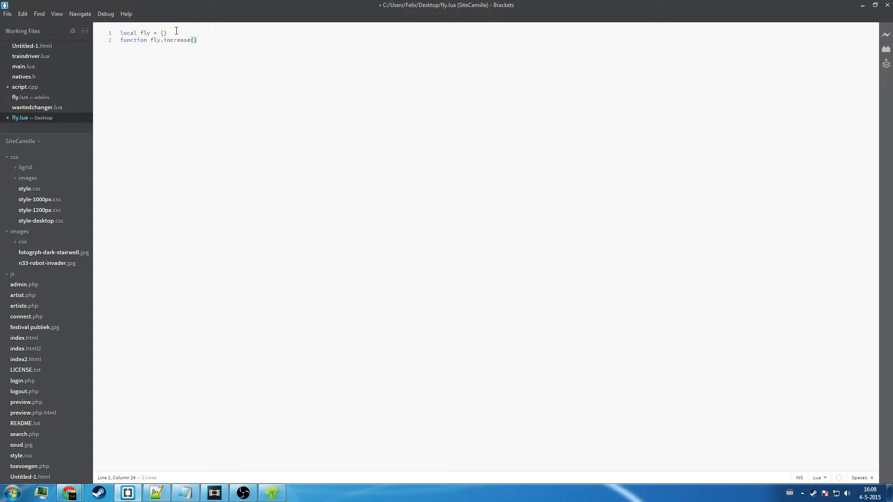
{"action": "key", "text": "Return"}
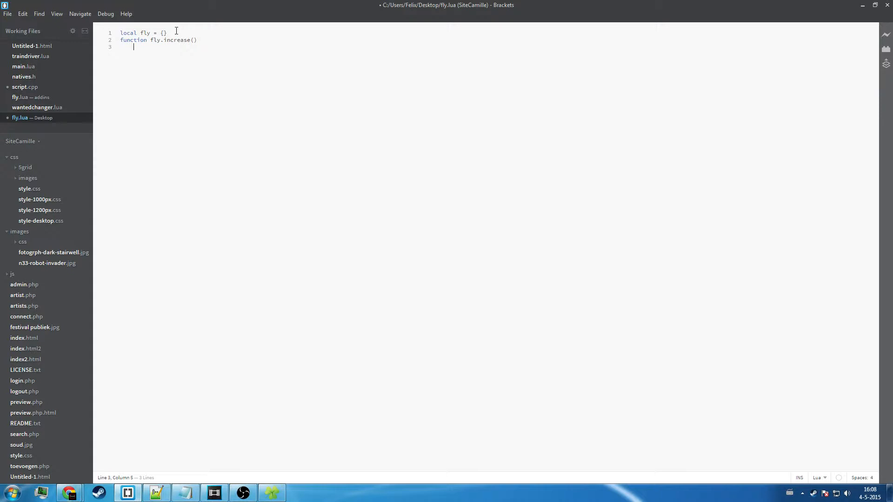
{"action": "key", "text": "Return"}
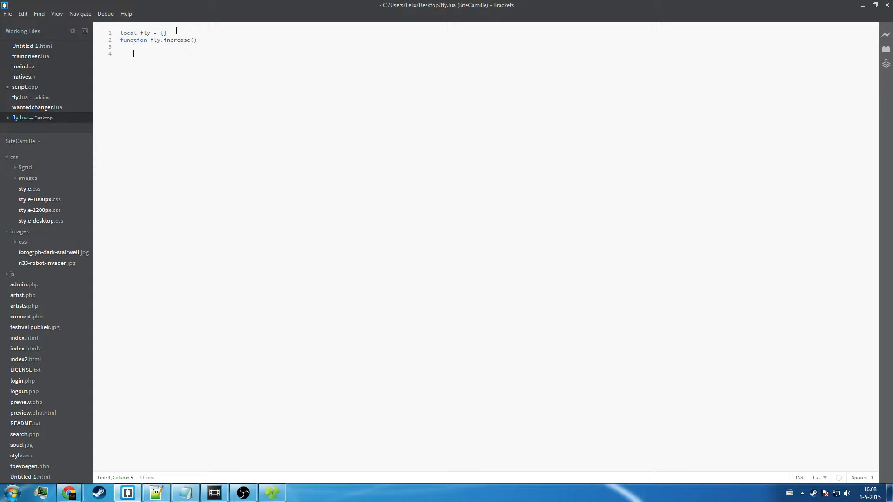
{"action": "type", "text": "end"}
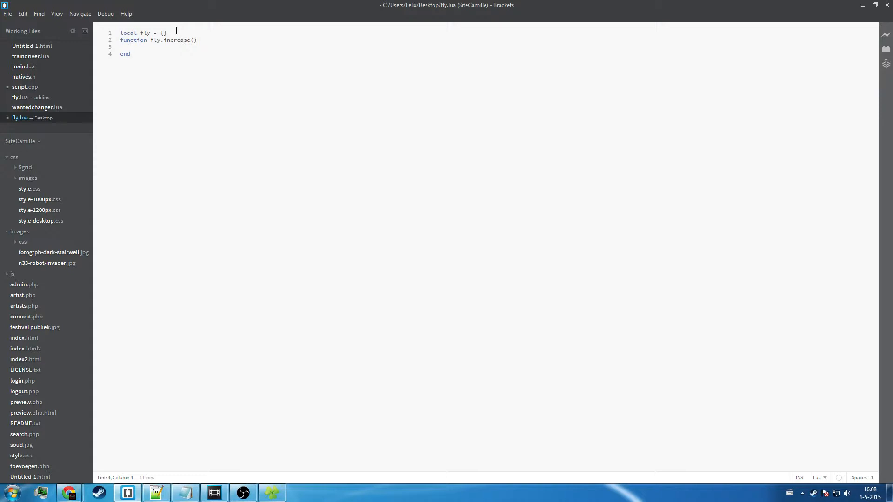
Define an empty function fly.tick() ... end
{"action": "type", "text": "func"}
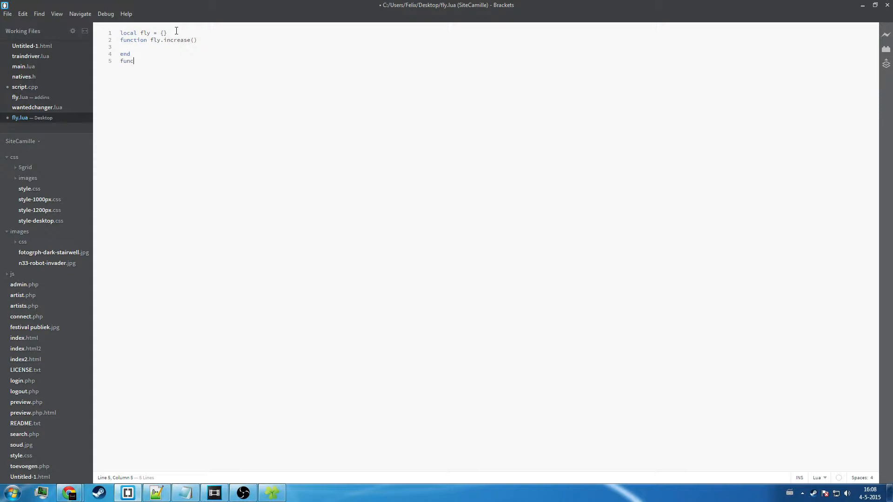
{"action": "type", "text": "tion fly.tick"}
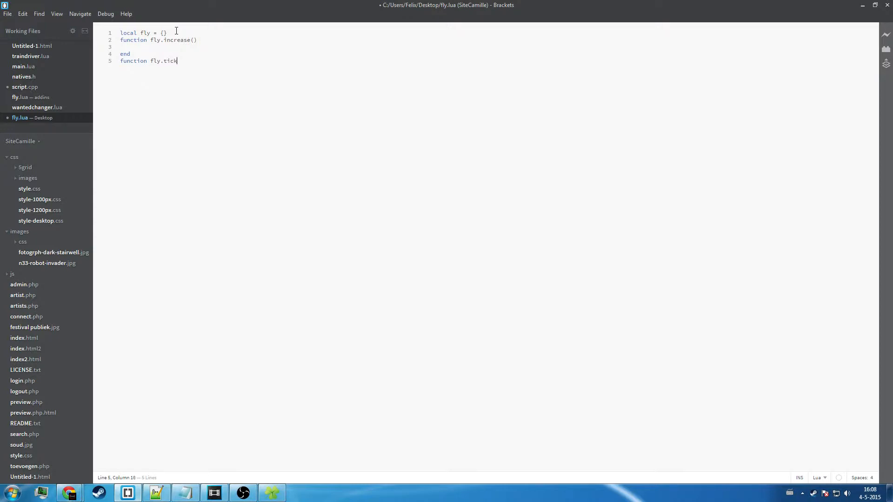
{"action": "type", "text": "()"}
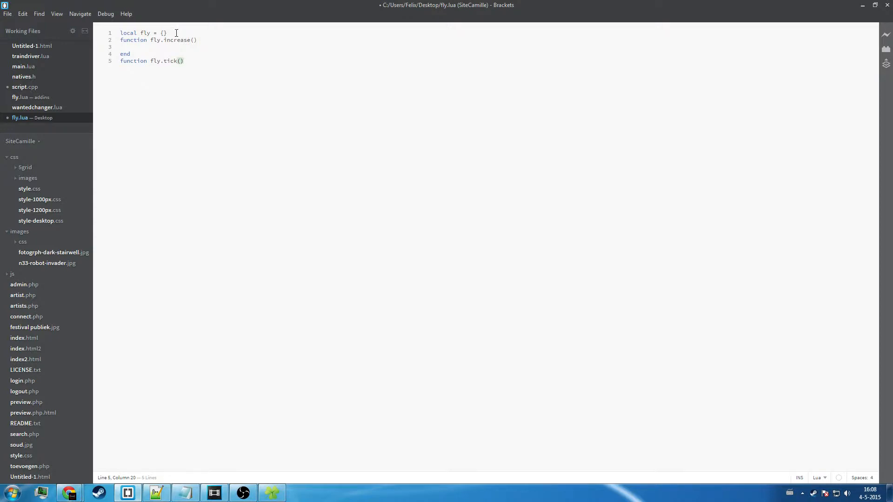
{"action": "double_click", "coordinate": [156, 61]}
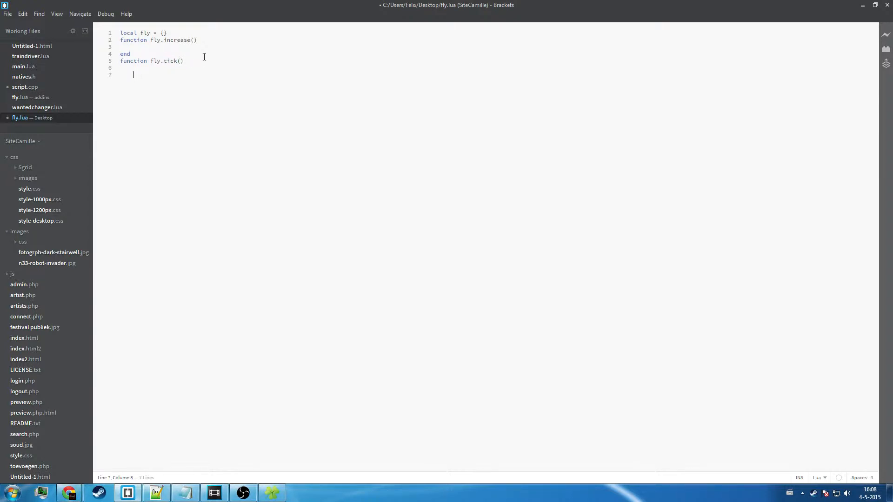
{"action": "type", "text": "end"}
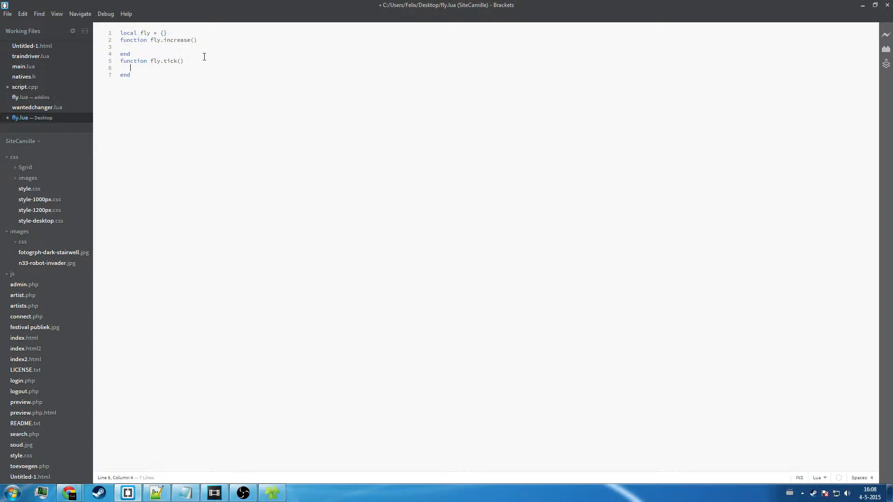
Inside fly.tick, add an if(get_key_pressed()) then ... end block and place the caret in it
{"action": "type", "text": "if("}
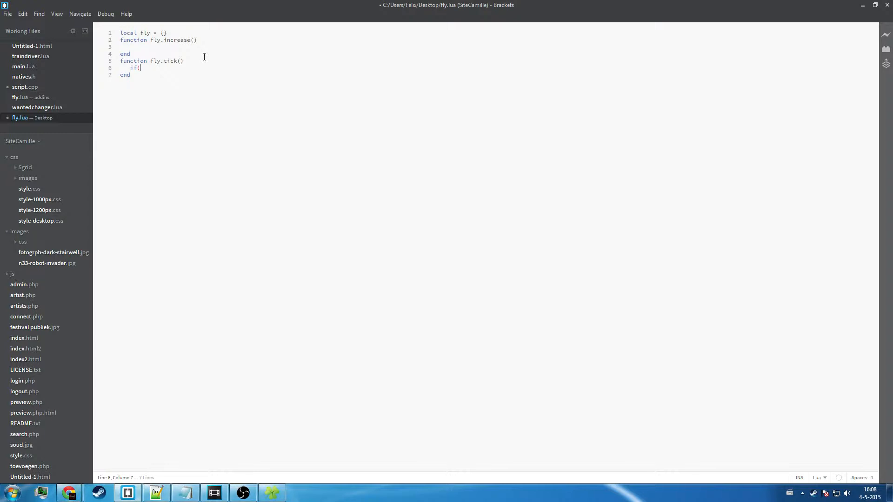
{"action": "type", "text": "get_ke"}
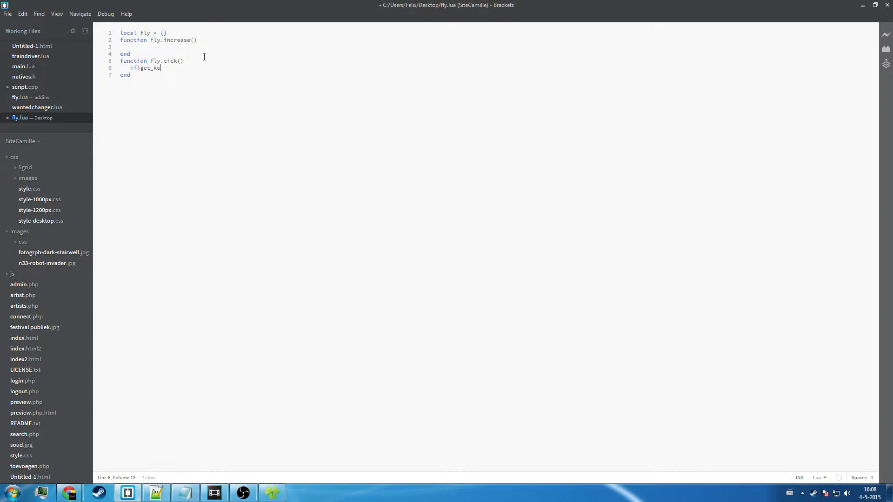
{"action": "type", "text": "y_pressed("}
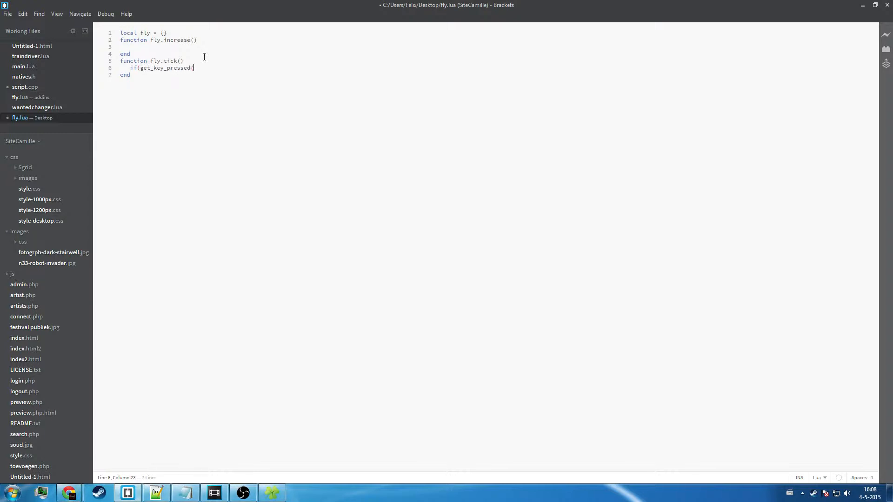
{"action": "type", "text": "))"}
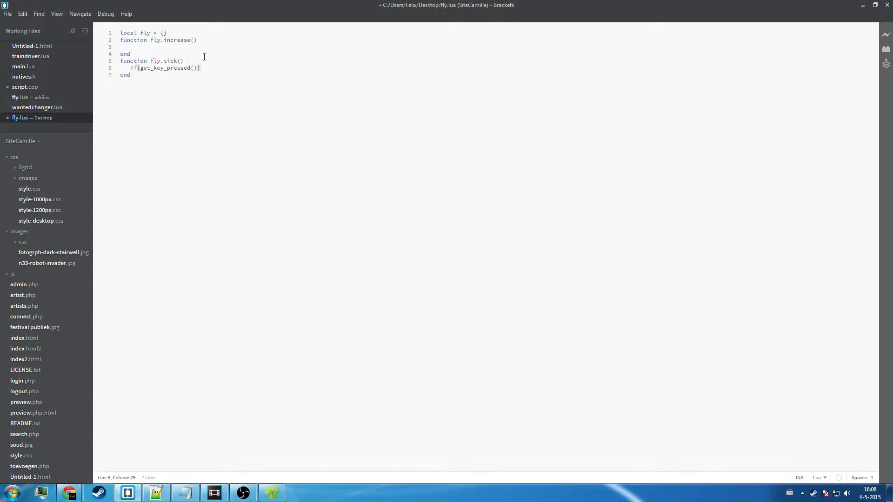
{"action": "type", "text": "th"}
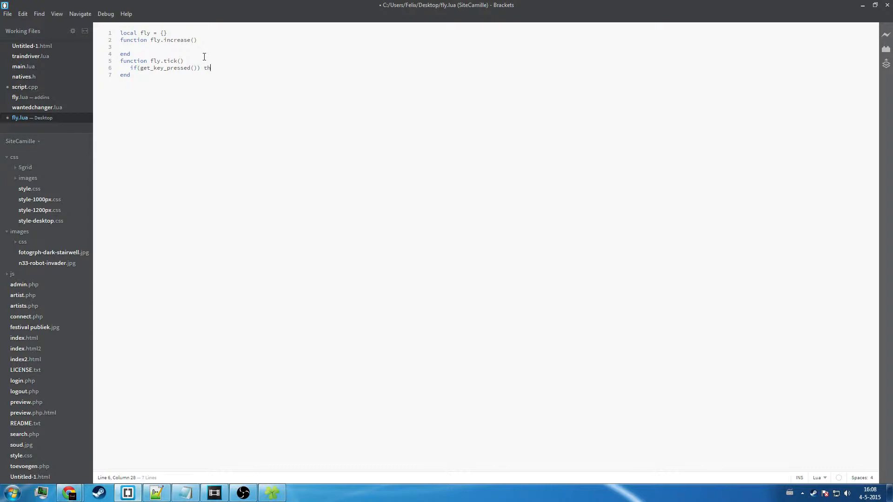
{"action": "key", "text": "enter"}
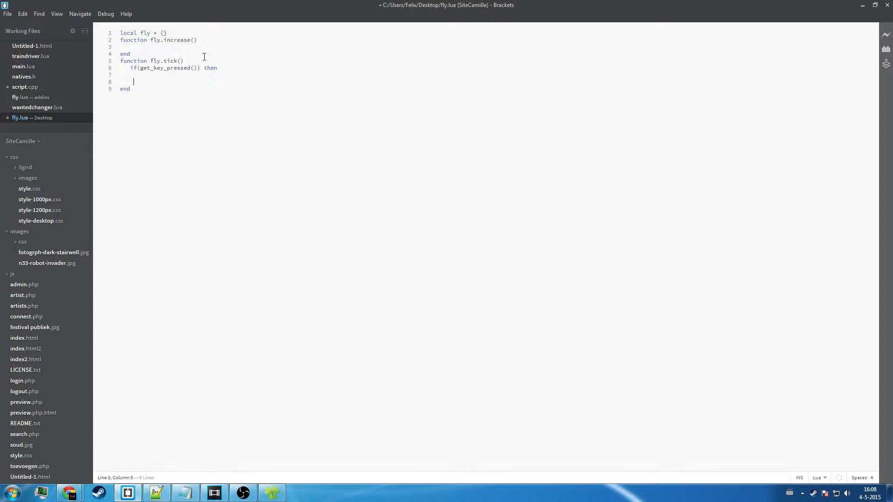
{"action": "type", "text": "end"}
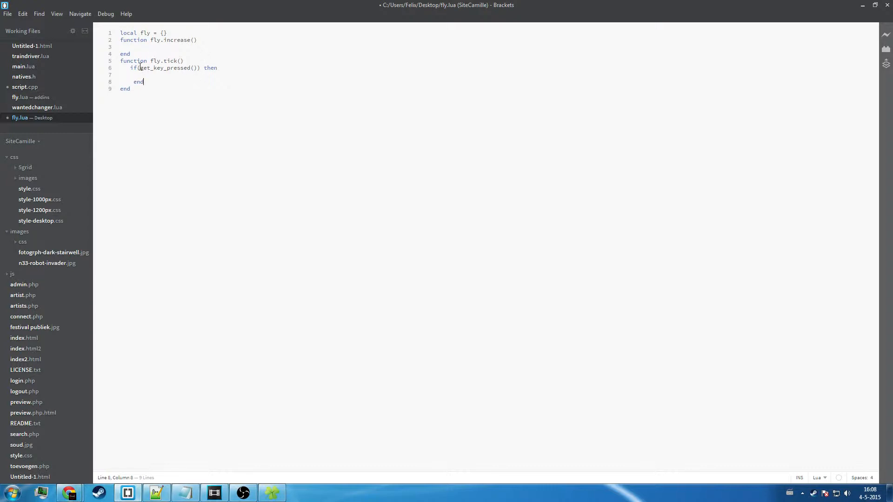
{"action": "left_click", "coordinate": [198, 68]}
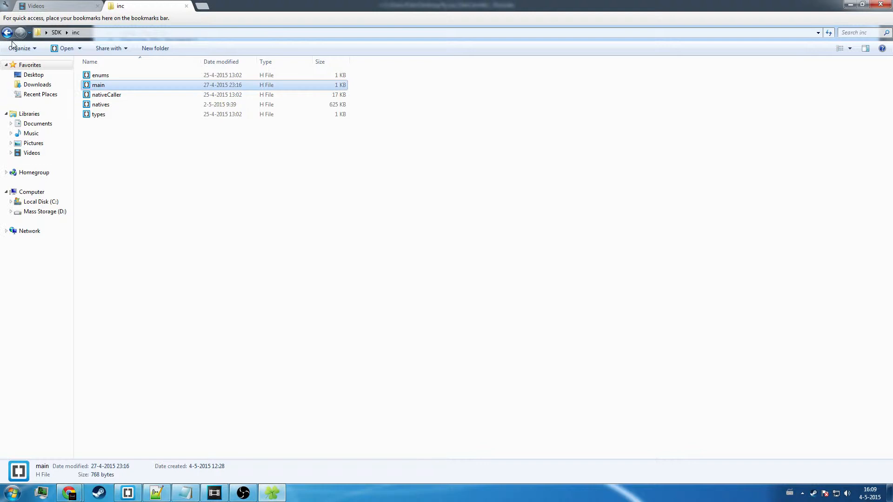
{"action": "left_click", "coordinate": [8, 32]}
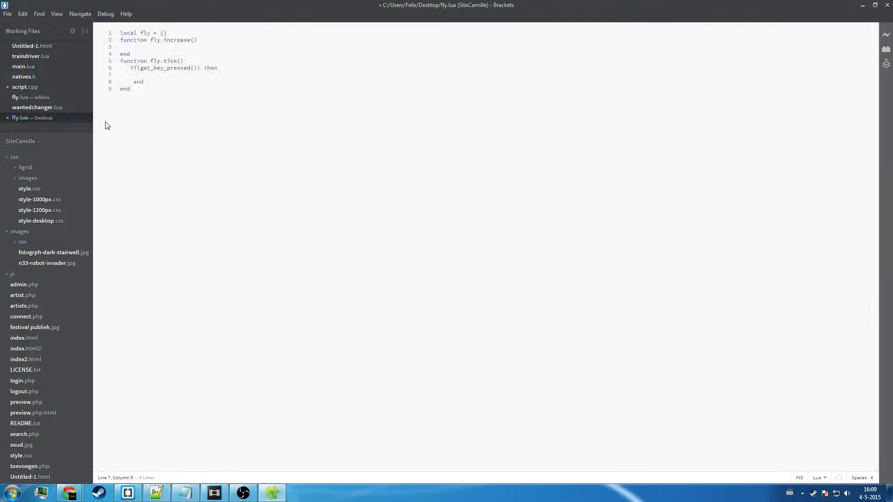
Browse main.lua's Keys table and search for F10 to find its code 121
{"action": "left_click", "coordinate": [23, 66]}
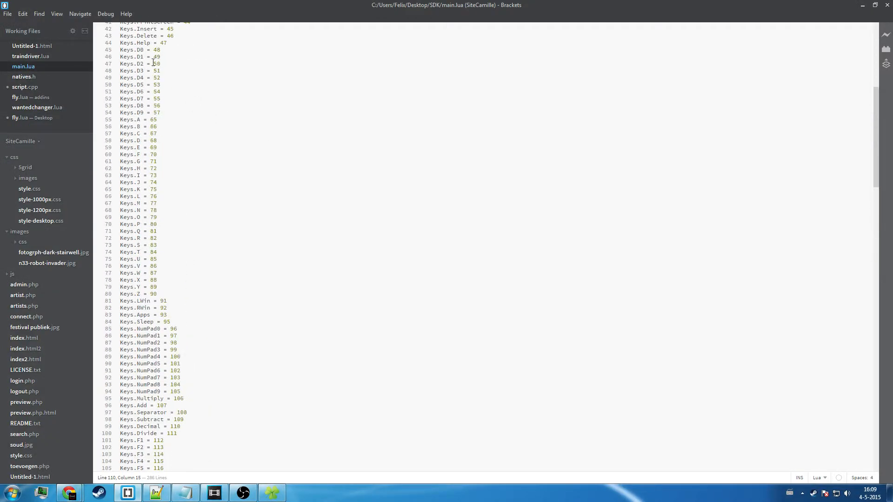
{"action": "scroll", "scroll_direction": "down", "scroll_amount": 3}
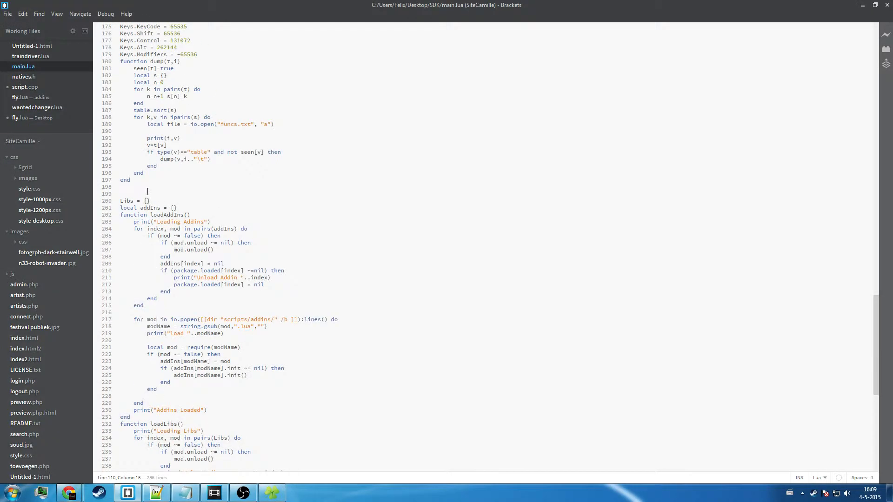
{"action": "scroll", "scroll_direction": "up", "scroll_amount": 3}
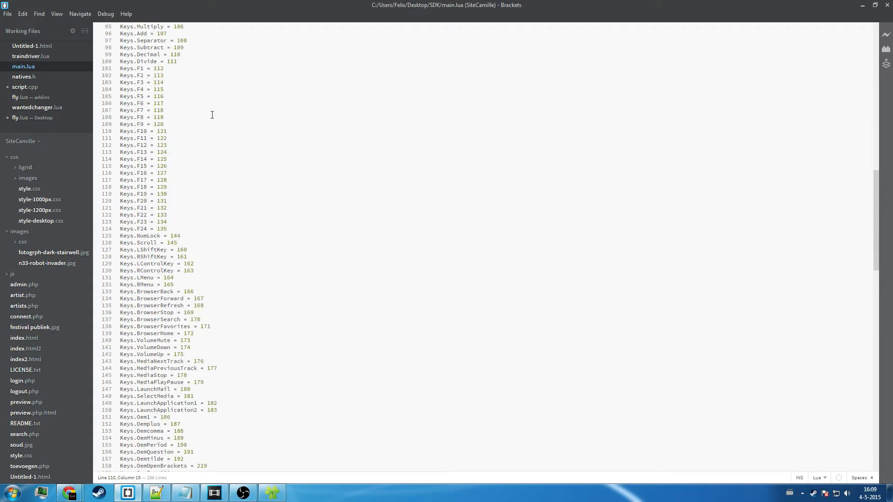
{"action": "scroll", "scroll_direction": "up", "scroll_amount": 3}
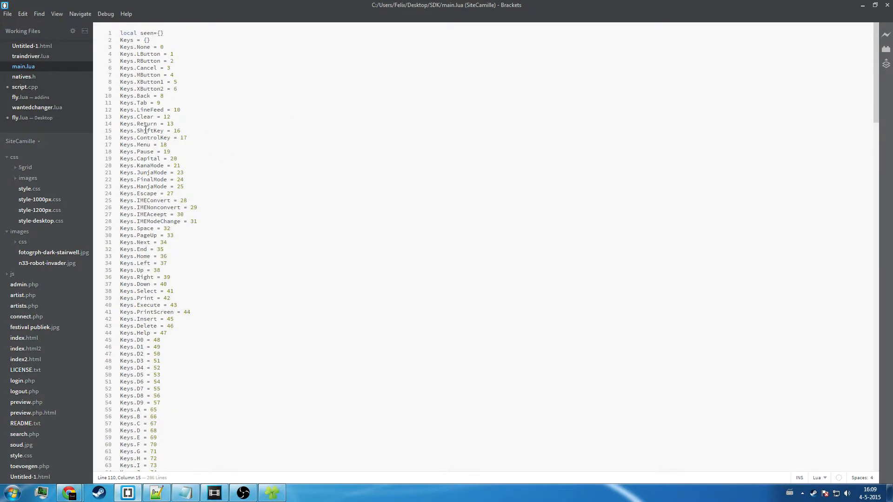
{"action": "left_click", "coordinate": [184, 186]}
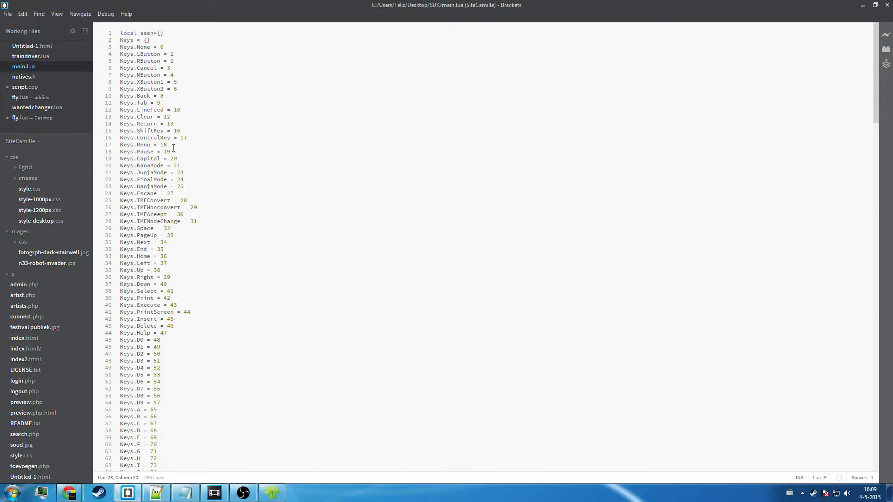
{"action": "scroll", "scroll_direction": "down", "scroll_amount": 3}
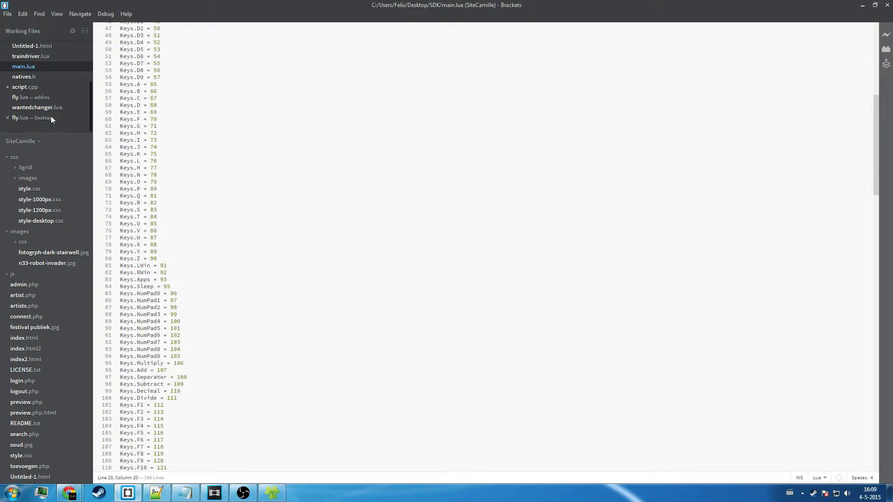
{"action": "left_click", "coordinate": [32, 118]}
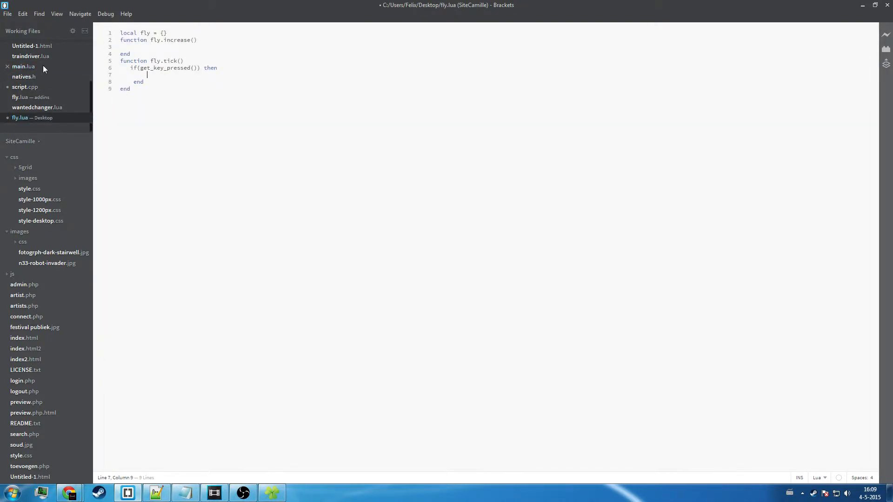
{"action": "left_click", "coordinate": [24, 66]}
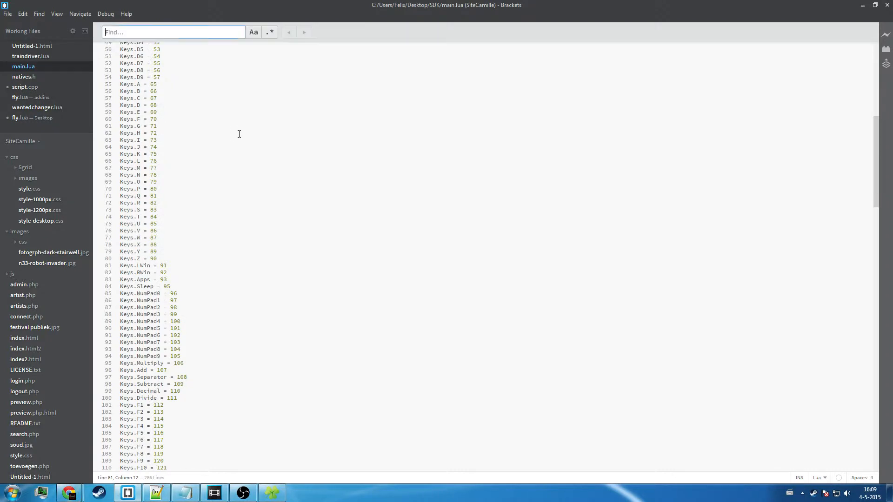
{"action": "type", "text": "F10"}
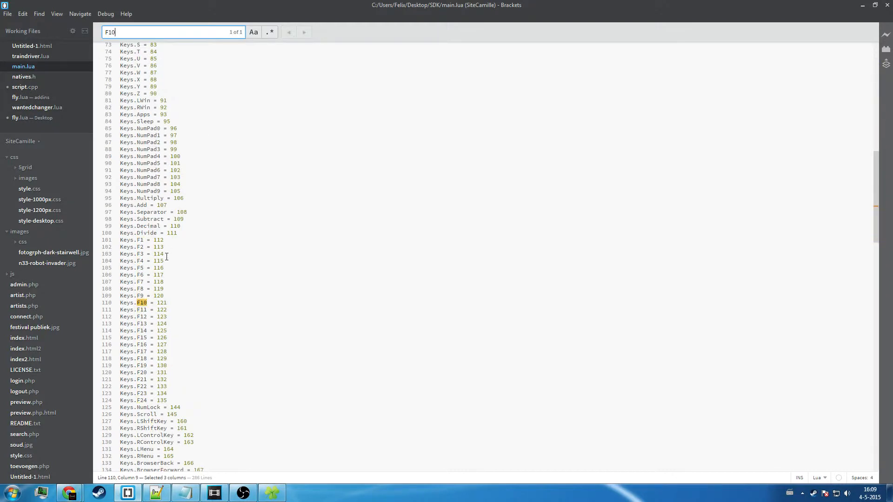
Make fly.lua's key check read get_key_pressed(121)
{"action": "left_click", "coordinate": [33, 118]}
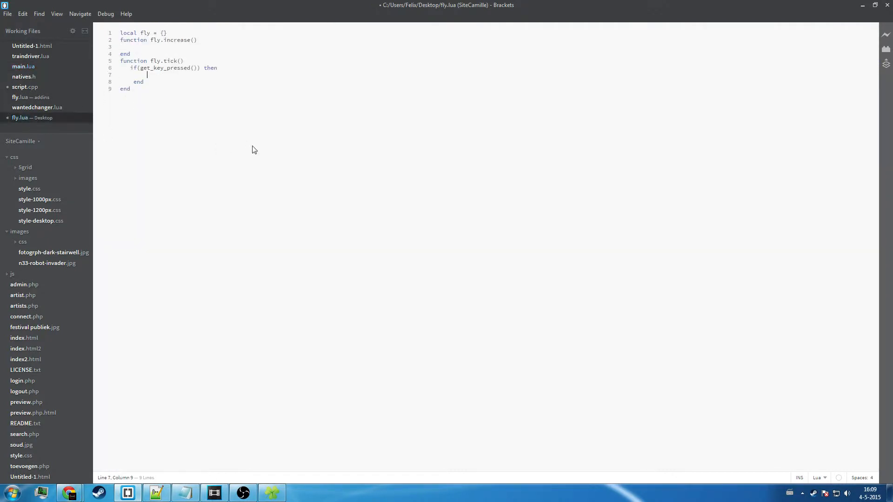
{"action": "type", "text": "121"}
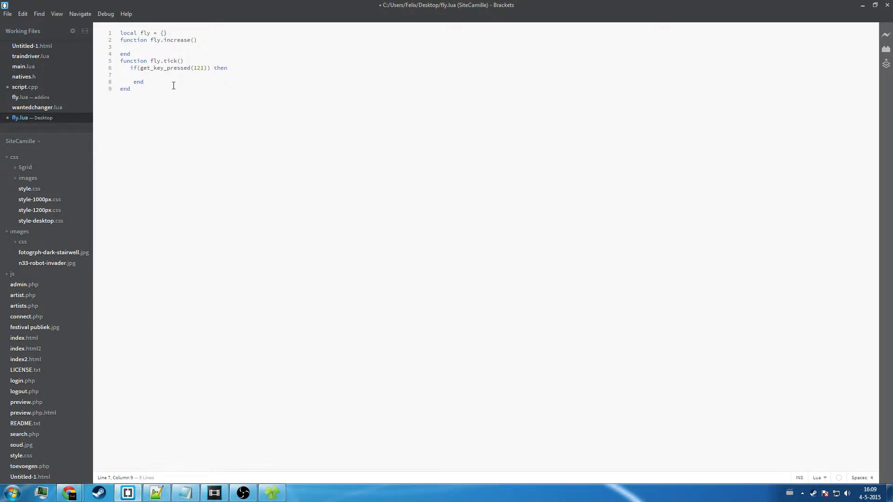
Copy SET_VEHICLE_FORWARD_SPEED from natives.h into fly.lua's key-121 branch with parentheses
{"action": "left_click", "coordinate": [23, 76]}
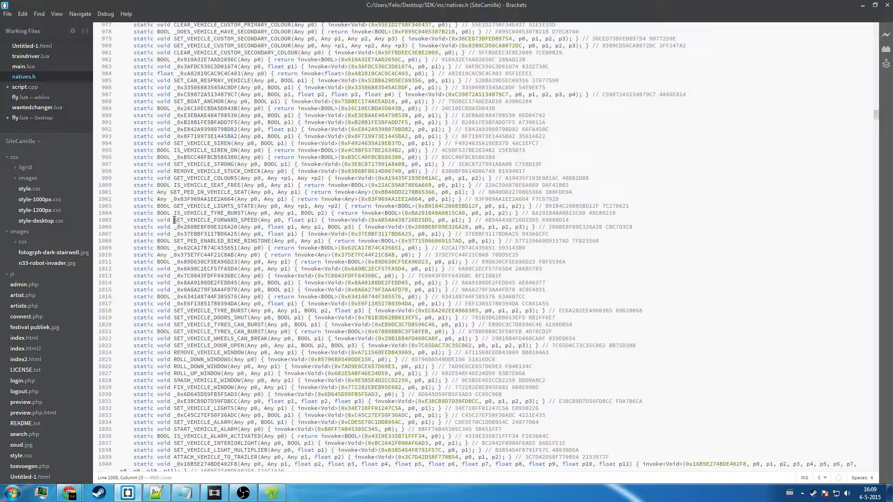
{"action": "double_click", "coordinate": [216, 219]}
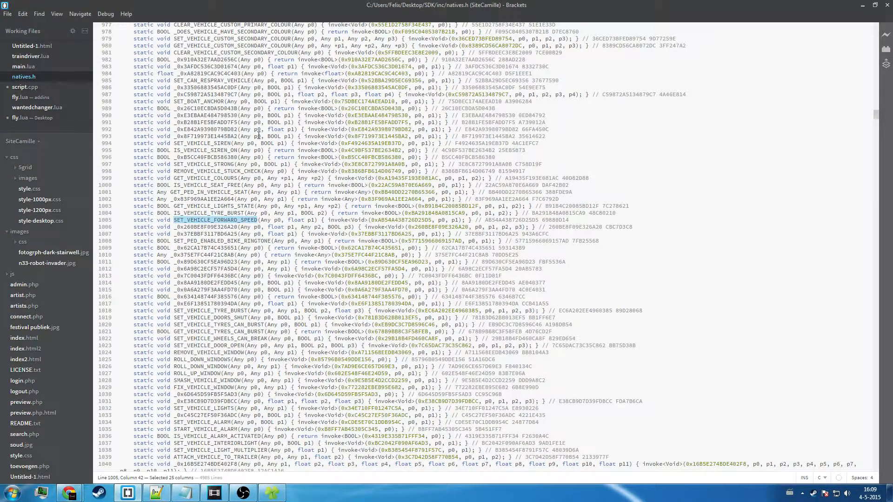
{"action": "left_click", "coordinate": [32, 117]}
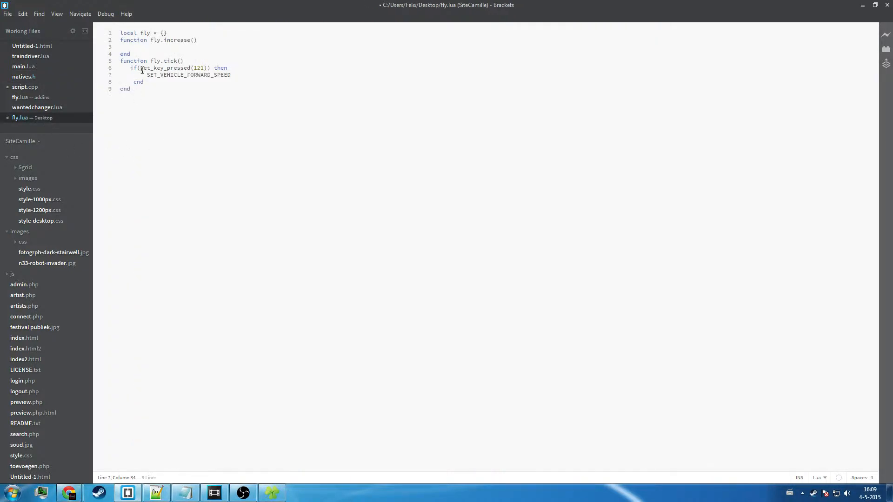
{"action": "type", "text": "("}
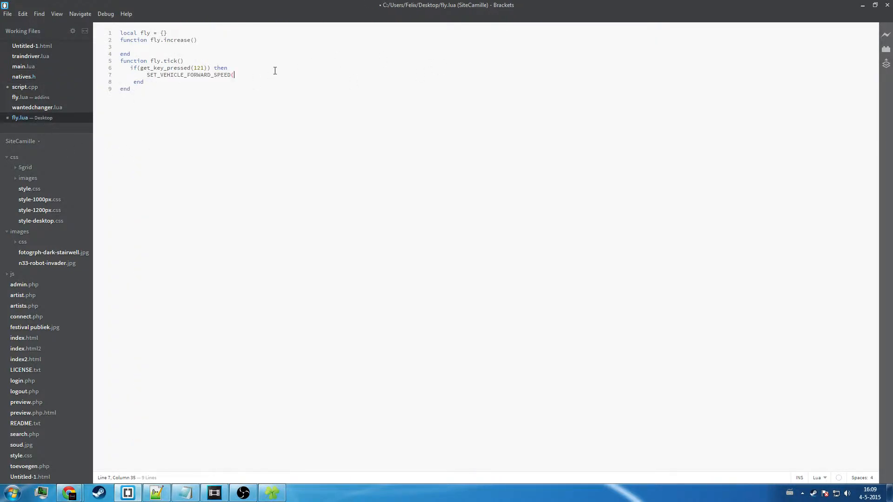
{"action": "type", "text": ")"}
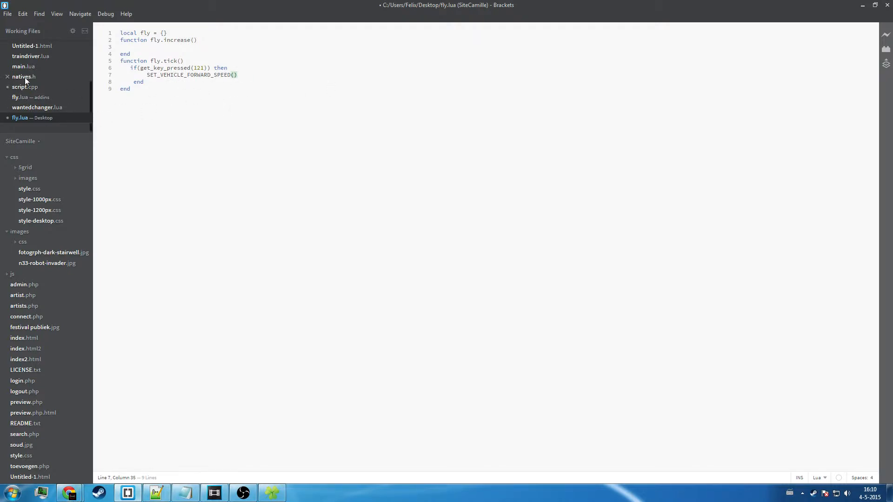
Check the native's parameters and give the call a speed argument of 20, then view script.cpp
{"action": "left_click", "coordinate": [24, 76]}
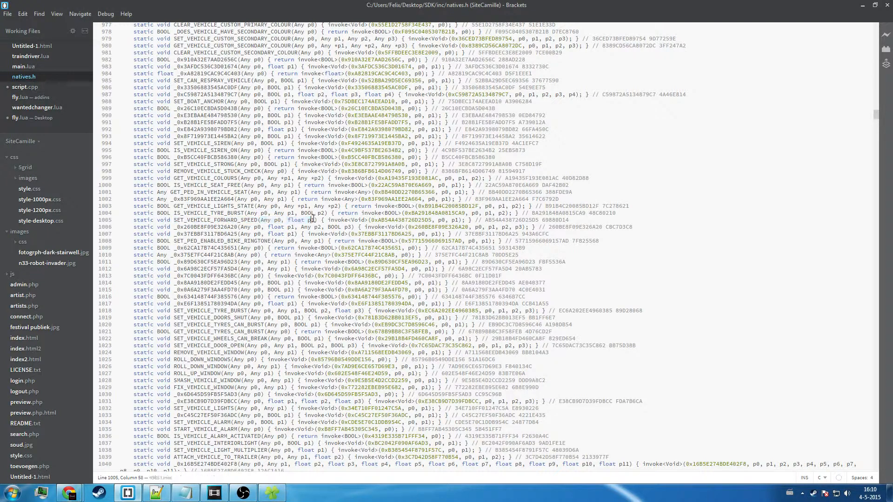
{"action": "left_click", "coordinate": [33, 118]}
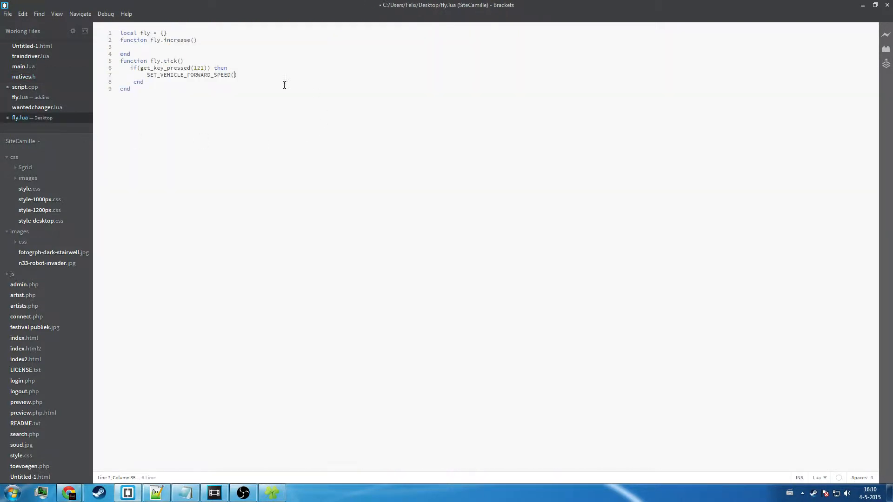
{"action": "type", "text": ","}
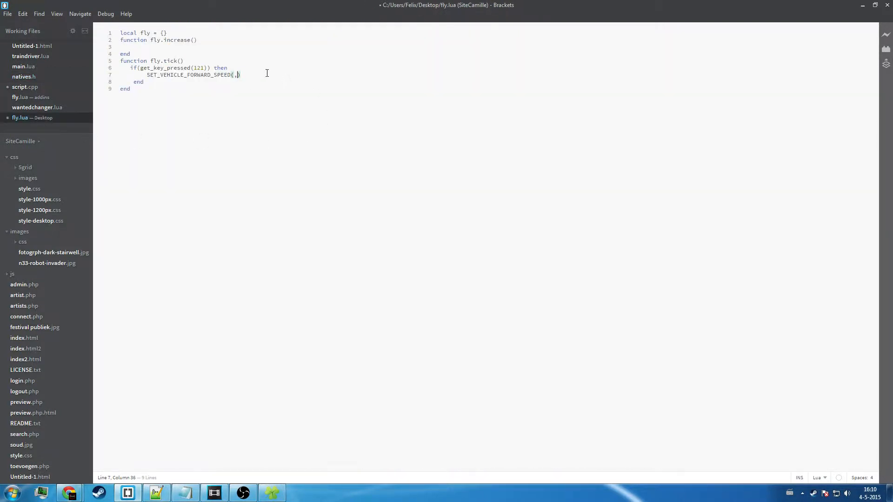
{"action": "type", "text": "20"}
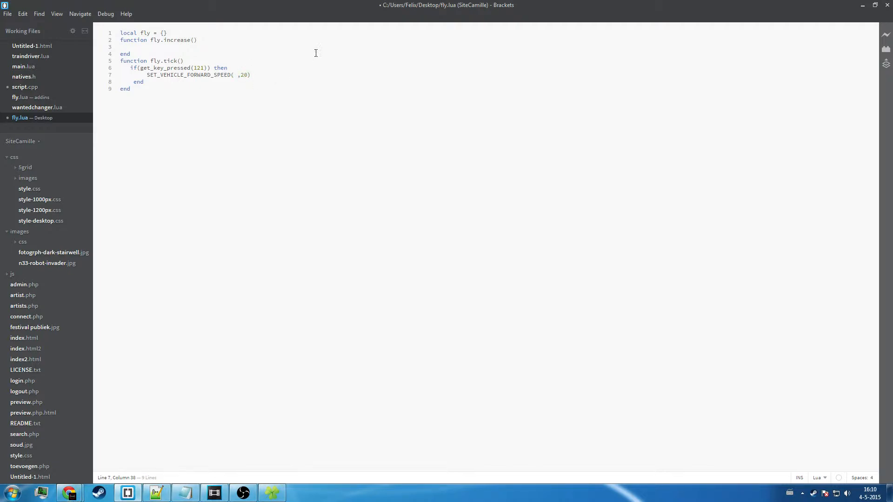
{"action": "double_click", "coordinate": [243, 74]}
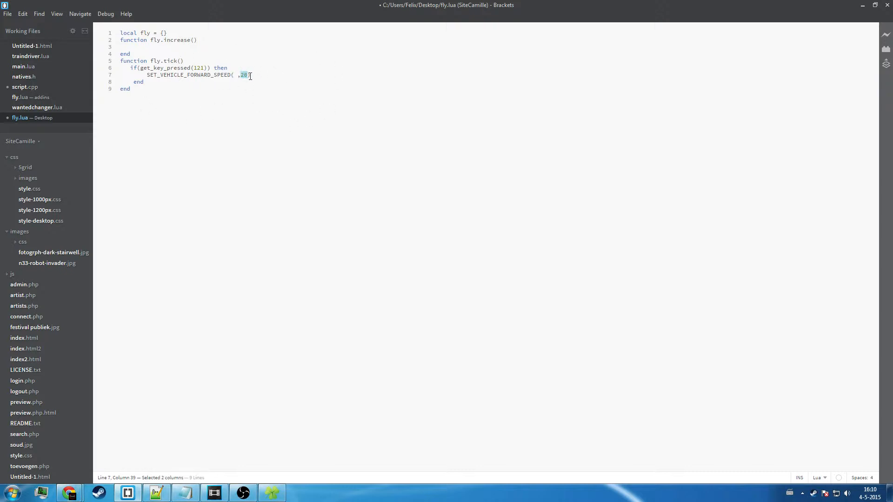
{"action": "left_click", "coordinate": [25, 86]}
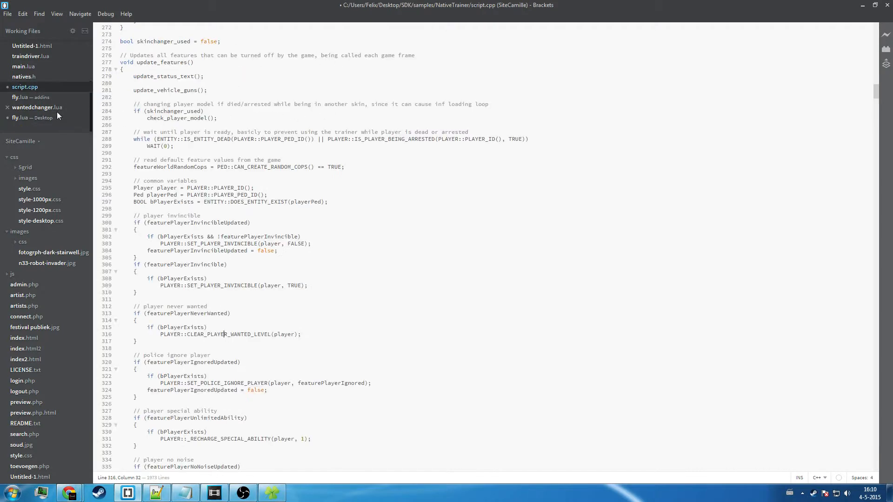
Locate the namespace VEHICLE line in natives.h and select the VEHICLE name
{"action": "left_click", "coordinate": [32, 118]}
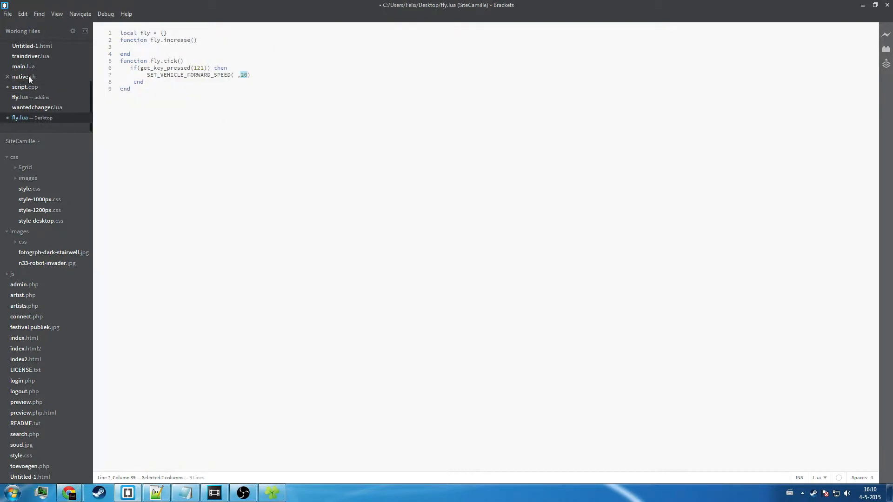
{"action": "left_click", "coordinate": [24, 77]}
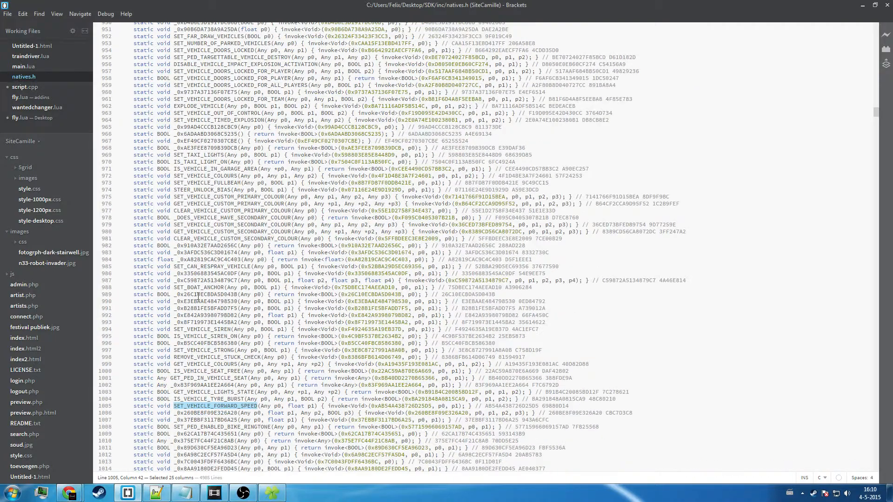
{"action": "scroll", "scroll_direction": "up", "scroll_amount": 3}
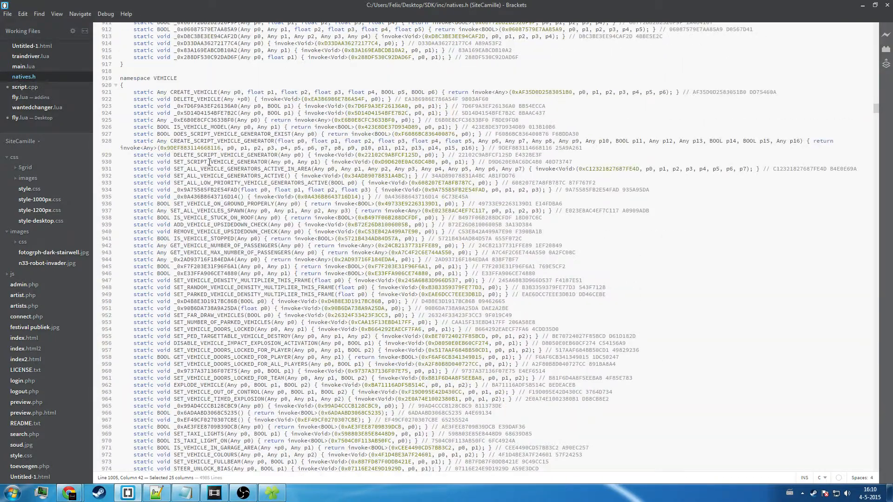
{"action": "left_click", "coordinate": [171, 78]}
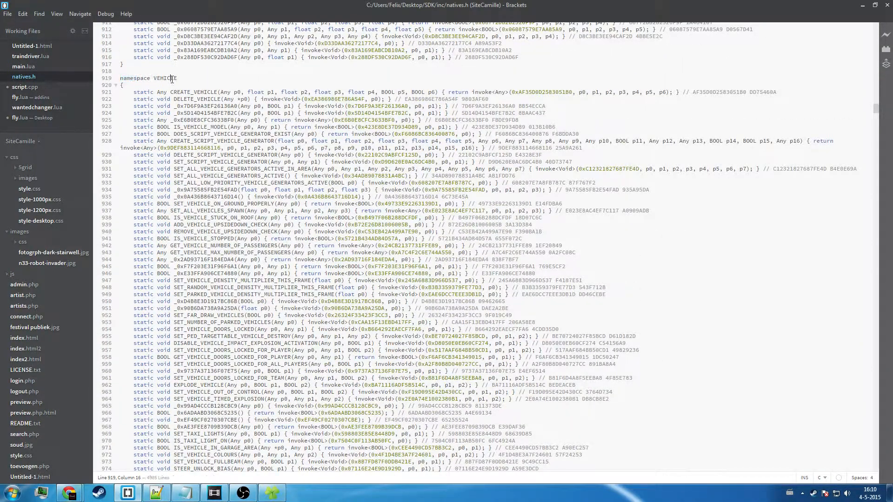
{"action": "double_click", "coordinate": [164, 79]}
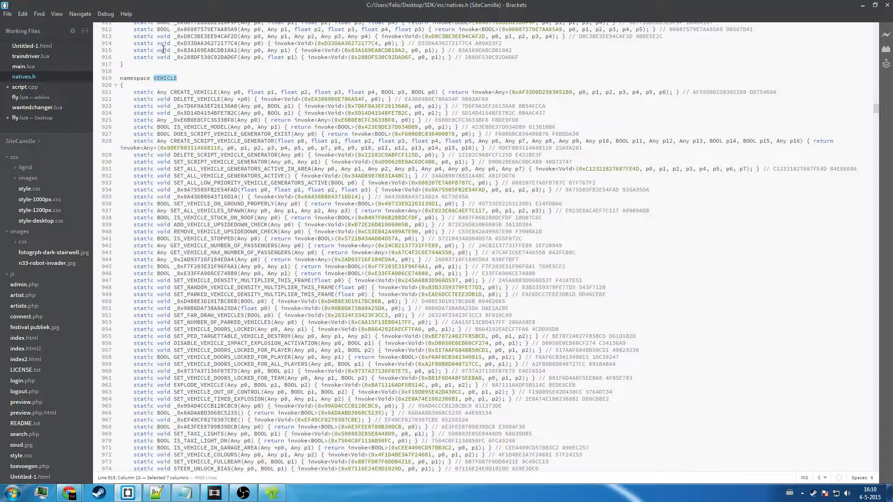
Prefix fly.lua's call as VEHICLE.SET_VEHICLE_FORWARD_SPEED( ,20)
{"action": "left_click", "coordinate": [31, 117]}
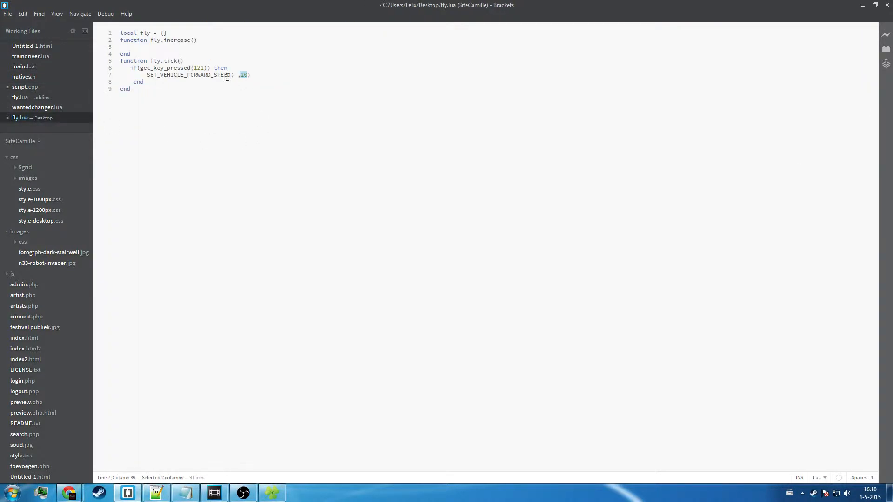
{"action": "type", "text": "VEHICLE."}
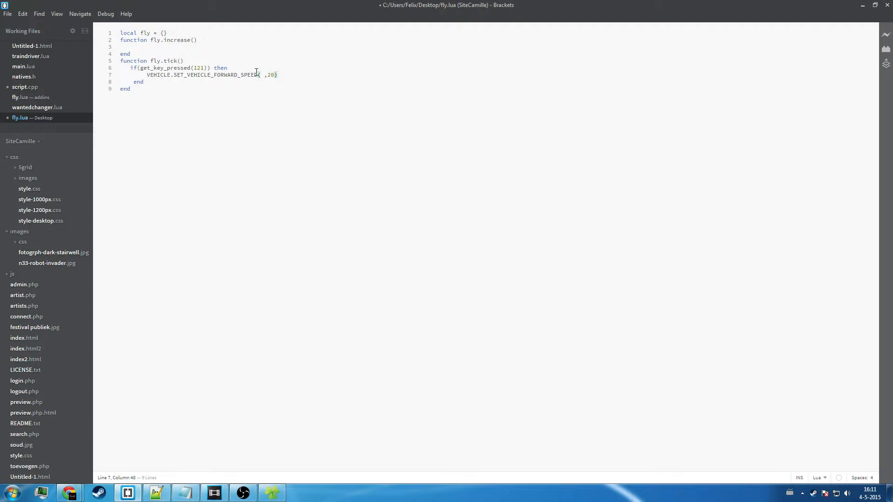
{"action": "left_click", "coordinate": [227, 68]}
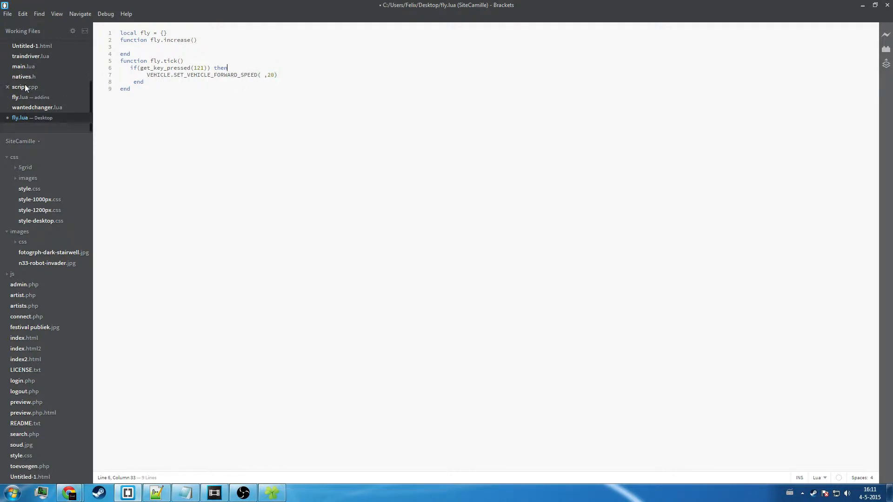
Look up player_ped_id in natives.h, then return to fly.lua
{"action": "left_click", "coordinate": [22, 76]}
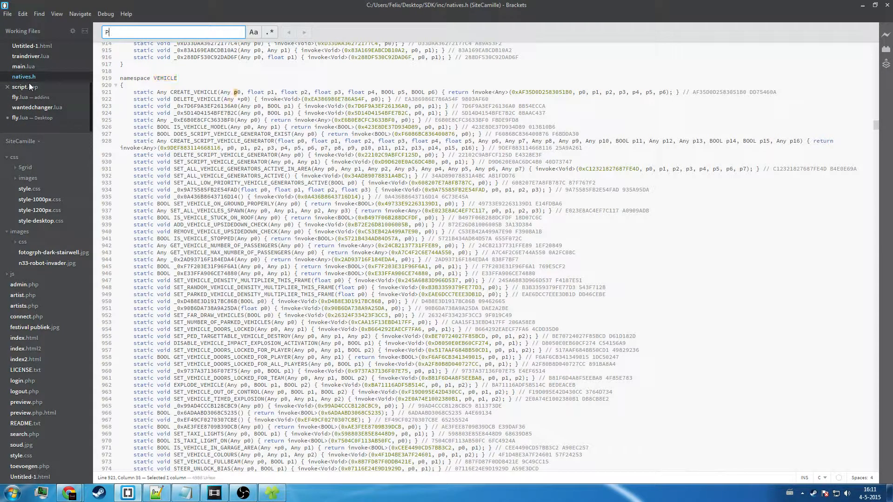
{"action": "type", "text": "layer_ped"}
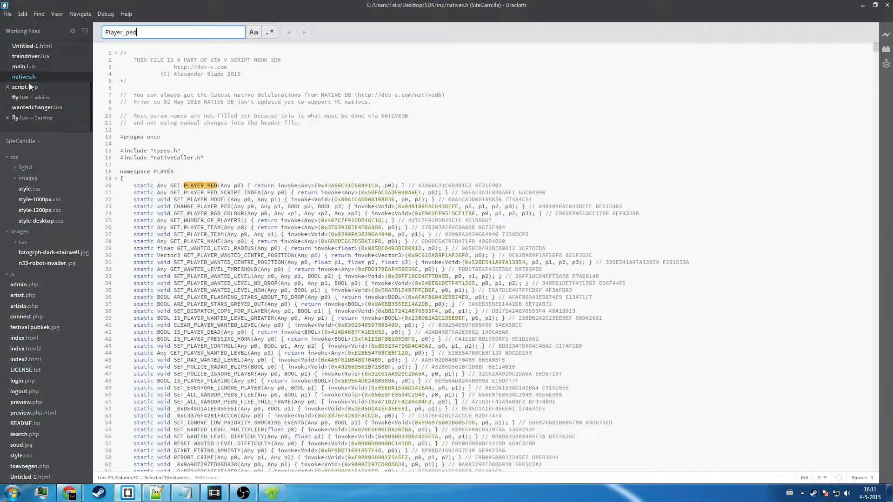
{"action": "type", "text": "_id"}
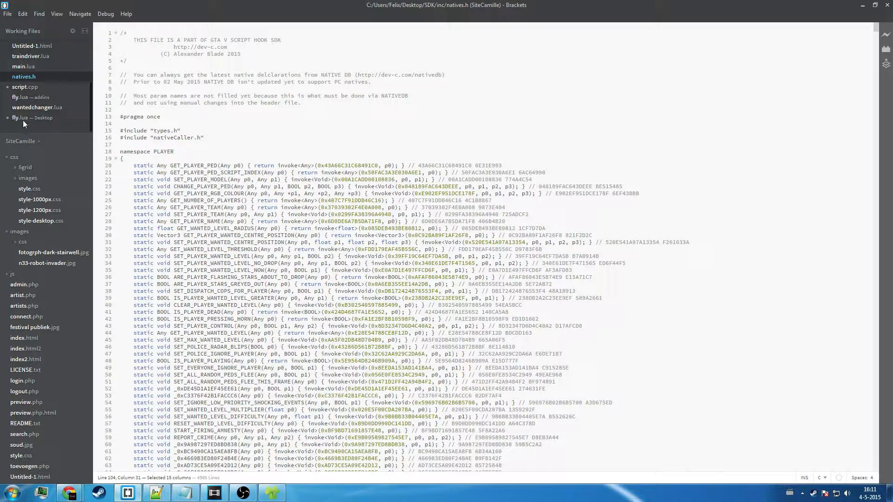
{"action": "left_click", "coordinate": [31, 118]}
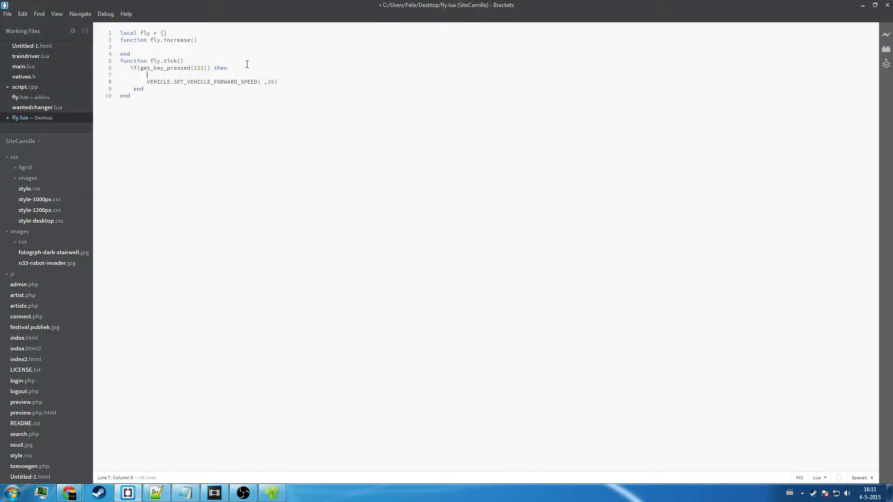
Write local PLAYER_PED_ID() above the speed call and open a line after local fly = {}
{"action": "type", "text": "local"}
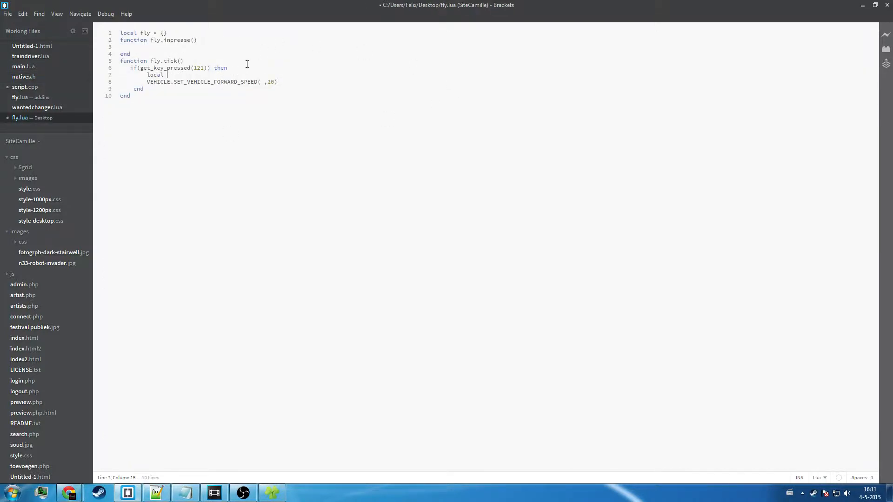
{"action": "type", "text": "PLAYER_PED_ID()"}
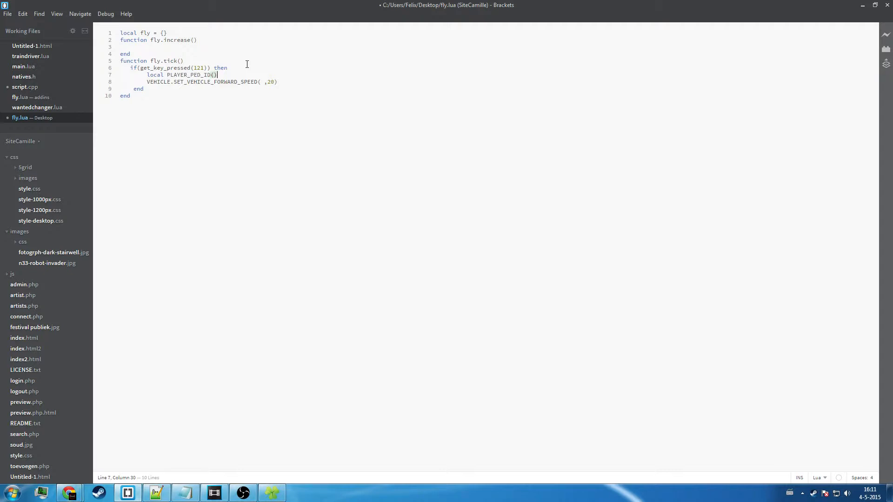
{"action": "mouse_move", "coordinate": [187, 38]}
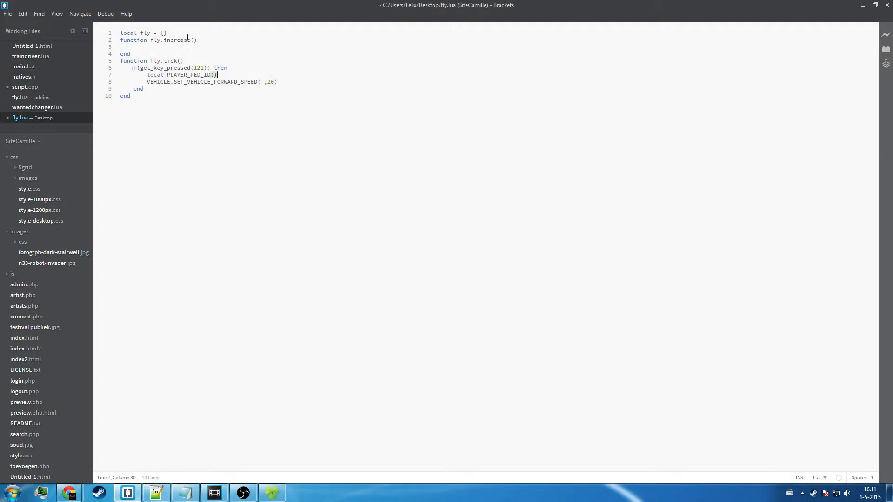
{"action": "key", "text": "Enter"}
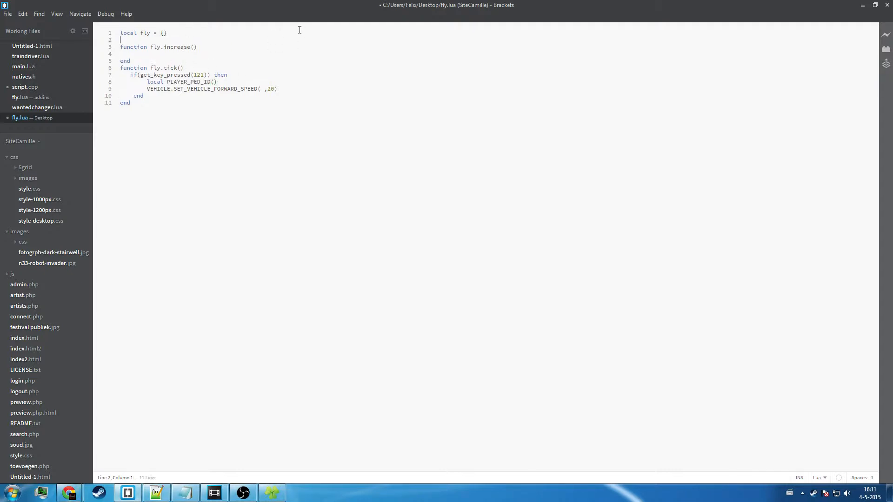
Write fly.vairable = 1 at the top, then delete that line again
{"action": "type", "text": "fly.vairabl"}
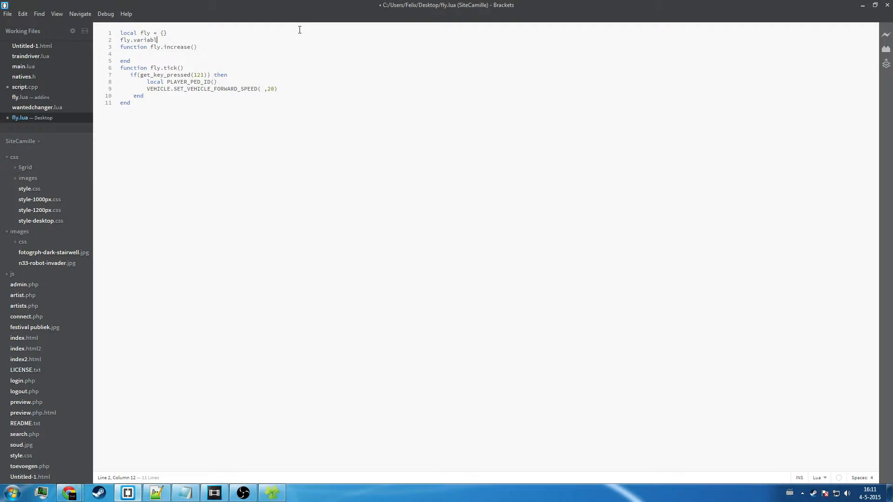
{"action": "type", "text": "e = 1"}
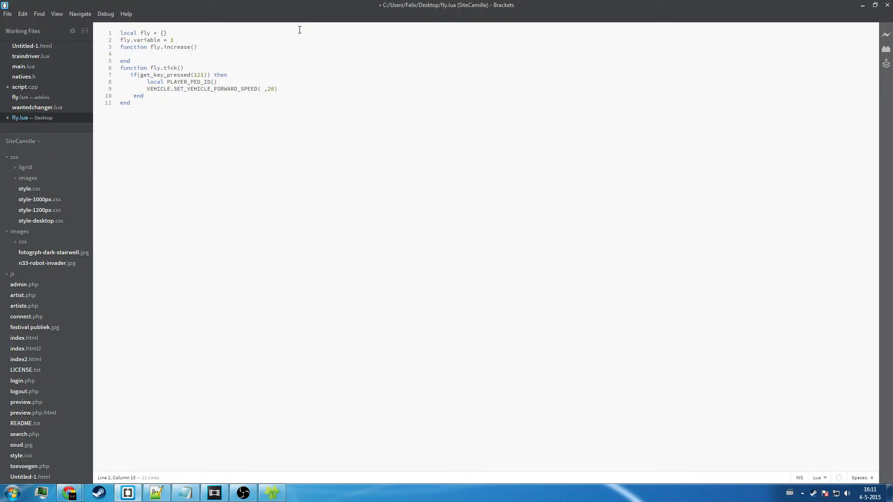
{"action": "mouse_move", "coordinate": [186, 53]}
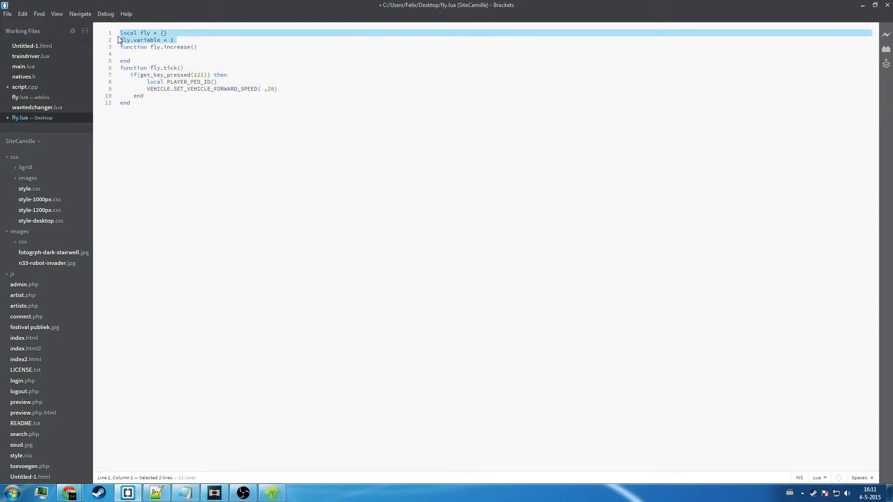
{"action": "key", "text": "Delete"}
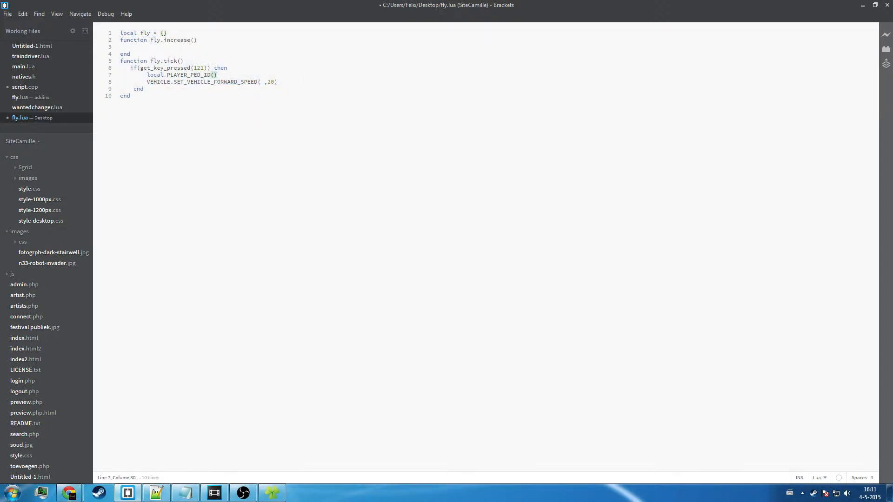
Make line 7 read local playerperid = PLAYER.PLAYER_PED_ID(), leaving the speed call's first argument empty
{"action": "left_click", "coordinate": [197, 68]}
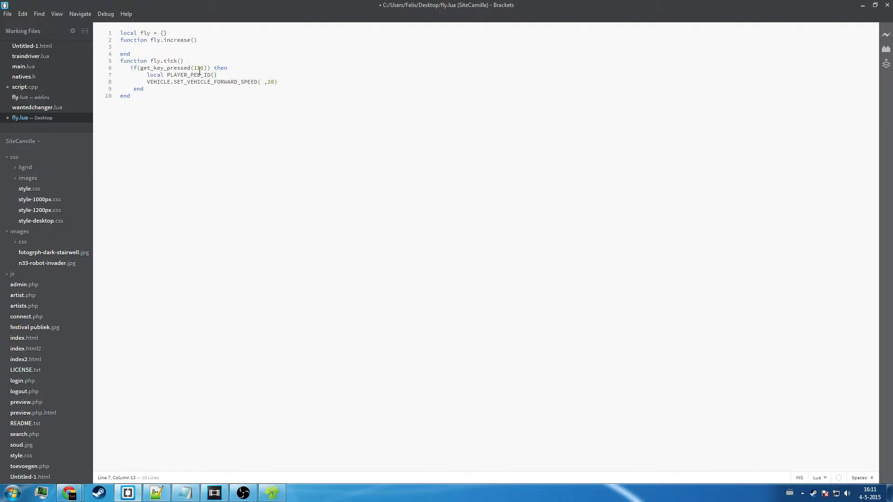
{"action": "type", "text": "playerperid = PLAYER."}
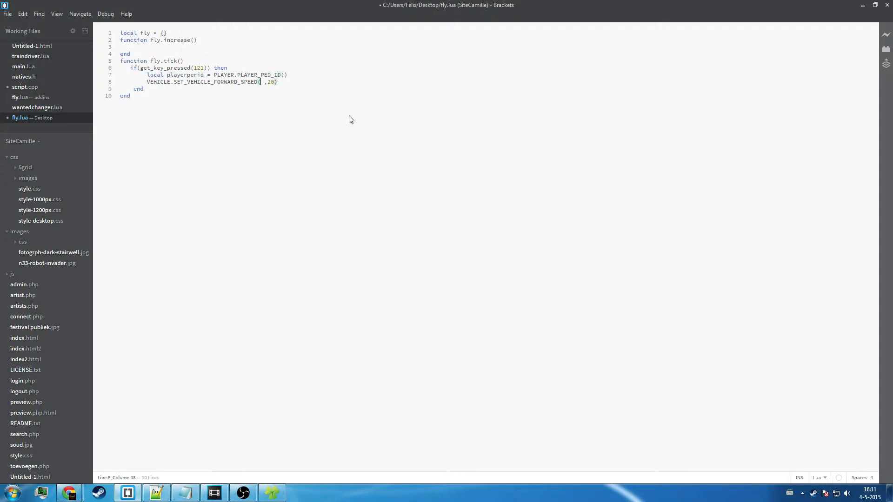
{"action": "type", "text": "player"}
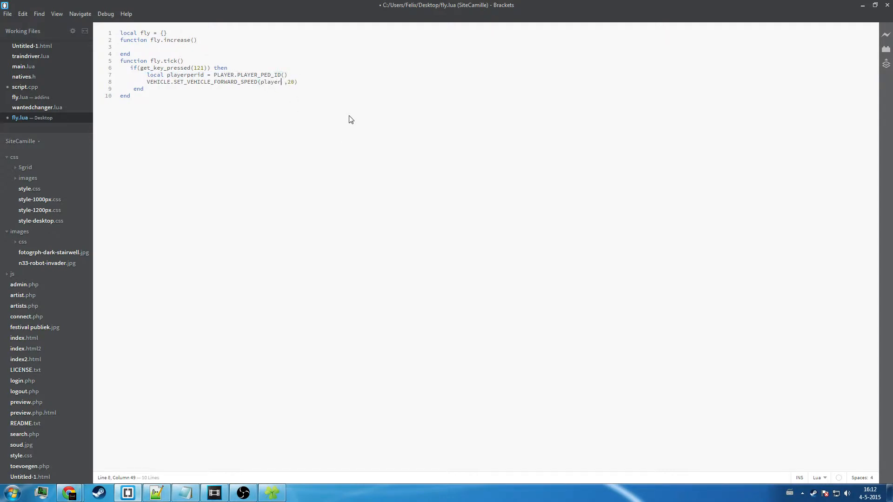
{"action": "type", "text": "perid"}
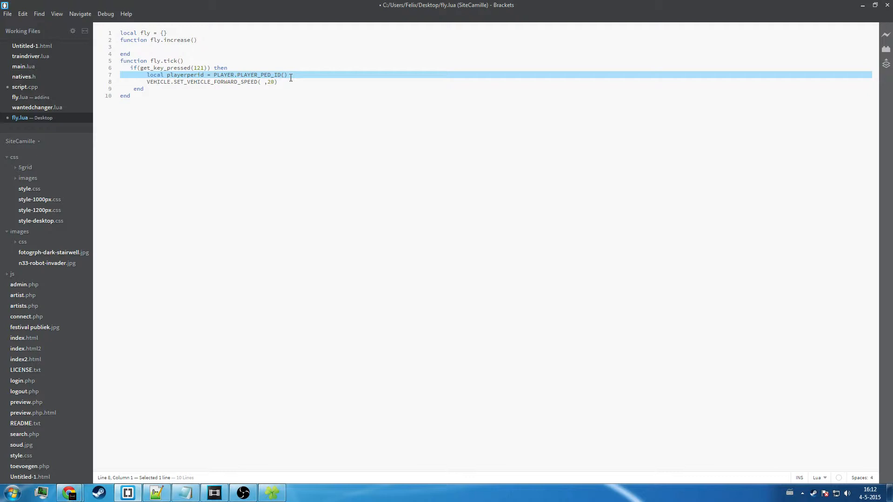
{"action": "left_click", "coordinate": [265, 82]}
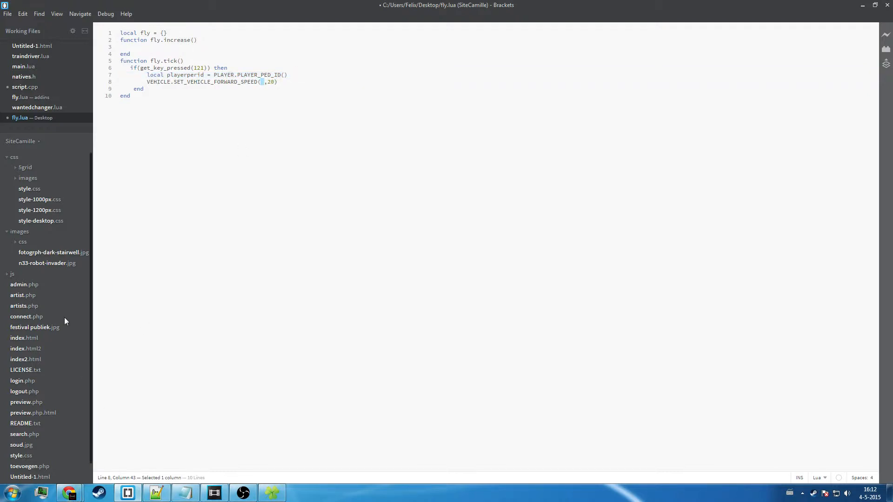
{"action": "left_click", "coordinate": [23, 76]}
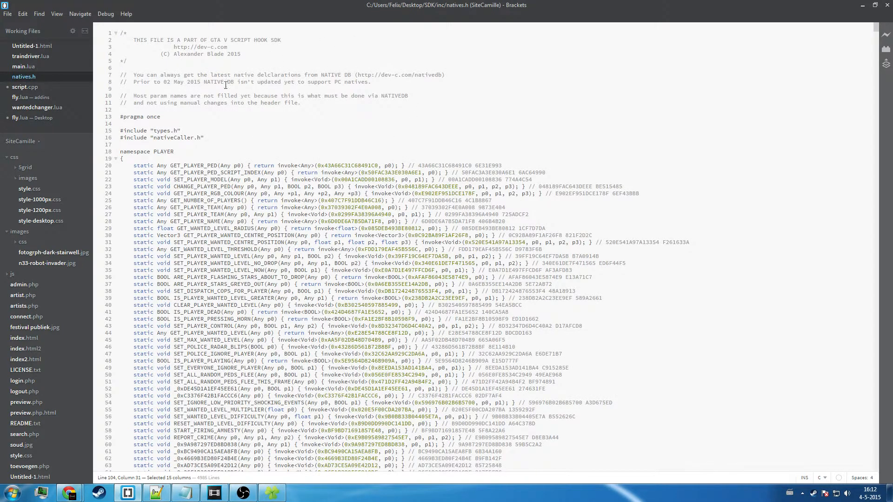
{"action": "left_click", "coordinate": [405, 142]}
{"action": "type", "text": "GET_VEHI"}
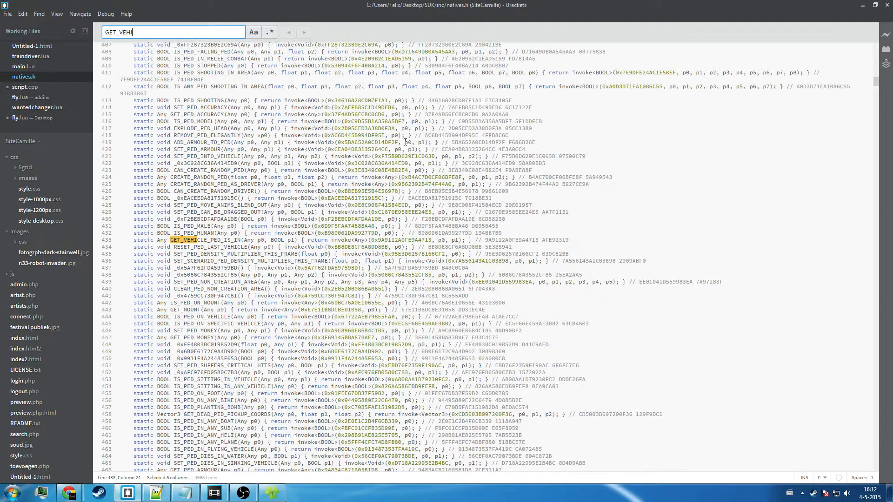
{"action": "type", "text": "CLE"}
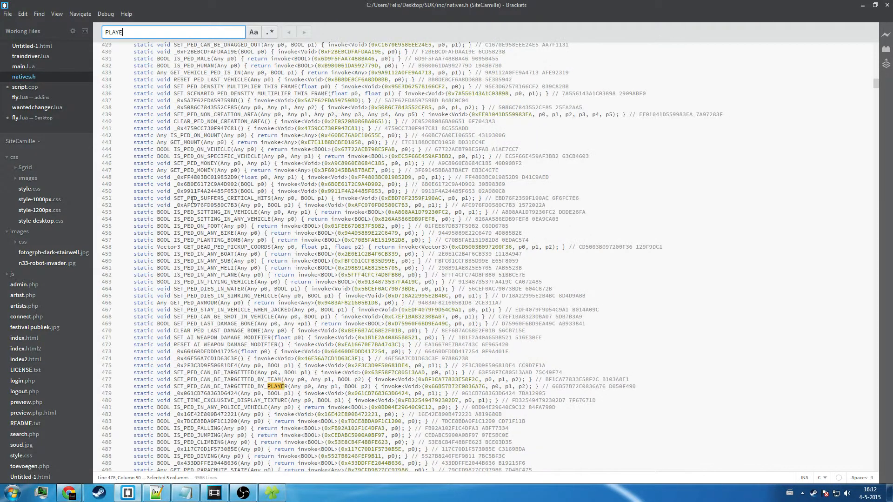
{"action": "type", "text": "GET_"}
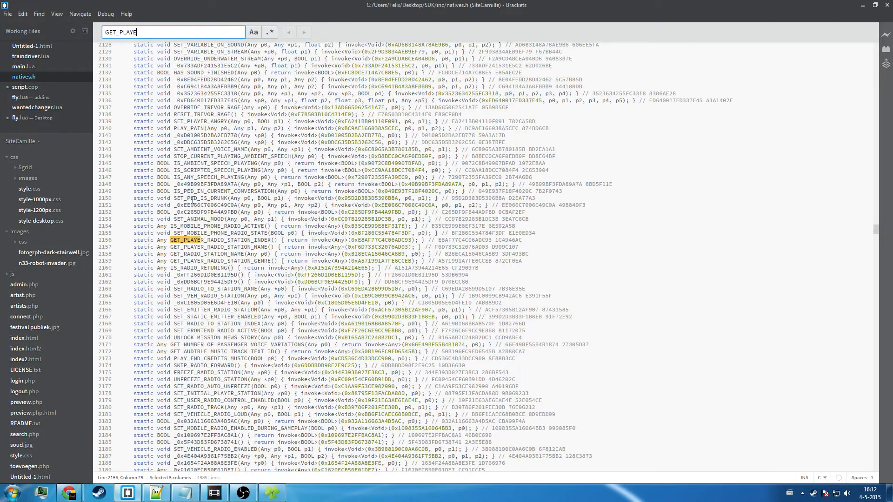
{"action": "type", "text": "R_"}
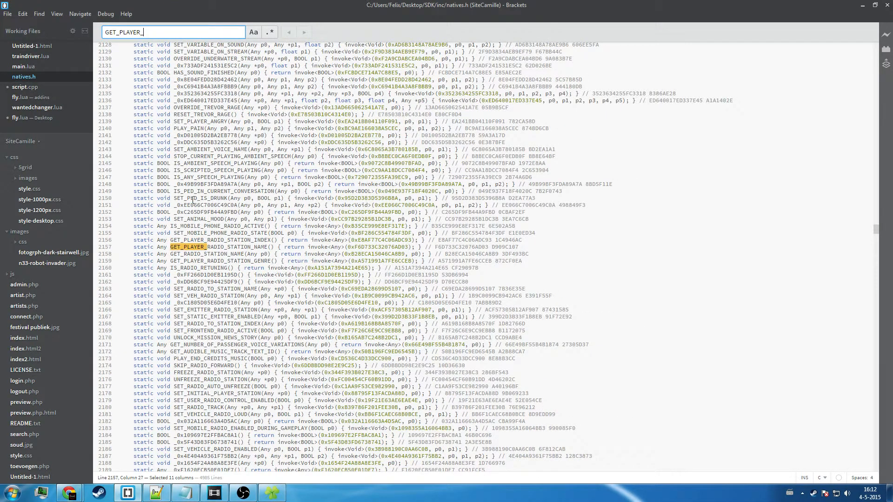
{"action": "scroll", "scroll_direction": "down", "scroll_amount": 3}
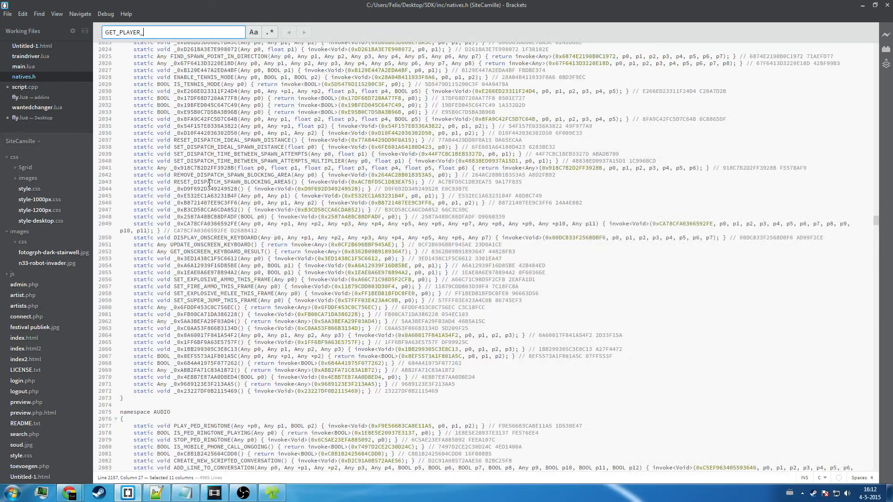
{"action": "type", "text": "Namespac"}
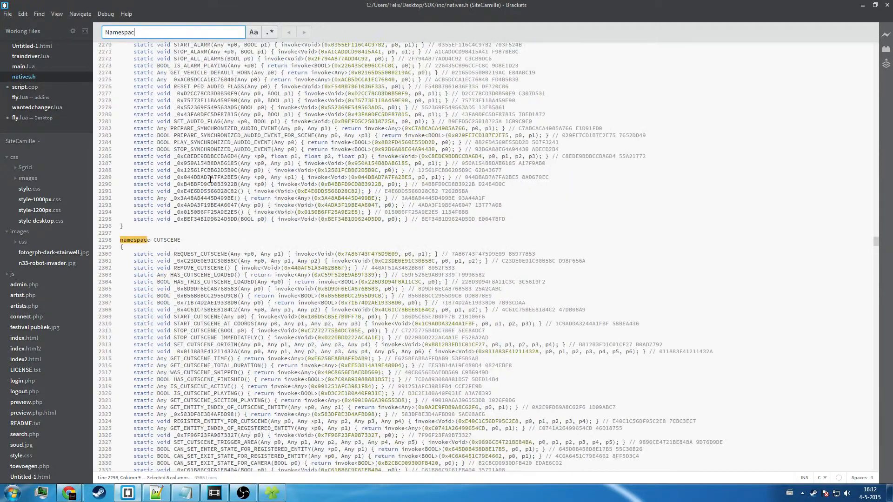
{"action": "type", "text": "Namespace Player"}
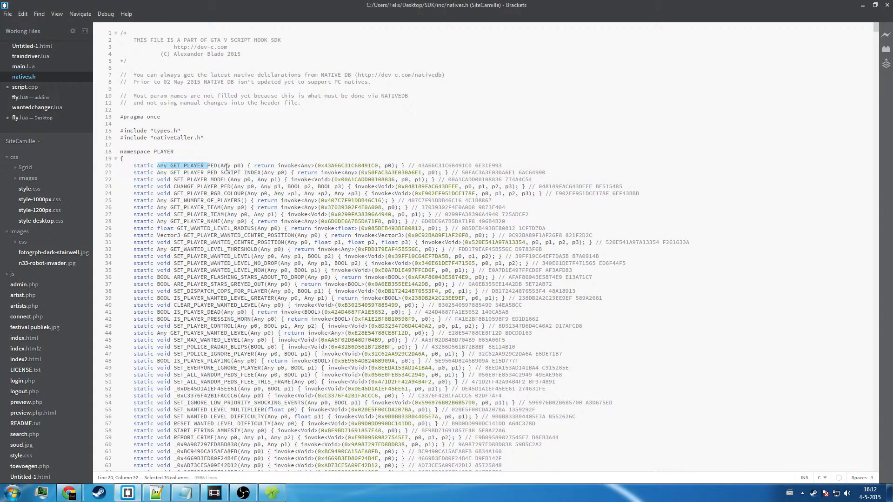
{"action": "left_click", "coordinate": [302, 165]}
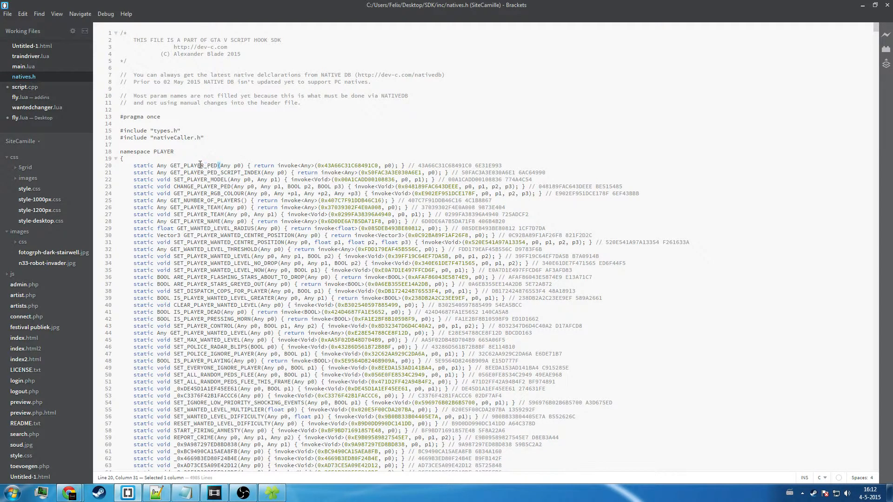
{"action": "double_click", "coordinate": [191, 165]}
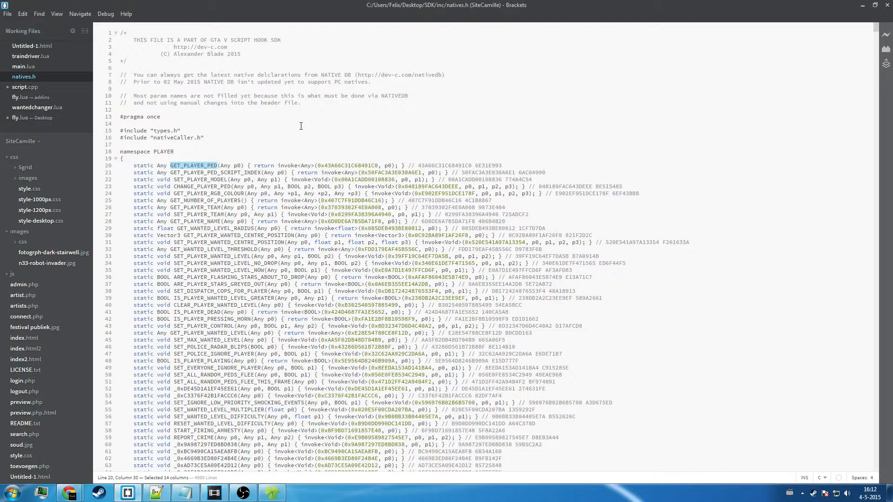
{"action": "left_click", "coordinate": [32, 117]}
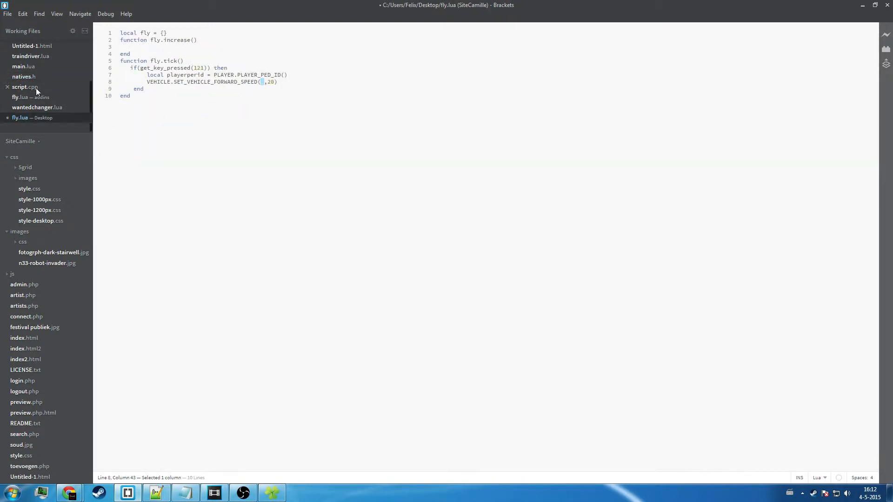
{"action": "left_click", "coordinate": [24, 86]}
{"action": "type", "text": "GET_V"}
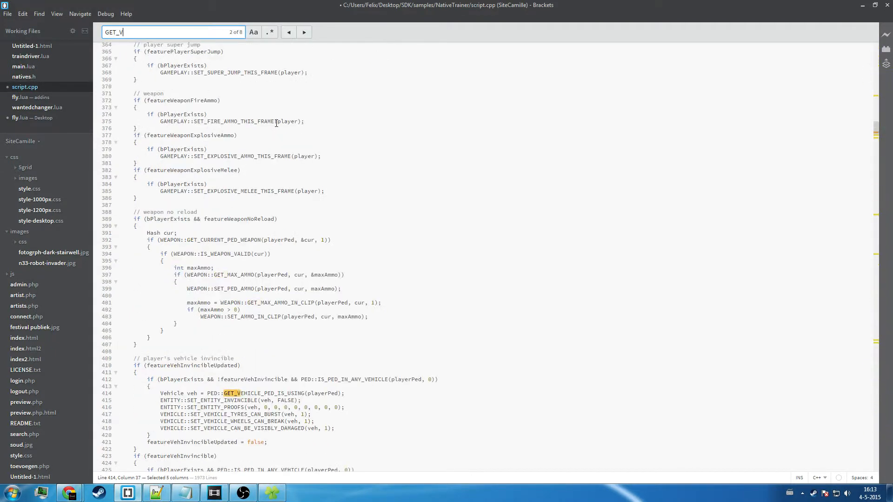
{"action": "type", "text": "EHICLE_PED_I"}
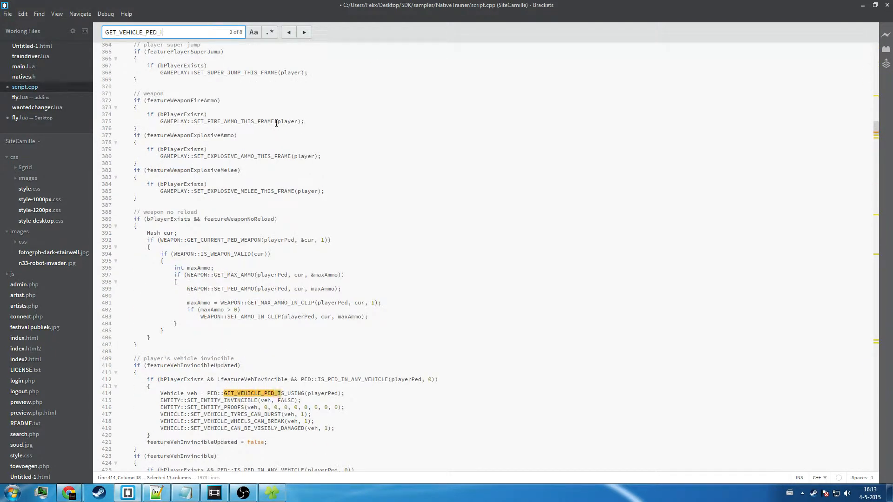
{"action": "type", "text": "S_IN"}
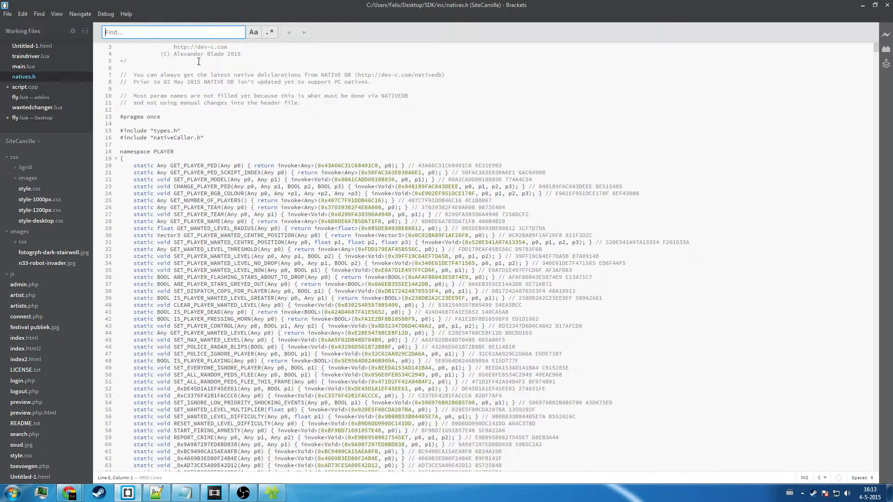
{"action": "type", "text": "GET_VEHICLE_WHER"}
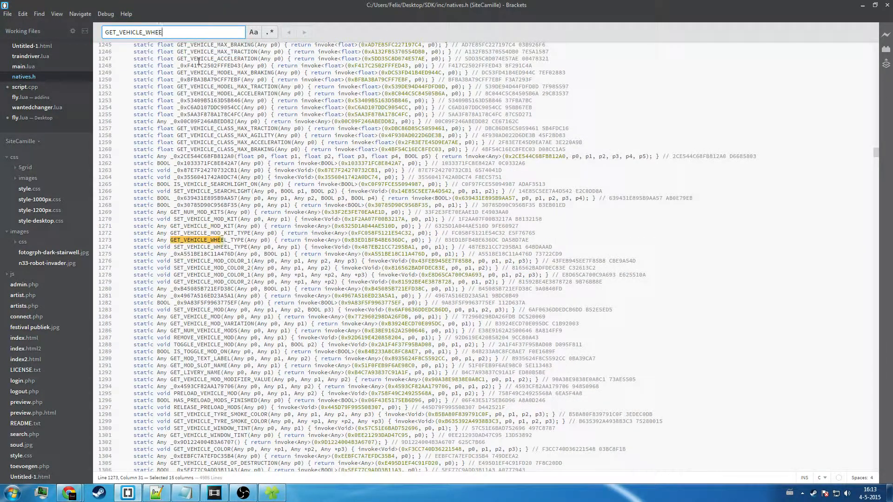
{"action": "key", "text": "BackSpace"}
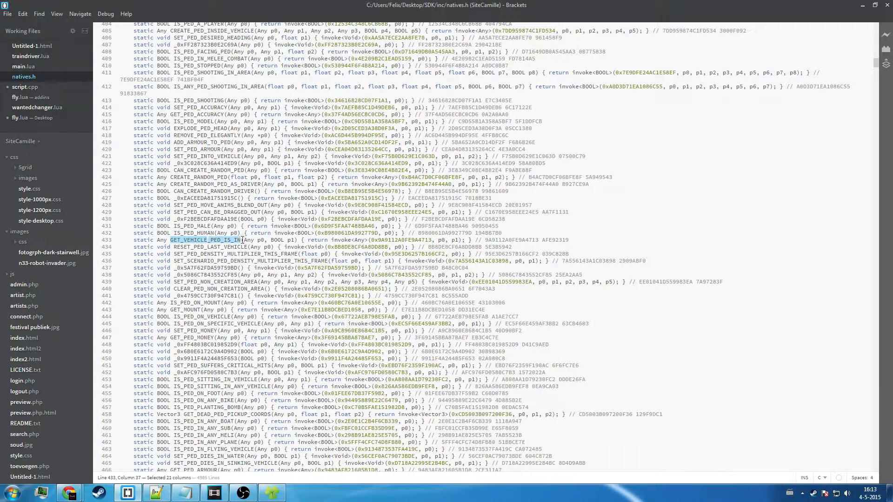
{"action": "scroll", "scroll_direction": "up", "scroll_amount": 3}
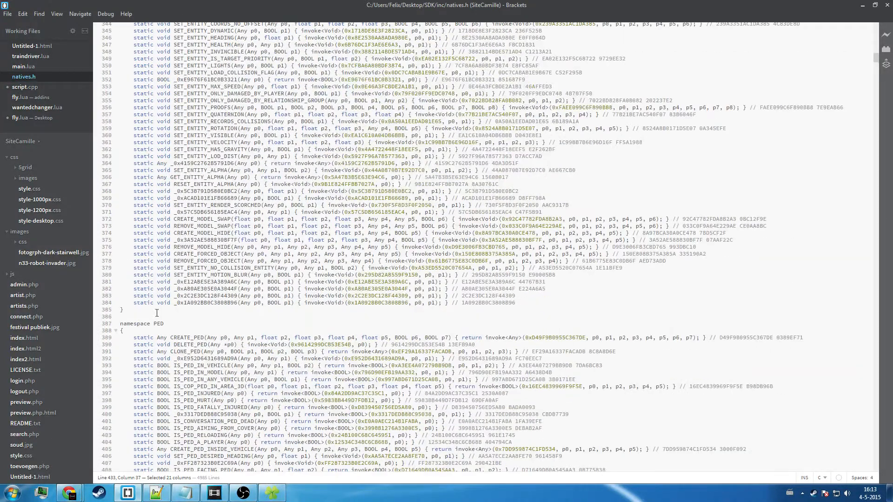
{"action": "left_click", "coordinate": [20, 117]}
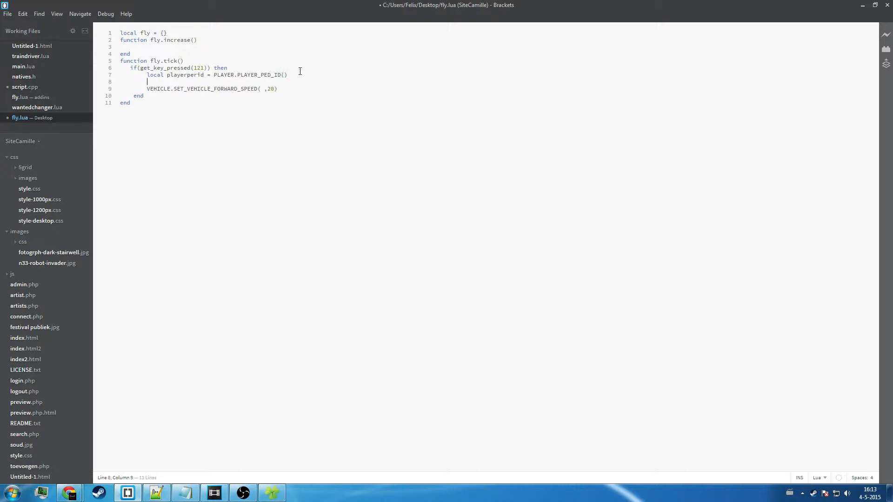
Add local playerperid = GET_VEHICLE_PED_IS_IN(p... on line 8
{"action": "type", "text": "local pl"}
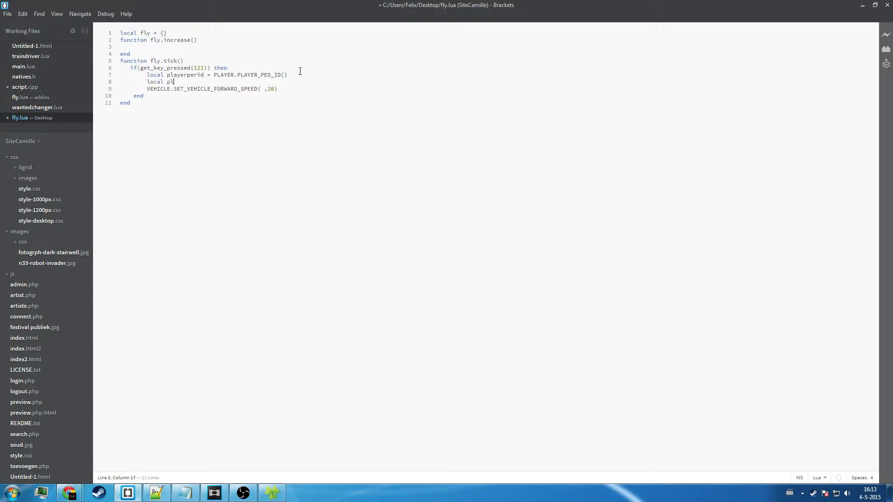
{"action": "type", "text": "ayerperid ="}
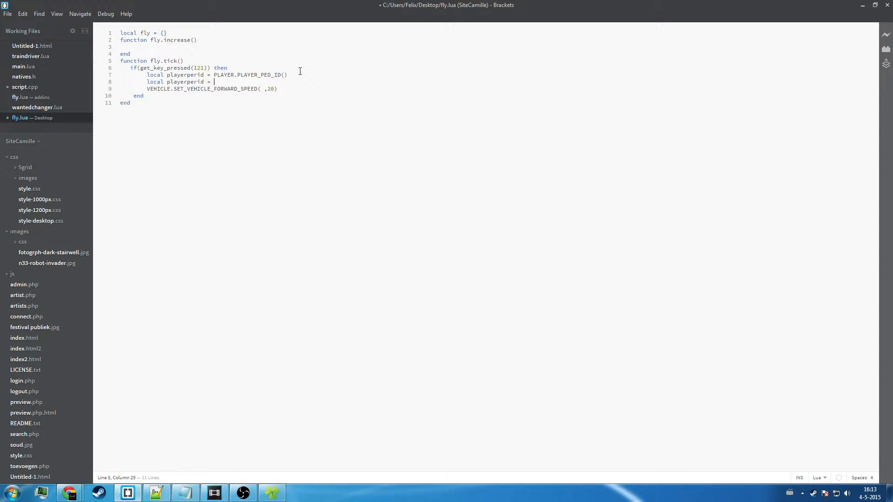
{"action": "type", "text": "GET_VEHICLE_PED_IS_IN"}
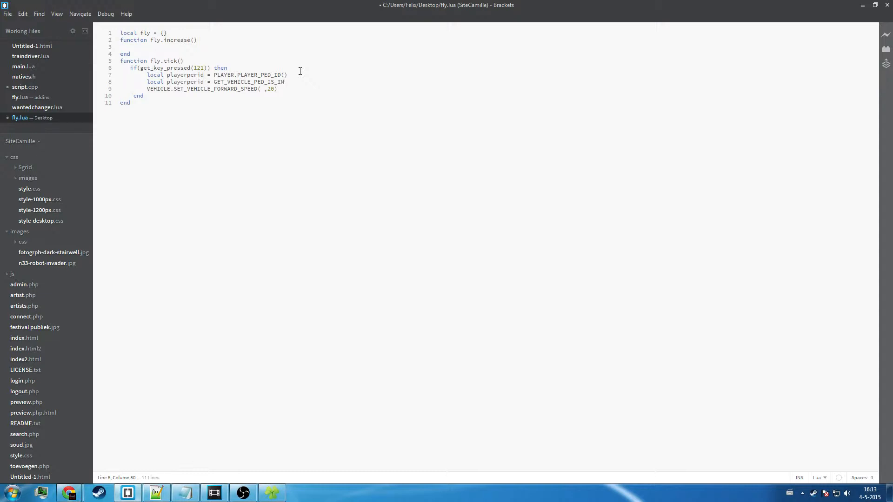
{"action": "type", "text": "(playerperid"}
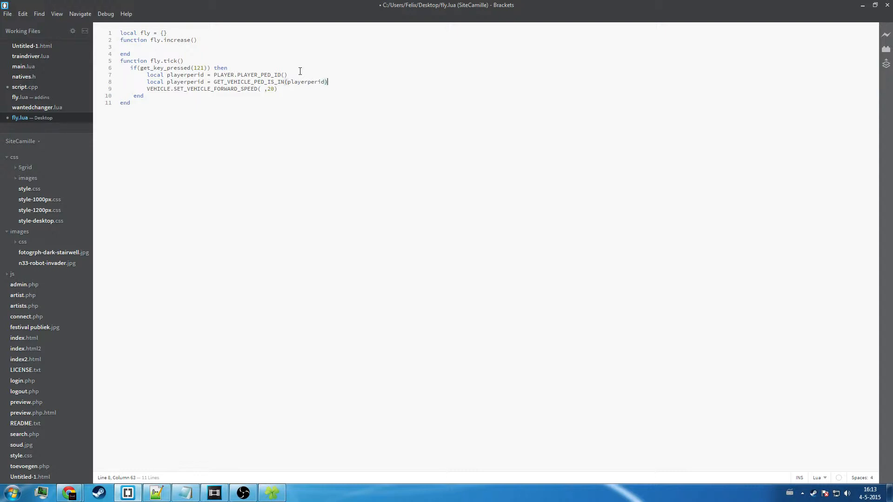
{"action": "mouse_move", "coordinate": [125, 465]}
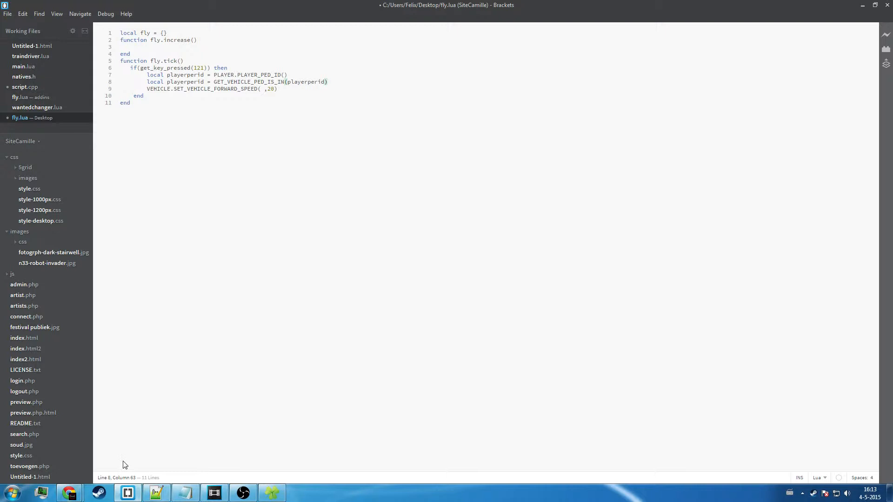
Recheck the declaration in natives.h, then complete the call as (playerperid, true)
{"action": "left_click", "coordinate": [23, 77]}
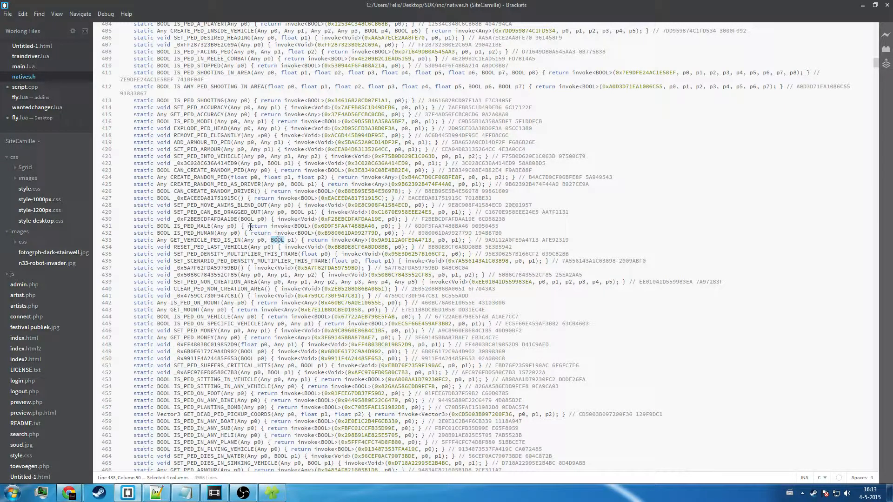
{"action": "left_click", "coordinate": [32, 119]}
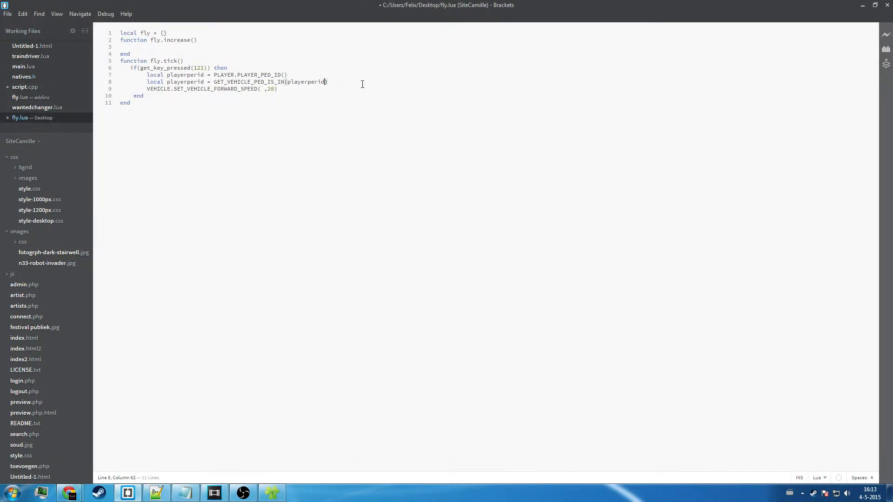
{"action": "type", "text": ",t"}
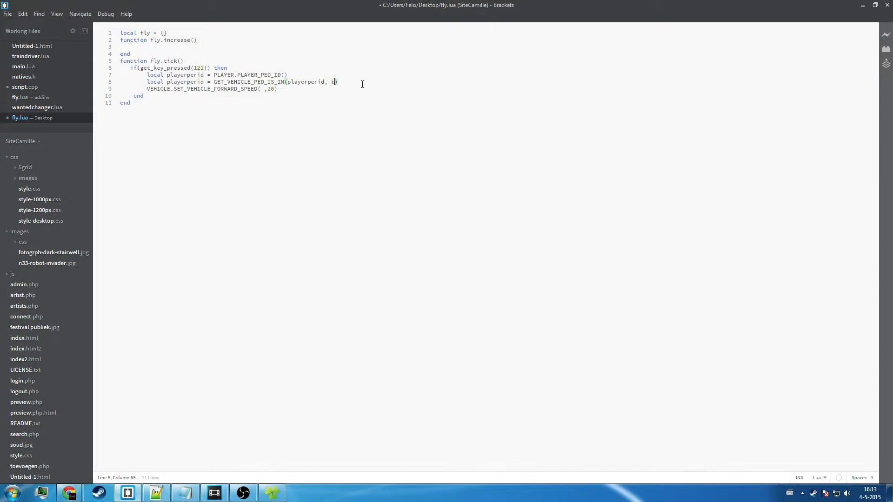
{"action": "type", "text": "rue"}
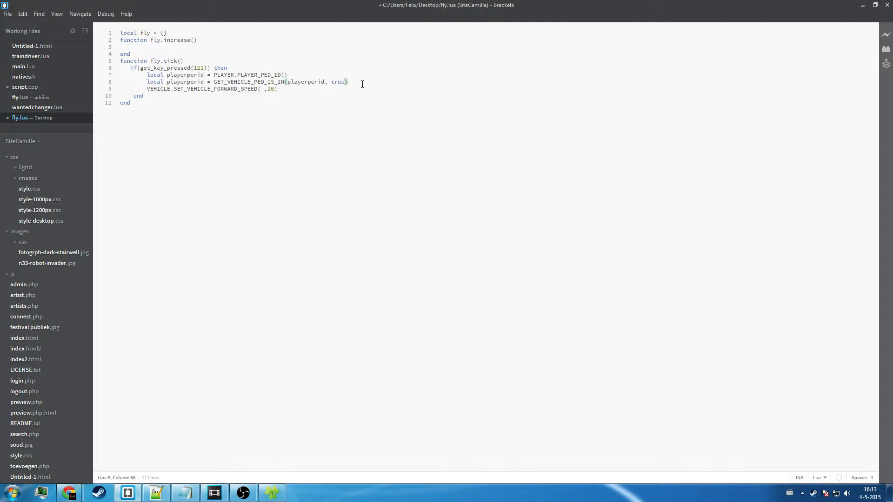
{"action": "double_click", "coordinate": [184, 82]}
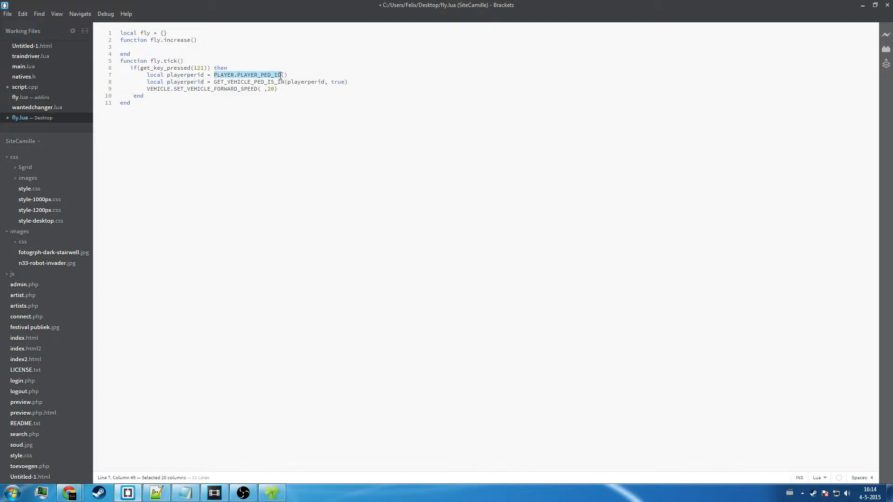
Inline PLAYER.PLAYER_PED_ID() into the forward-speed call and select that whole line
{"action": "key", "text": "Delete"}
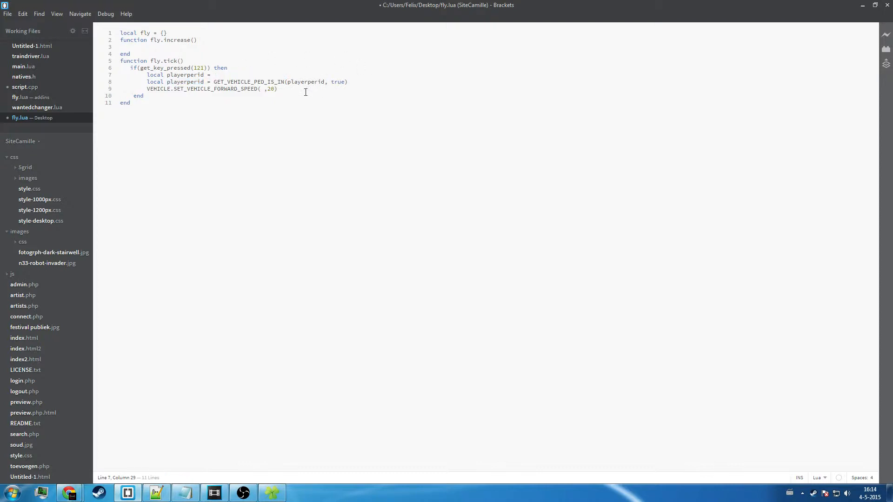
{"action": "type", "text": "PLAYER.PLAYER_PED_ID(),"}
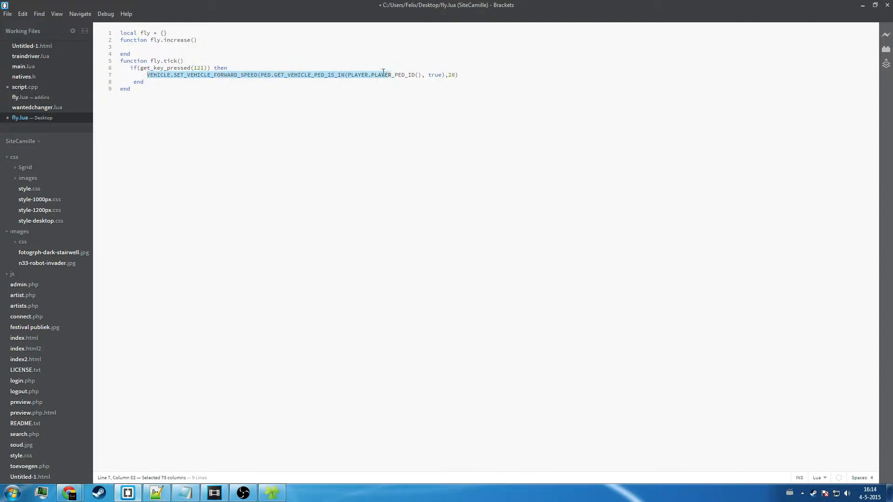
{"action": "left_click", "coordinate": [458, 75]}
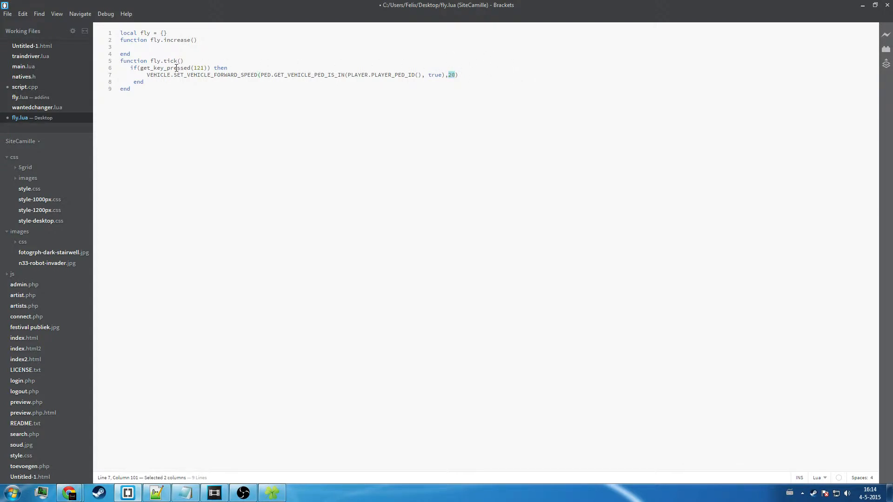
{"action": "left_click", "coordinate": [297, 74]}
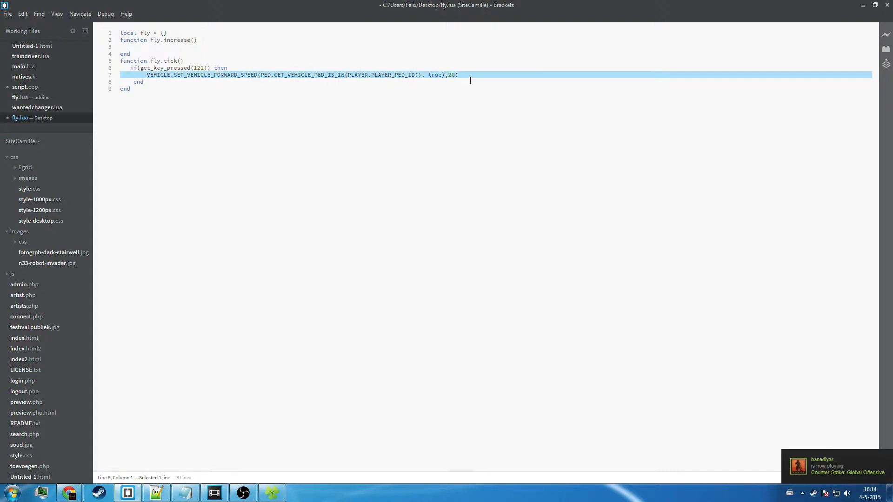
Move the nested speed call below the function and add a fly.pressed assignment
{"action": "left_click", "coordinate": [458, 74]}
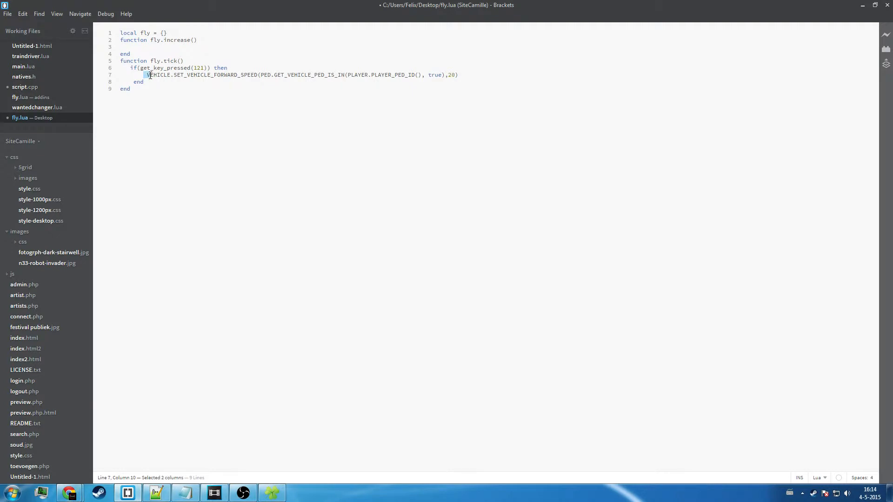
{"action": "left_click", "coordinate": [458, 74]}
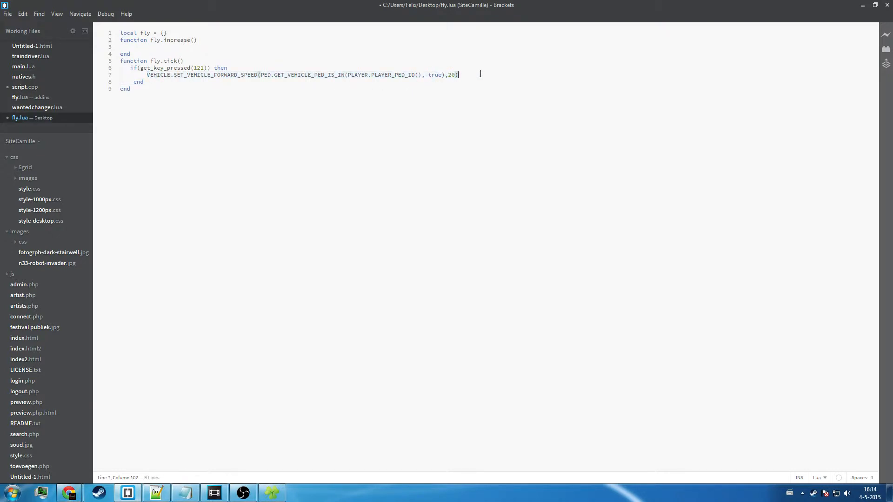
{"action": "mouse_move", "coordinate": [559, 24]}
{"action": "type", "text": "func"}
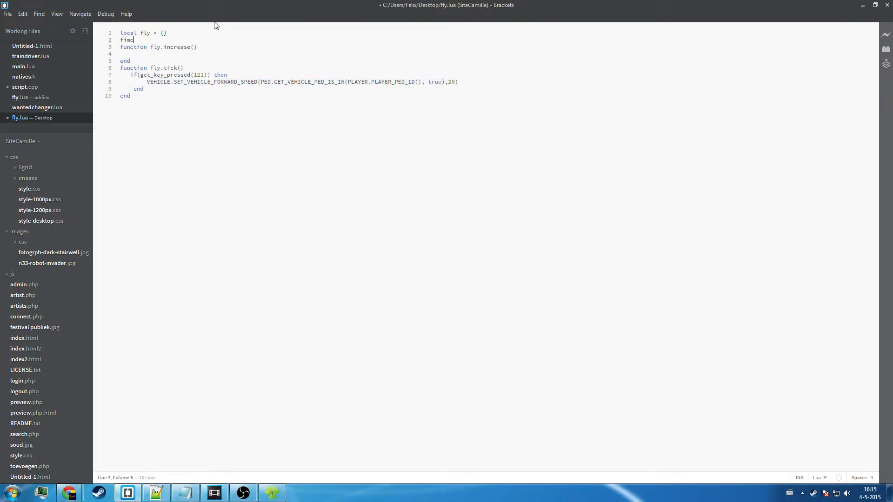
{"action": "type", "text": "tion"}
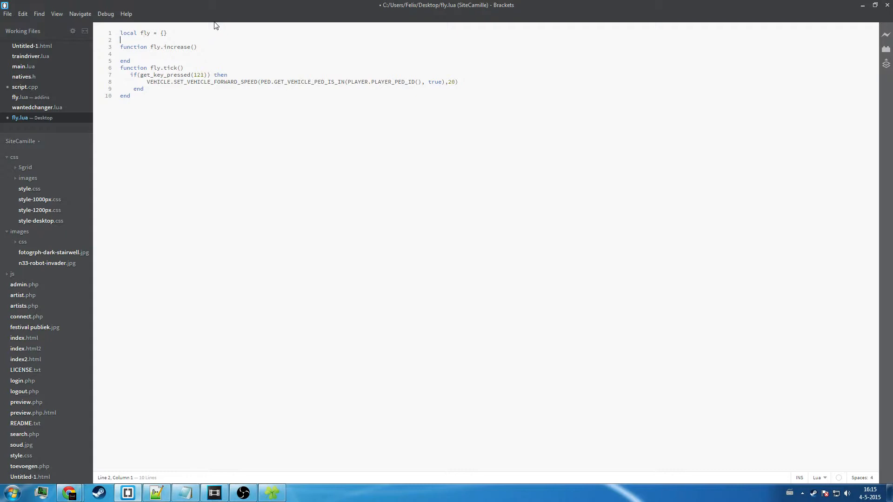
{"action": "type", "text": "fly.pressed = 1"}
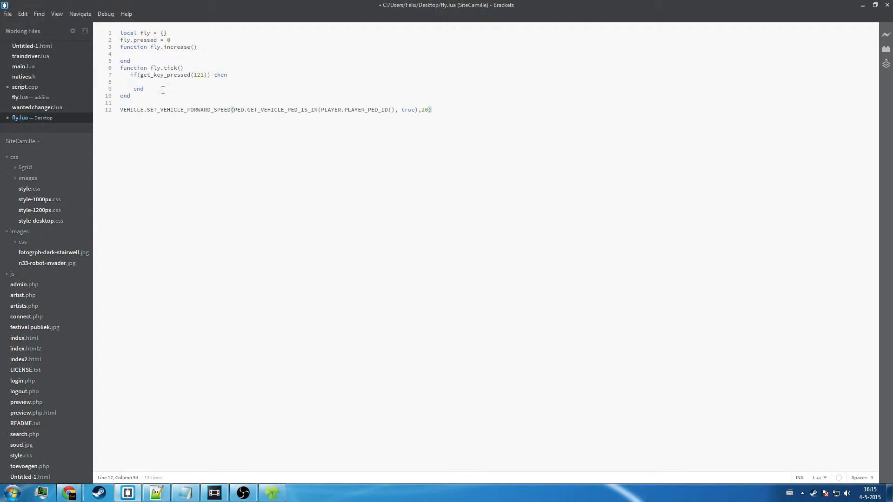
Set fly.pressed=1 inside the key-121 block and open an empty line above it
{"action": "left_click", "coordinate": [184, 72]}
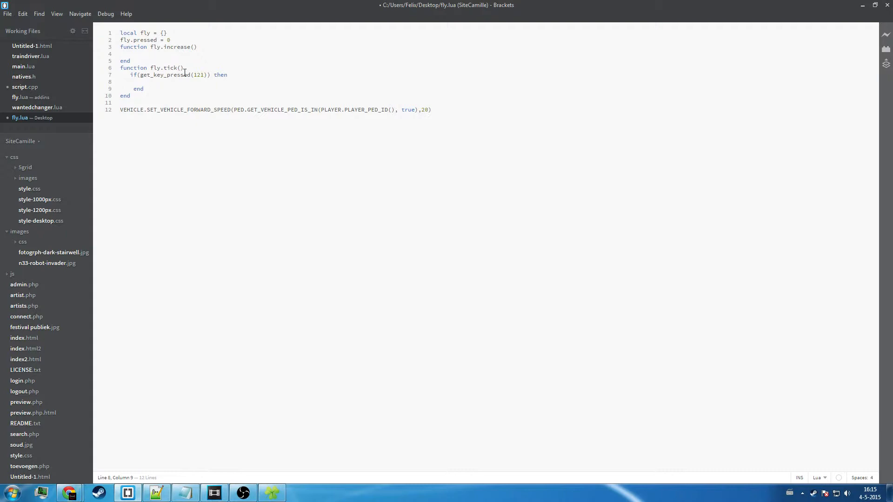
{"action": "type", "text": "fly.pressed="}
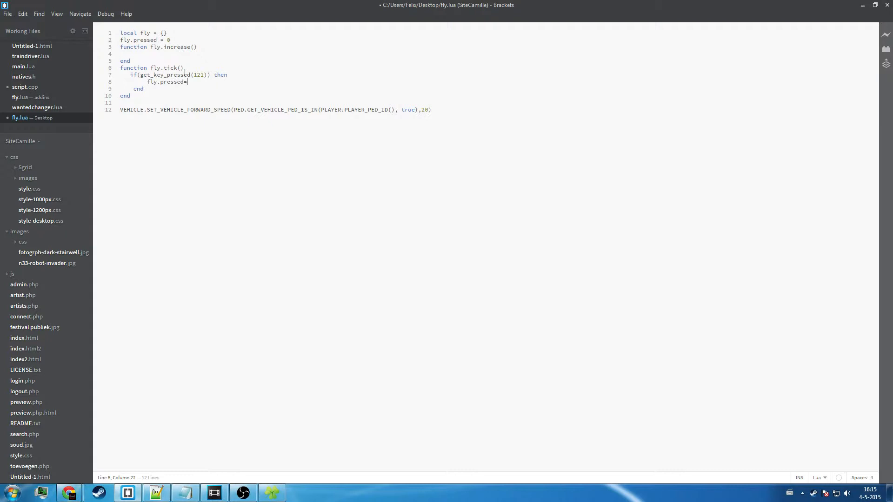
{"action": "type", "text": "1"}
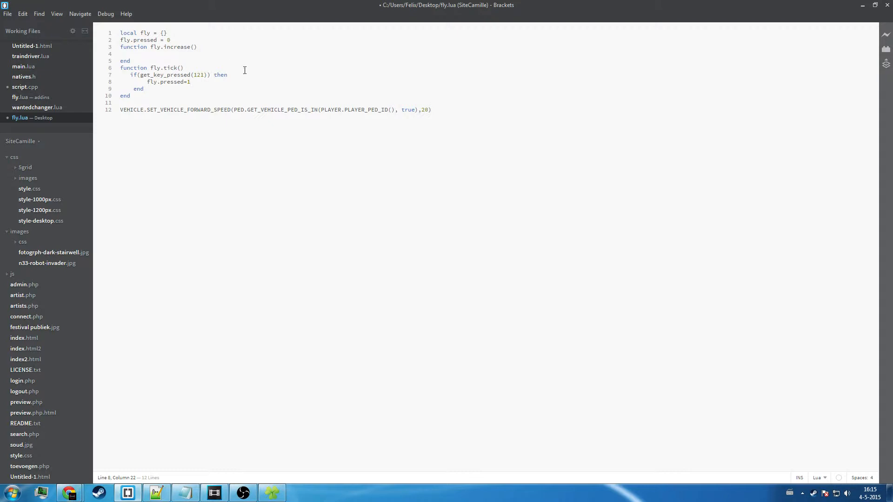
{"action": "key", "text": "Return"}
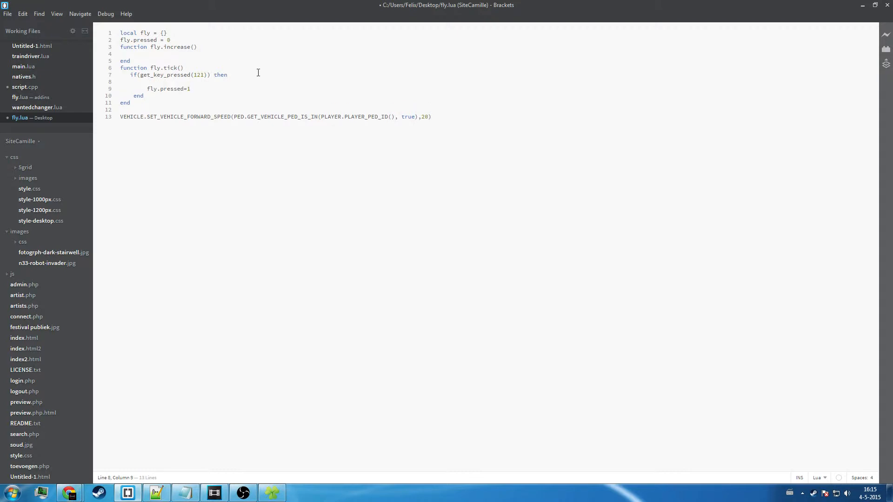
Write if(fly.pressed == 1) then fly.pressed=0 else fly.pressed=1 inside the key-121 block
{"action": "type", "text": "if(fl"}
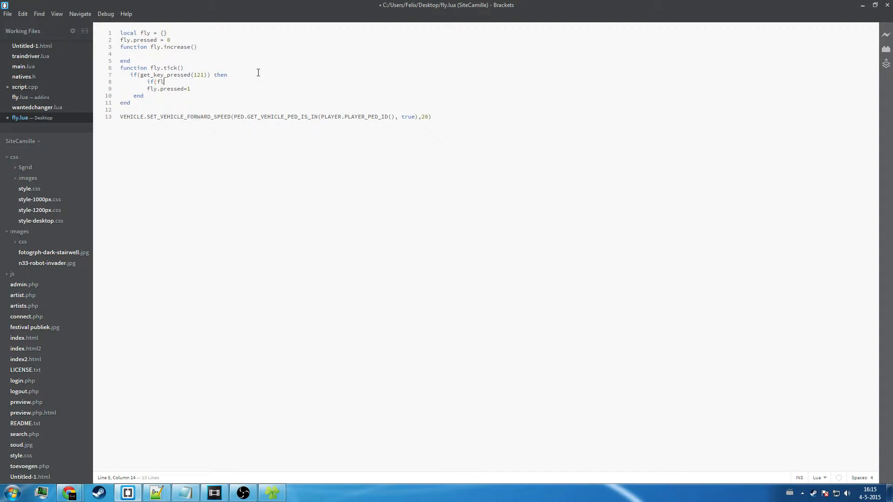
{"action": "type", "text": "y.pressed ="}
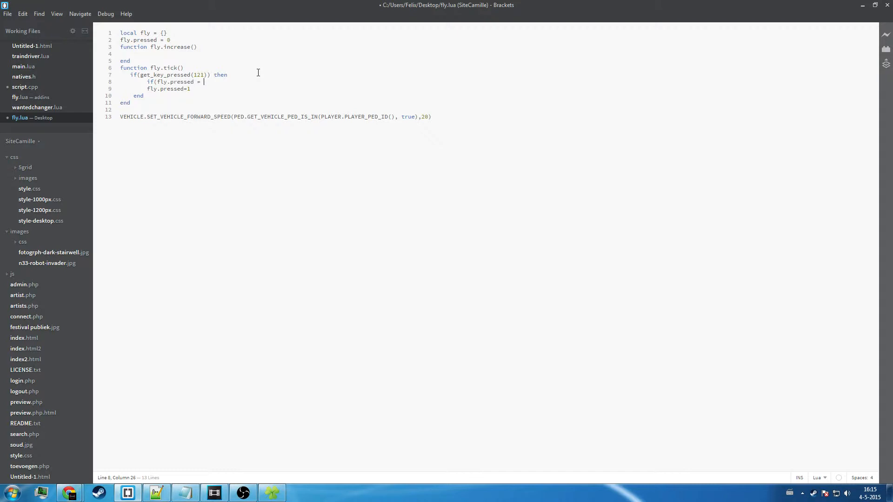
{"action": "type", "text": "= 1) th"}
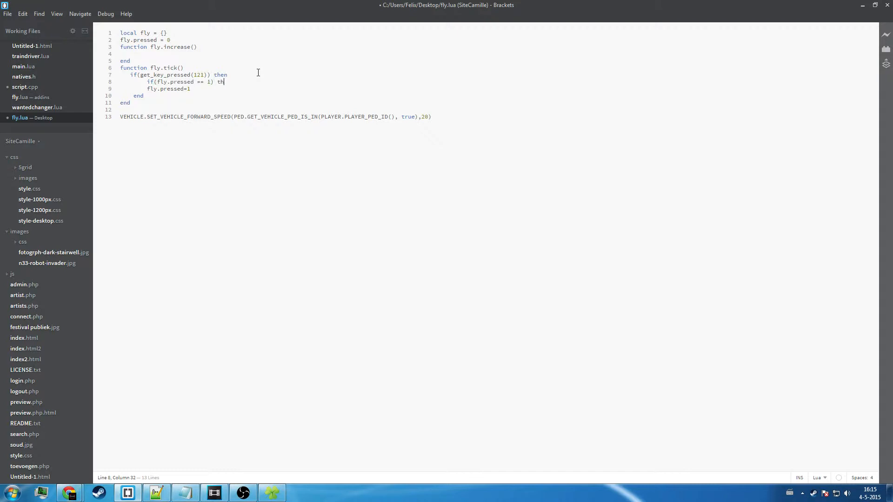
{"action": "type", "text": "en"}
{"action": "left_click", "coordinate": [168, 88]}
{"action": "type", "text": "0"}
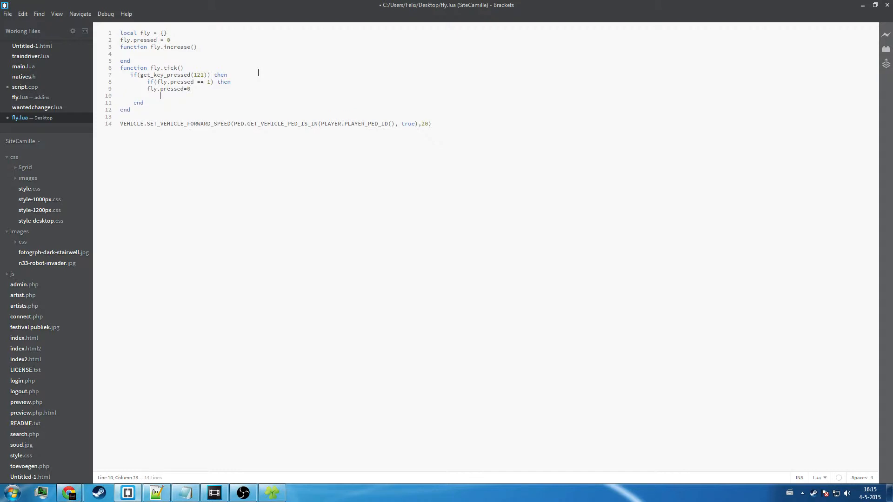
{"action": "type", "text": "e;s"}
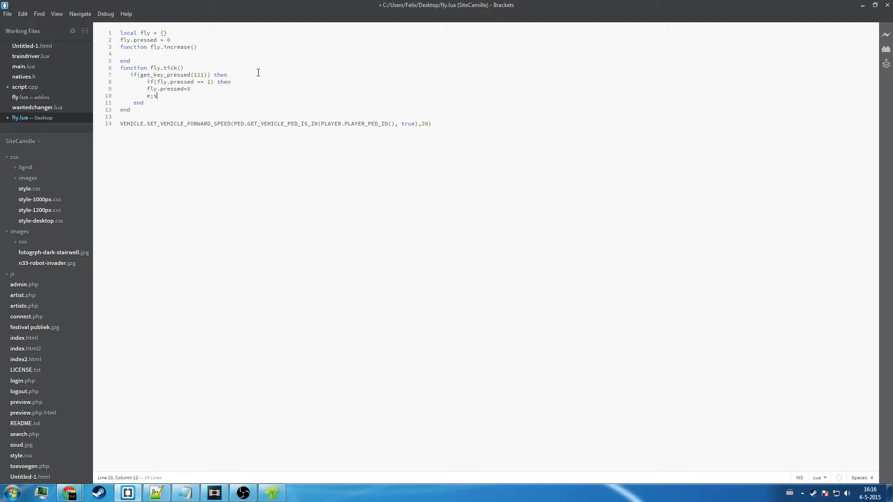
{"action": "type", "text": "lse"}
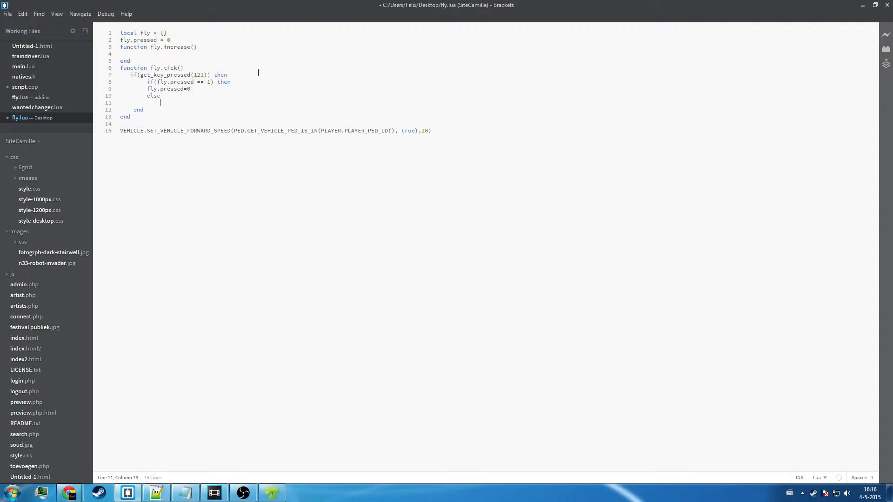
{"action": "type", "text": "f;u"}
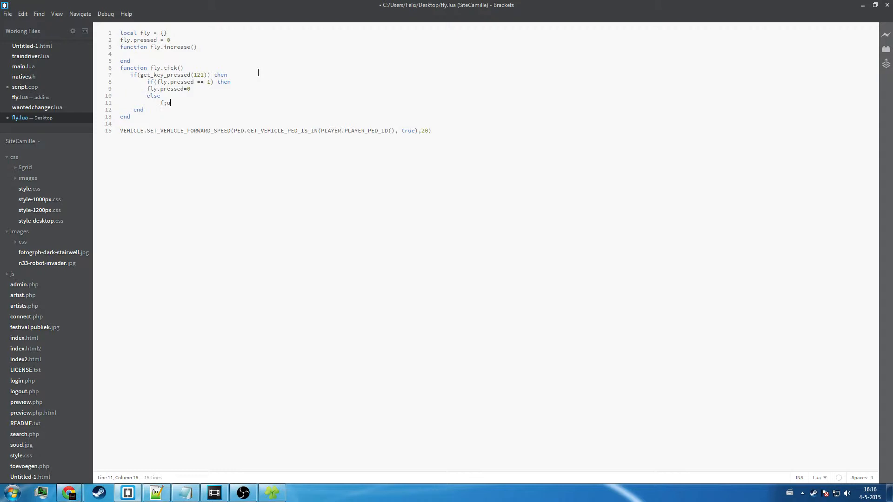
{"action": "type", "text": "fly."}
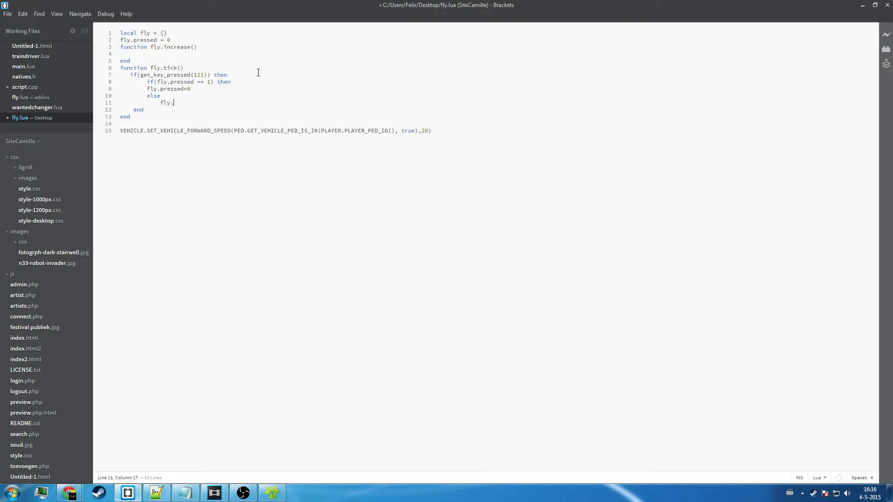
{"action": "type", "text": "press"}
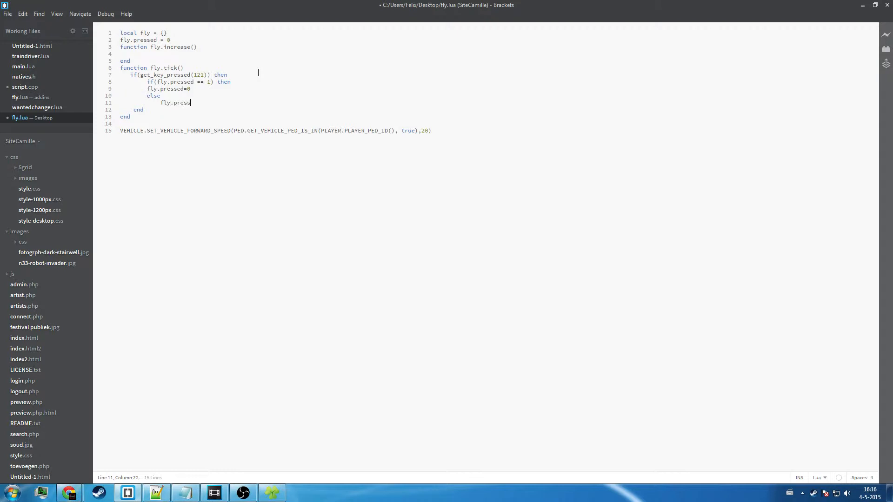
{"action": "type", "text": "ed=1"}
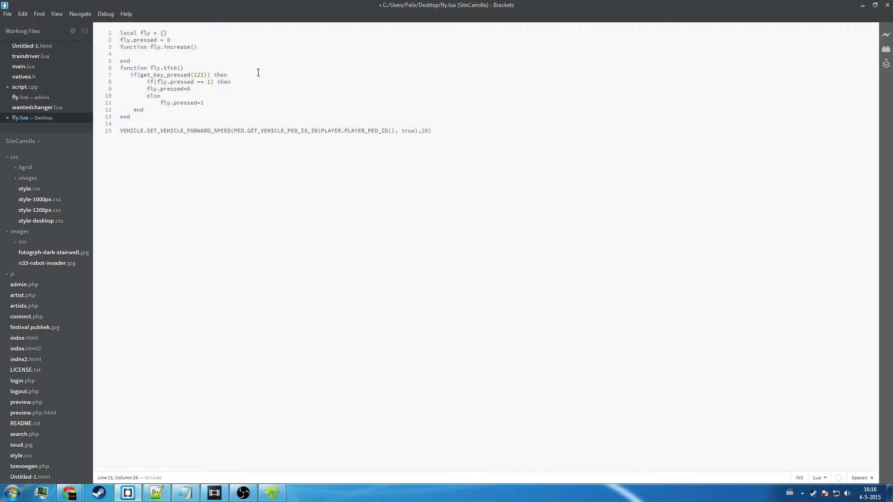
{"action": "left_click", "coordinate": [147, 90]}
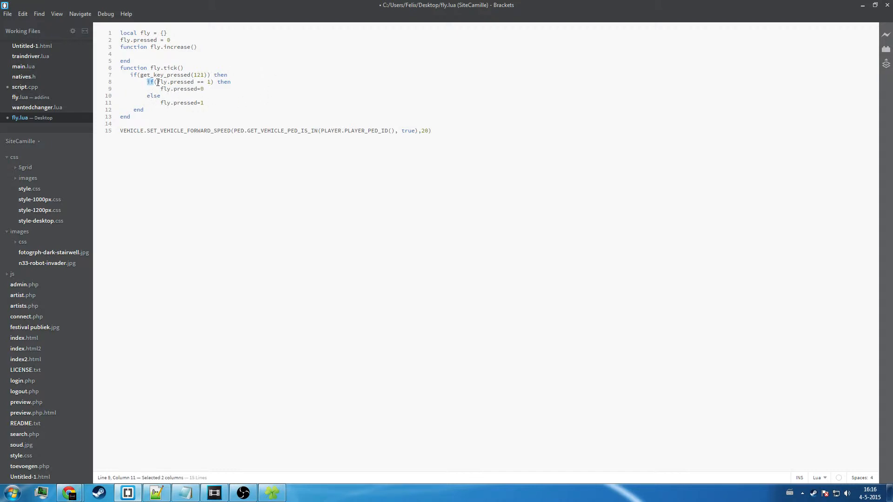
Lay out the else branch with fly.pressed=1 and close the inner if with its own end
{"action": "left_click_drag", "start_coordinate": [147, 82], "coordinate": [230, 82]}
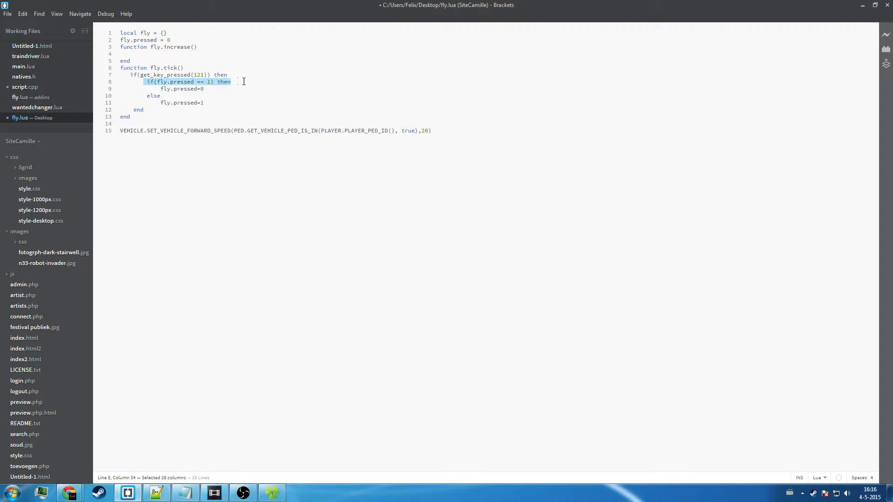
{"action": "double_click", "coordinate": [154, 94]}
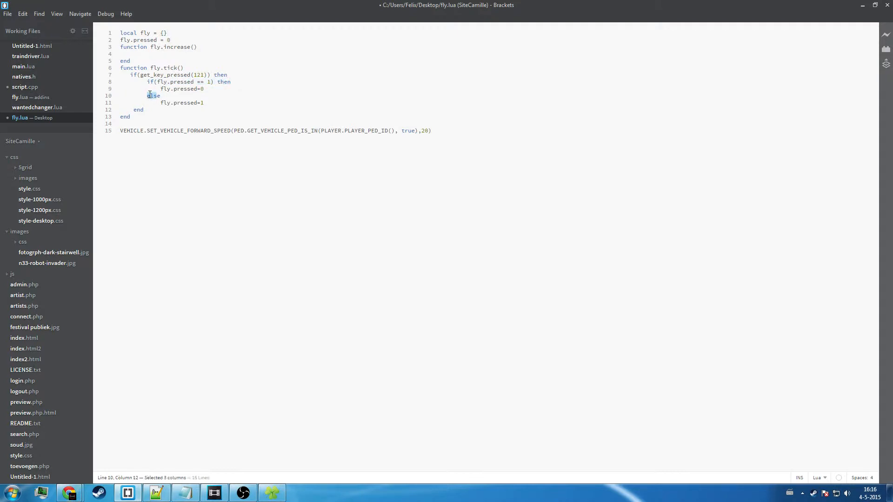
{"action": "left_click_drag", "start_coordinate": [153, 94], "coordinate": [202, 102]}
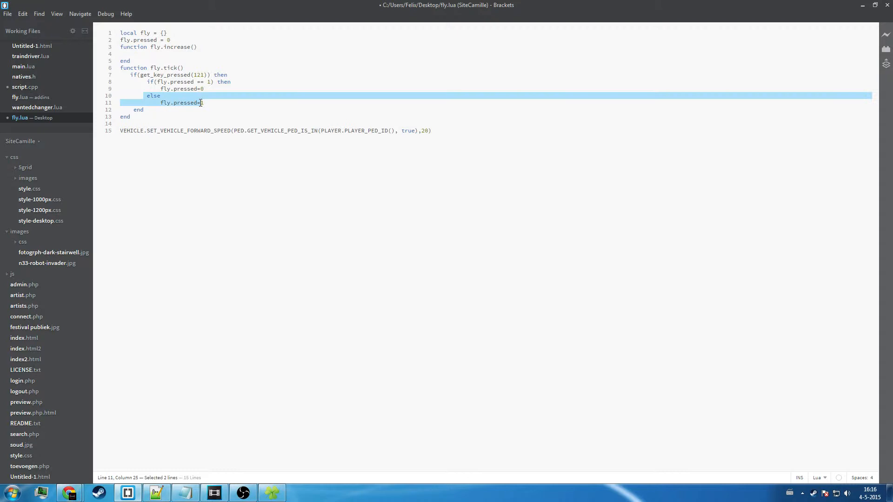
{"action": "left_click", "coordinate": [148, 96]}
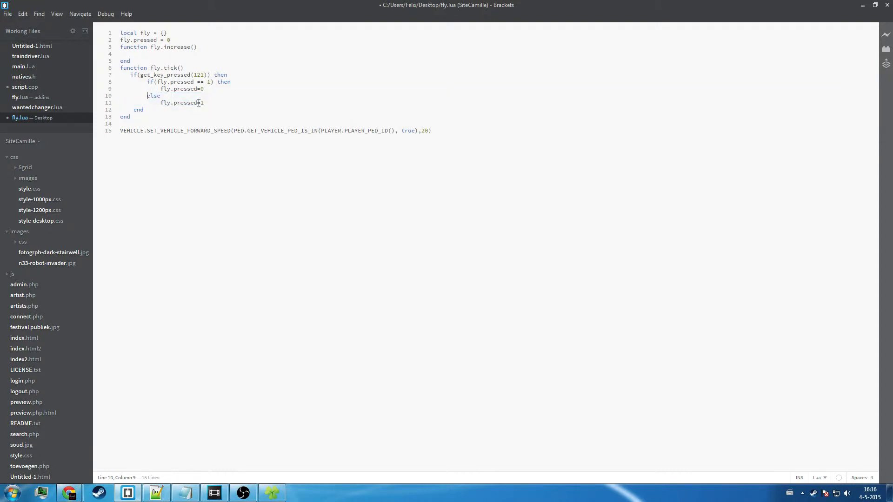
{"action": "left_click", "coordinate": [204, 102]}
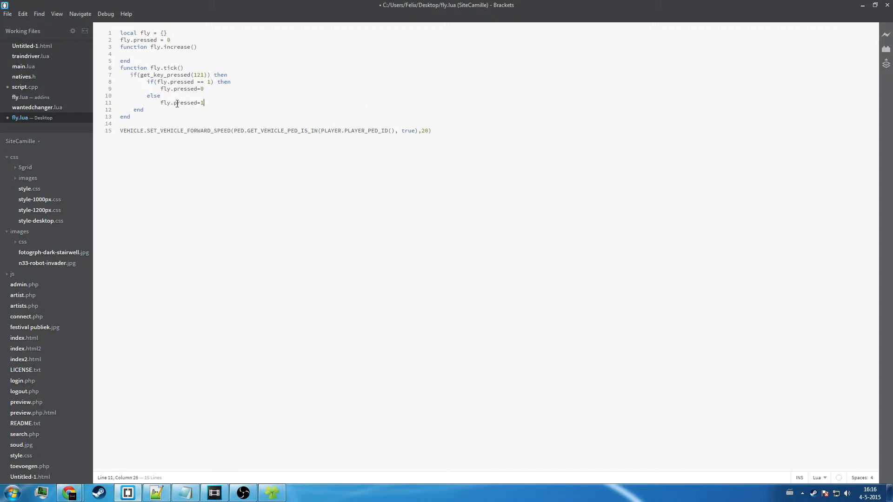
{"action": "mouse_move", "coordinate": [232, 104]}
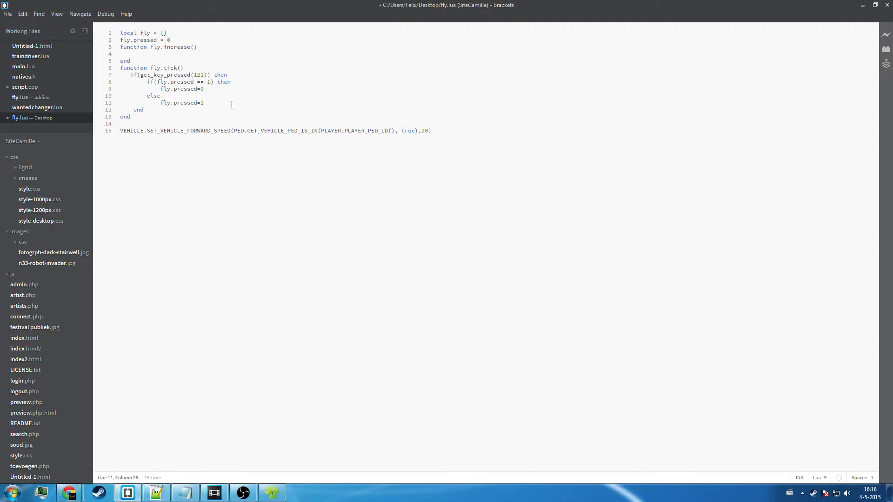
{"action": "key", "text": "Return"}
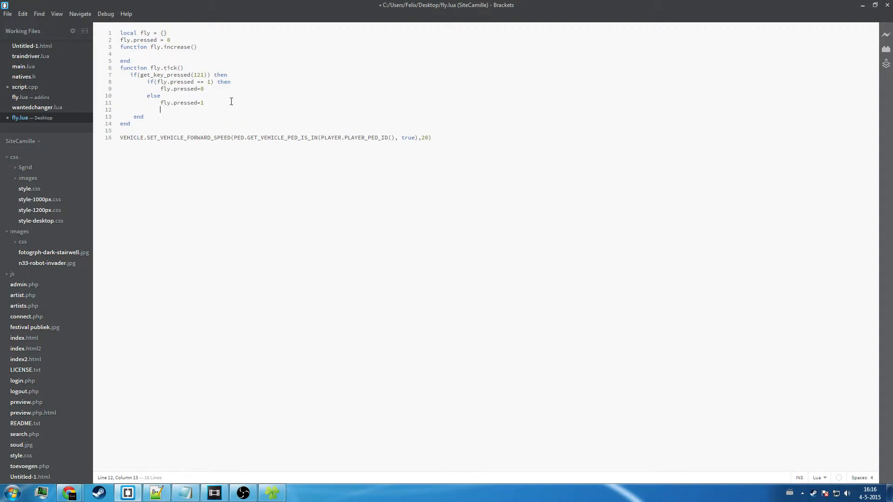
{"action": "type", "text": "end"}
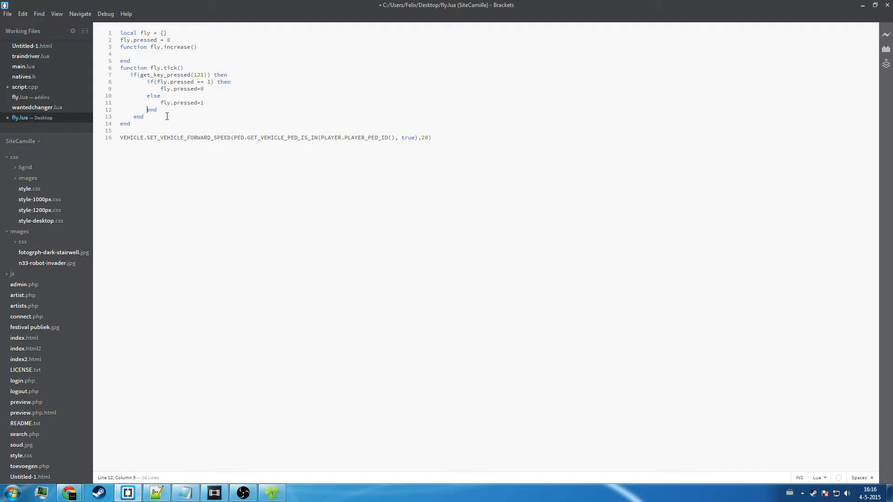
{"action": "mouse_move", "coordinate": [120, 68]}
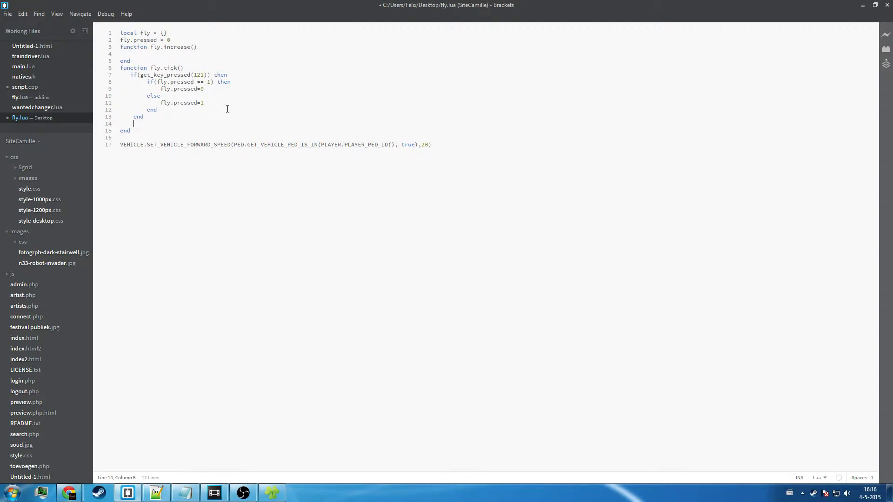
Wrap the SET_VEHICLE_FORWARD_SPEED line in an if(fly.pressed = 1) then ... end block
{"action": "type", "text": "if(fly.prs"}
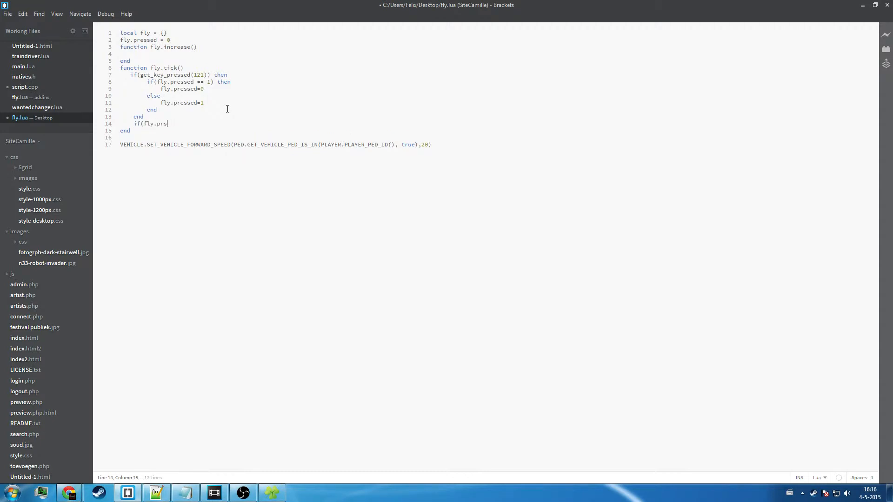
{"action": "type", "text": "essed = 1) then"}
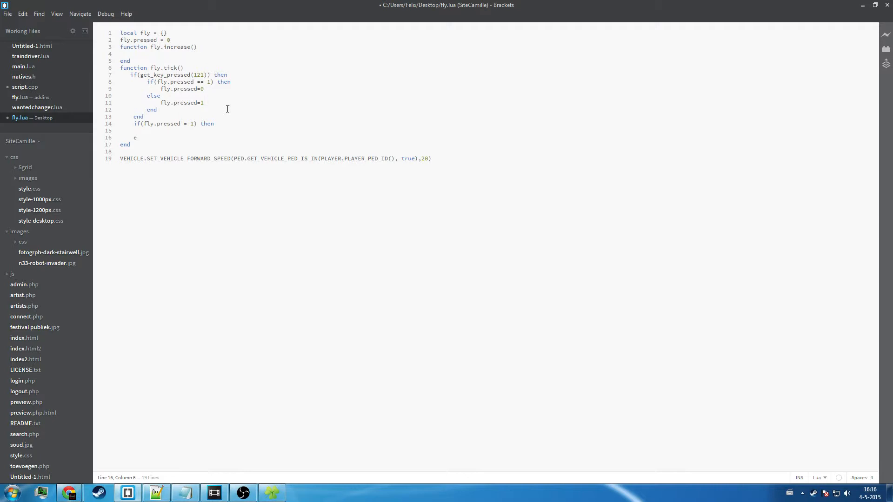
{"action": "left_click_drag", "start_coordinate": [119, 158], "coordinate": [199, 158]}
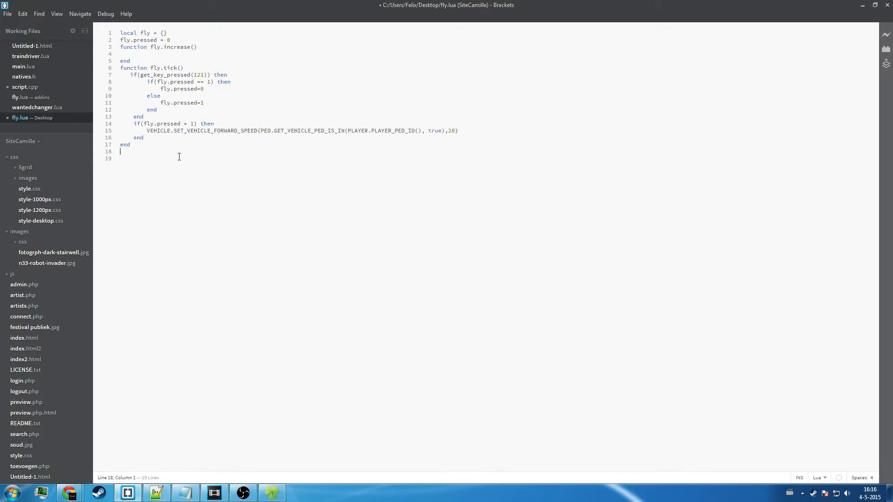
{"action": "key", "text": "Backspace"}
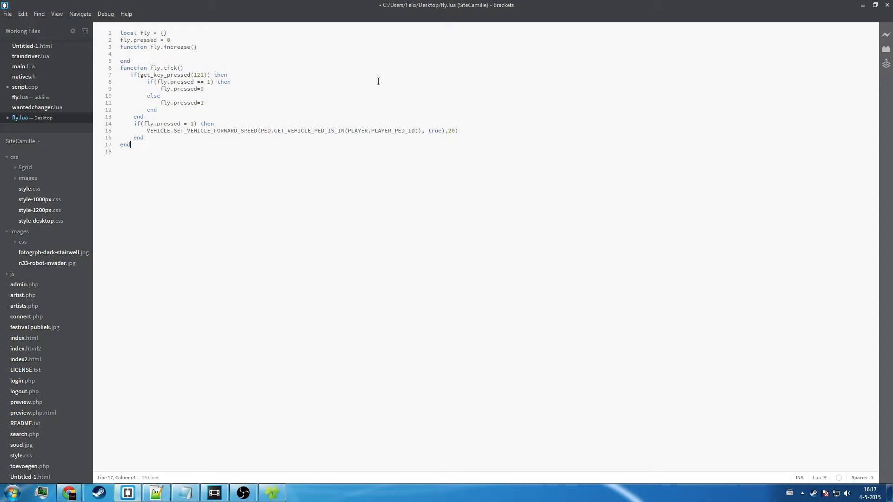
{"action": "mouse_move", "coordinate": [197, 74]}
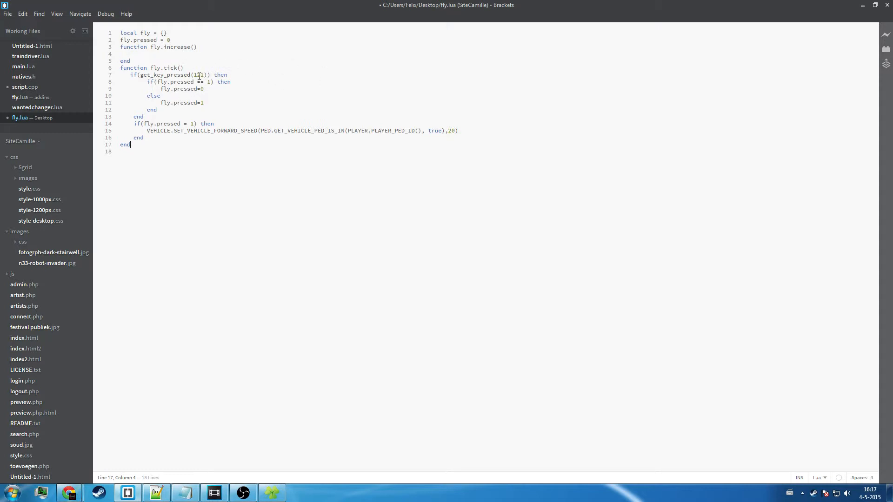
Review the key code 121, the fly.pressed assignments and its starting value of 0
{"action": "double_click", "coordinate": [199, 75]}
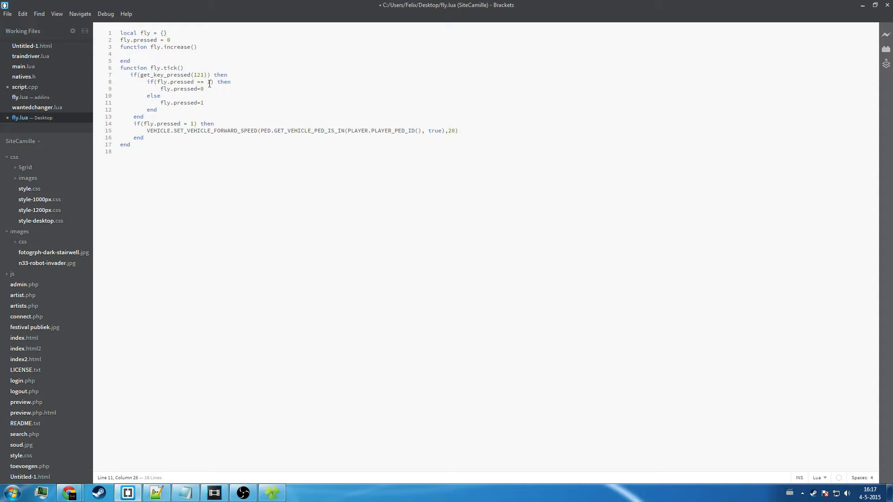
{"action": "double_click", "coordinate": [198, 74]}
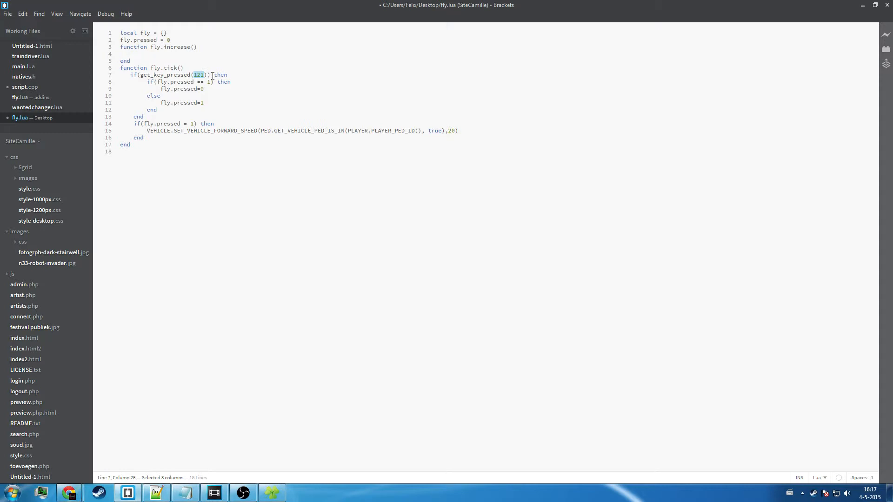
{"action": "left_click", "coordinate": [198, 89]}
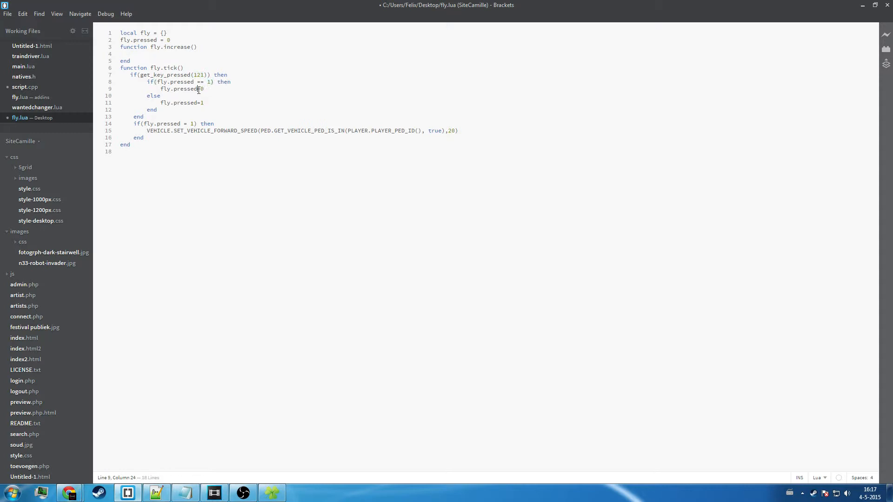
{"action": "double_click", "coordinate": [202, 90]}
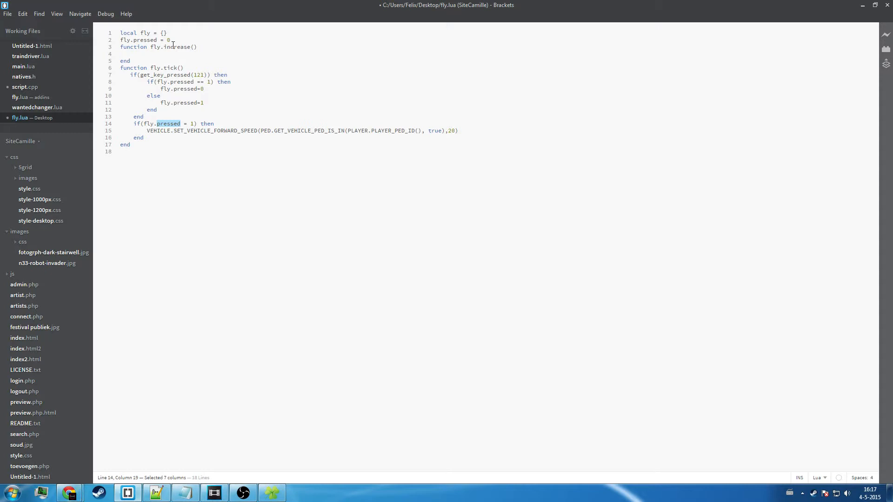
{"action": "left_click", "coordinate": [169, 40]}
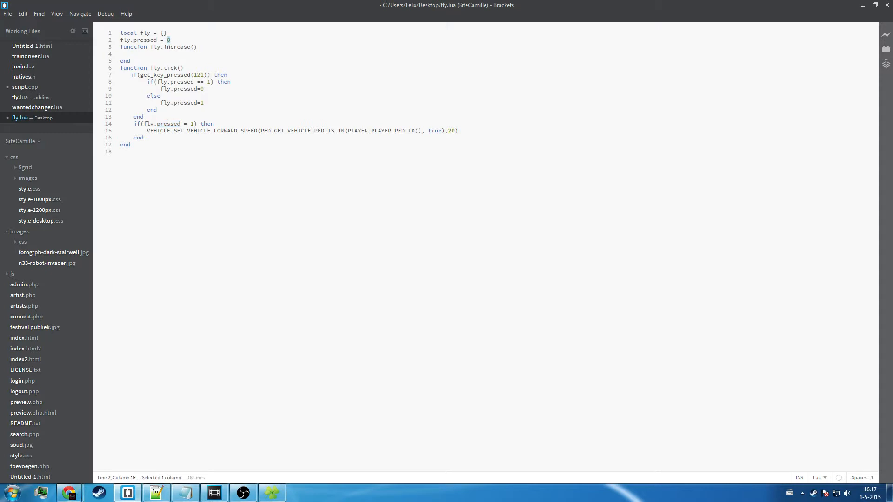
{"action": "left_click", "coordinate": [222, 82]}
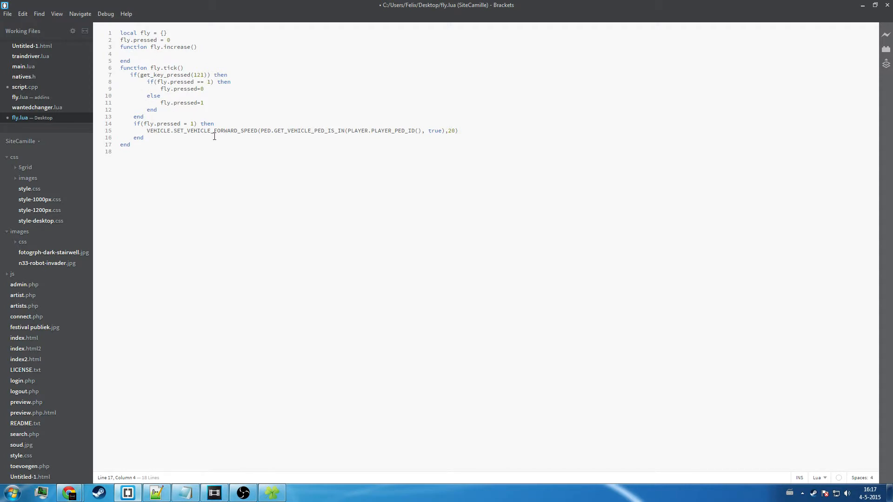
{"action": "mouse_move", "coordinate": [239, 75]}
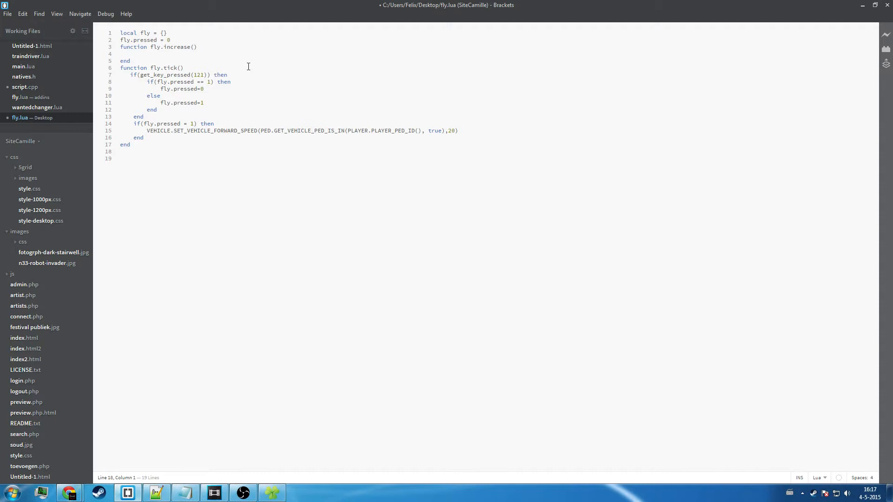
End fly.lua with return fly, then select the hard-coded speed value 20
{"action": "type", "text": "return"}
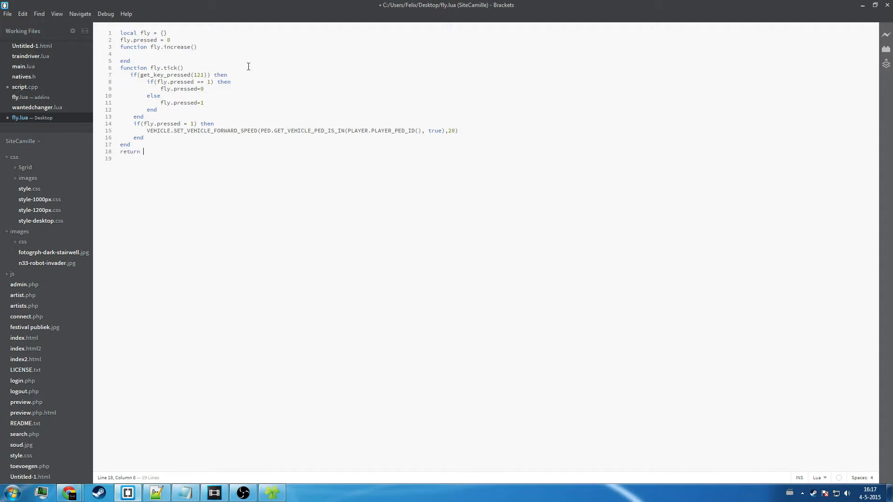
{"action": "type", "text": "fly"}
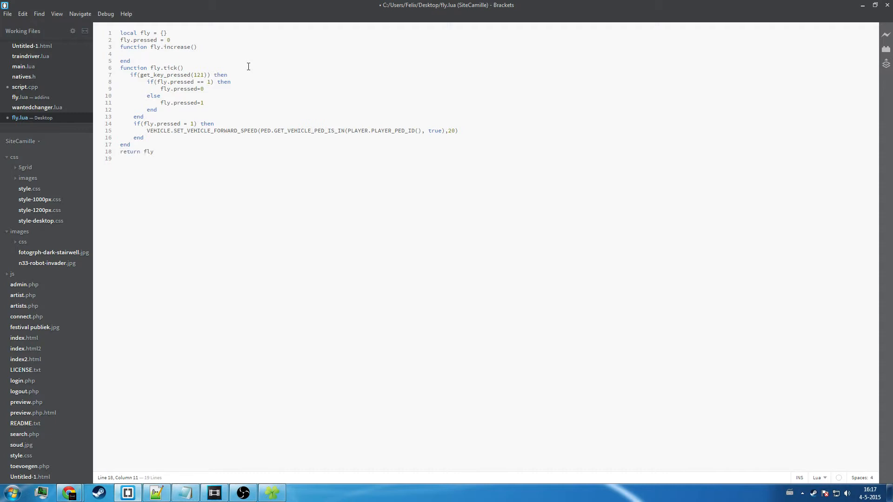
{"action": "left_click", "coordinate": [145, 137]}
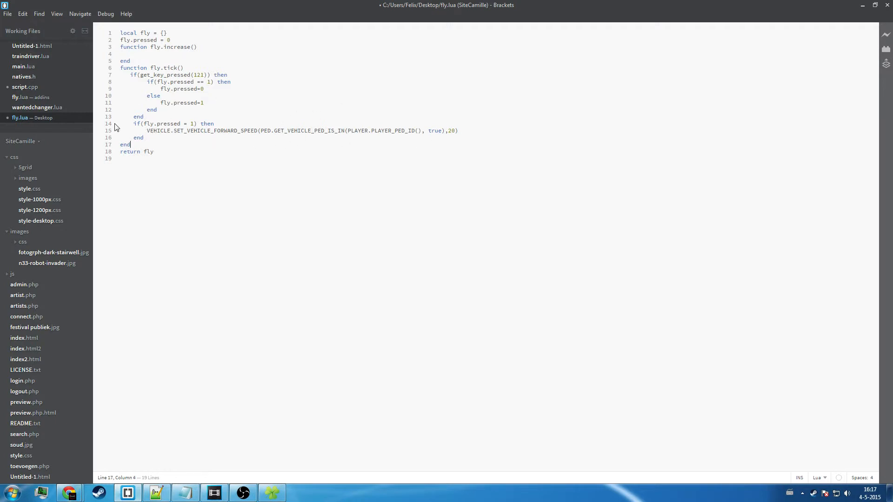
{"action": "mouse_move", "coordinate": [118, 122]}
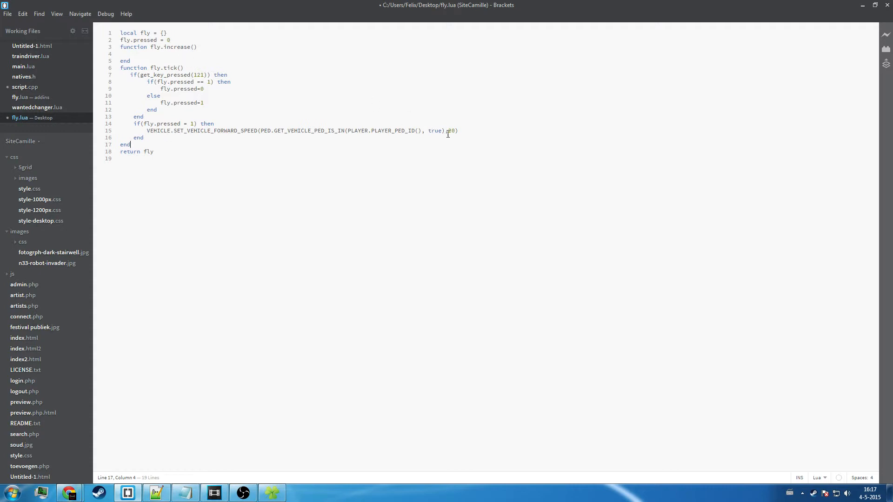
{"action": "double_click", "coordinate": [451, 130]}
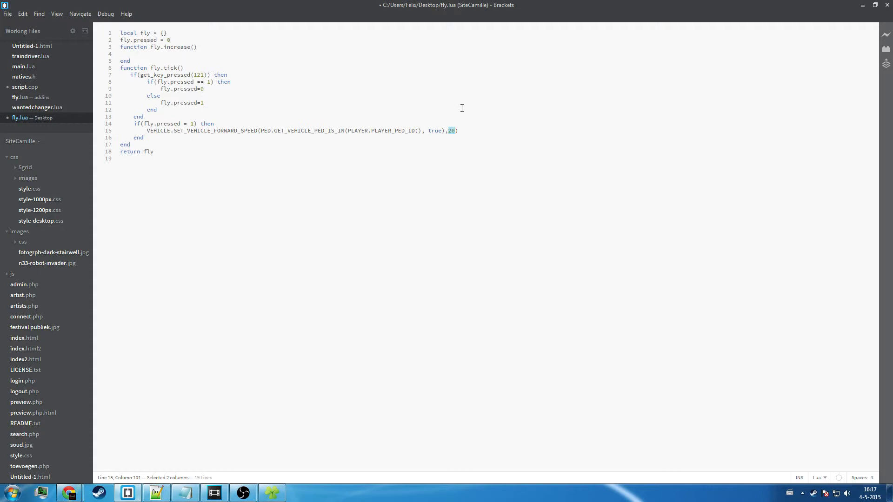
{"action": "mouse_move", "coordinate": [288, 72]}
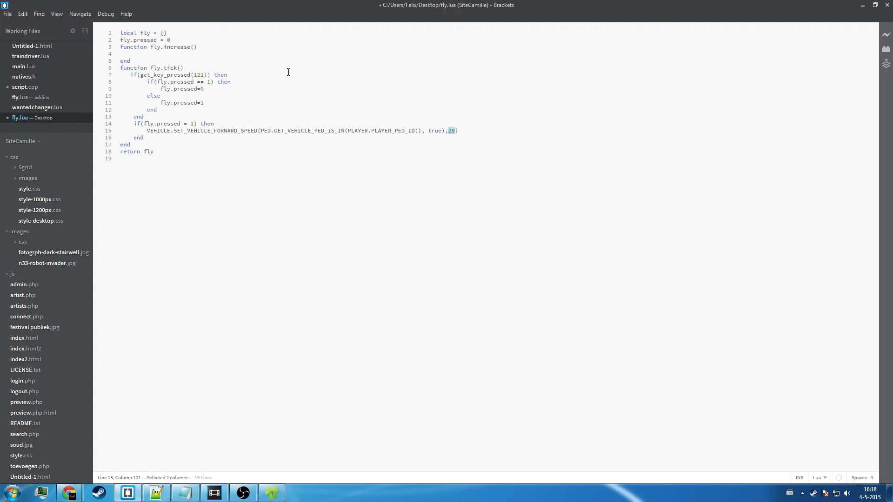
Declare fly.speed = 20 after fly.pressed and pass fly.speed to the forward-speed call instead of 20
{"action": "left_click", "coordinate": [203, 43]}
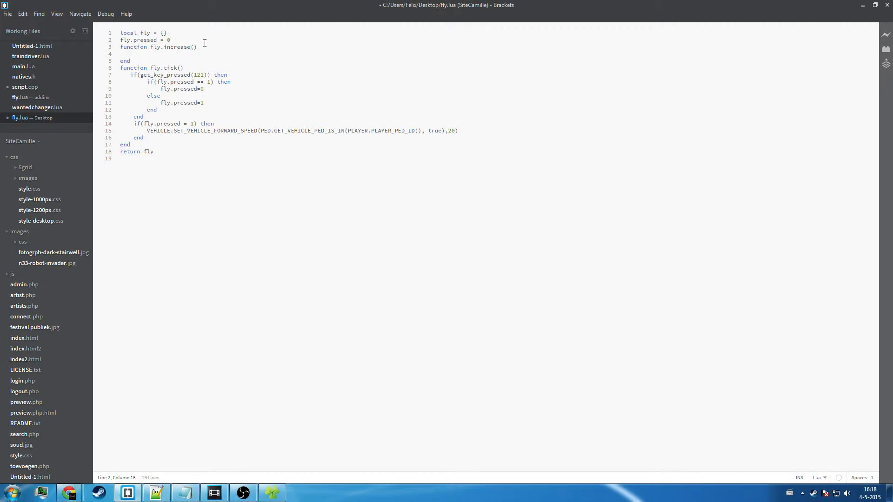
{"action": "type", "text": "fly.s"}
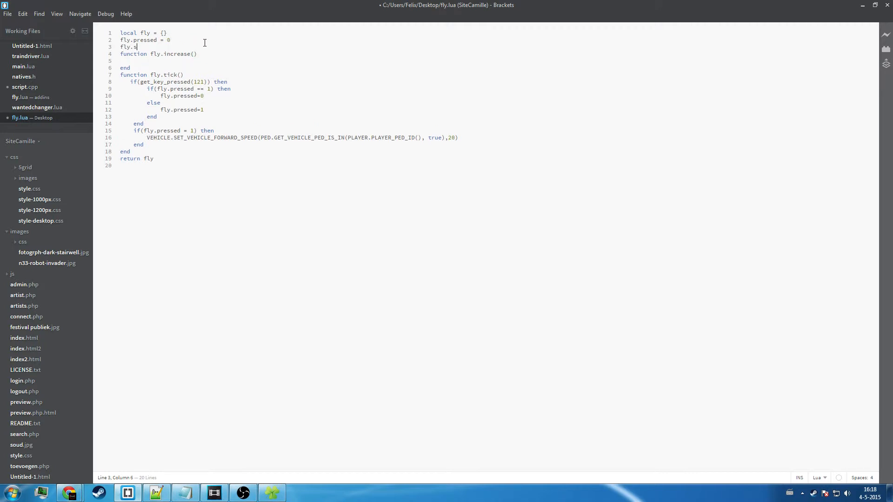
{"action": "type", "text": "peed = 20"}
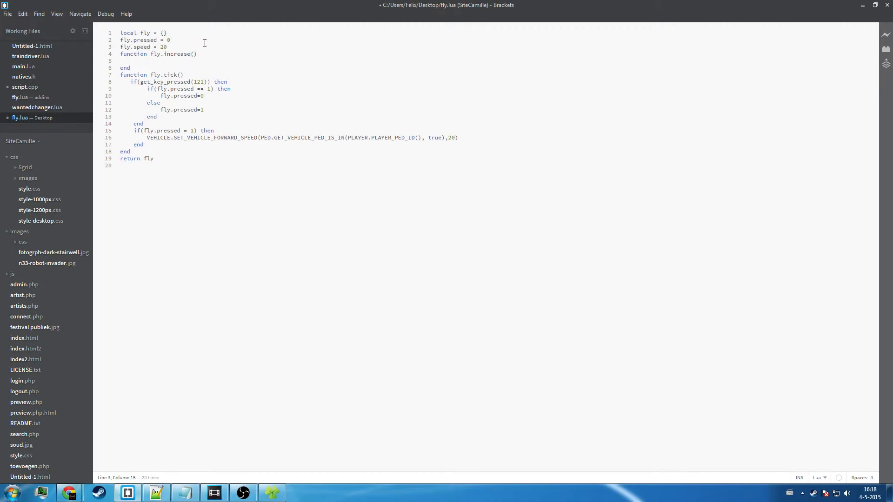
{"action": "double_click", "coordinate": [453, 137]}
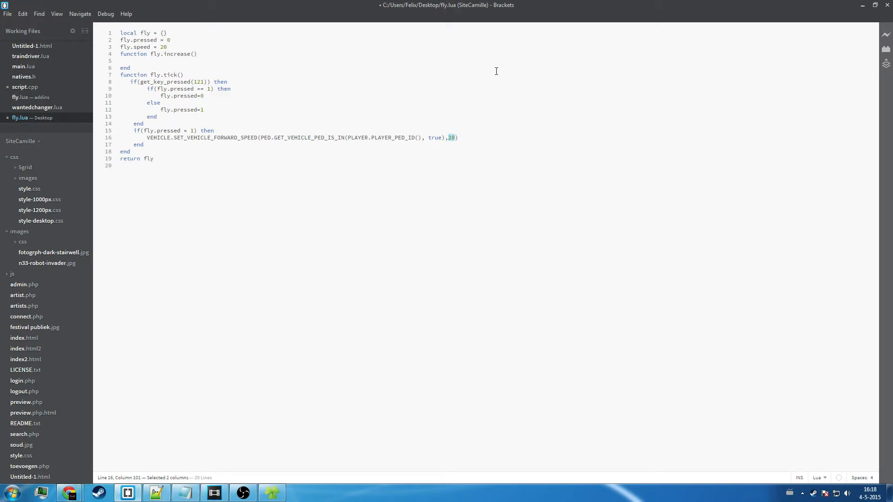
{"action": "type", "text": "fly.speed)"}
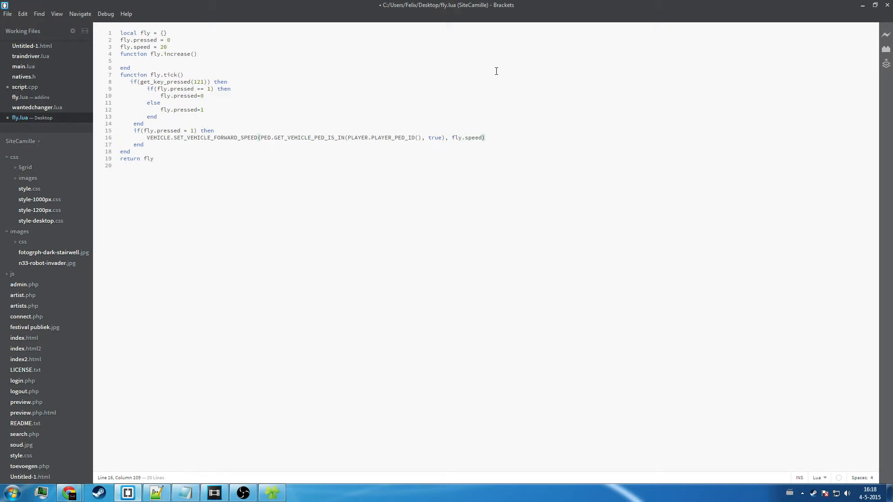
{"action": "mouse_move", "coordinate": [229, 72]}
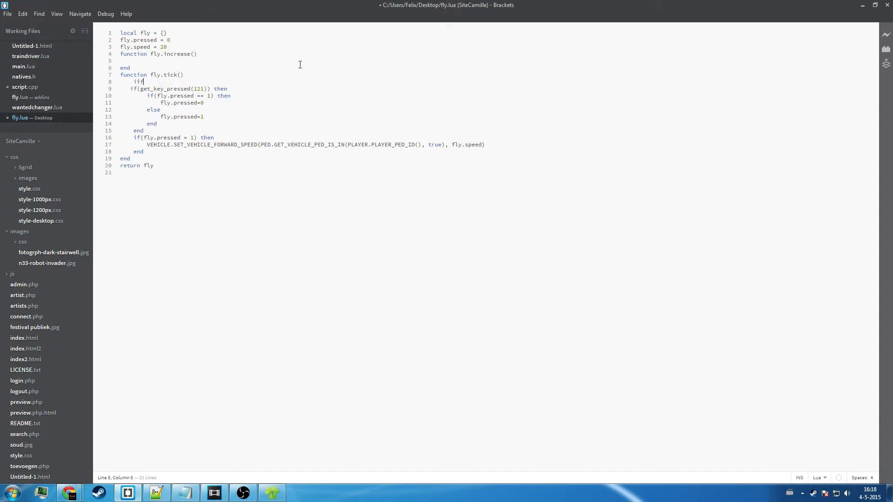
Write if(get_key_pressed(187) then at the top of fly.tick, taking OemPlus's code 187 from main.lua
{"action": "type", "text": "if(get_e"}
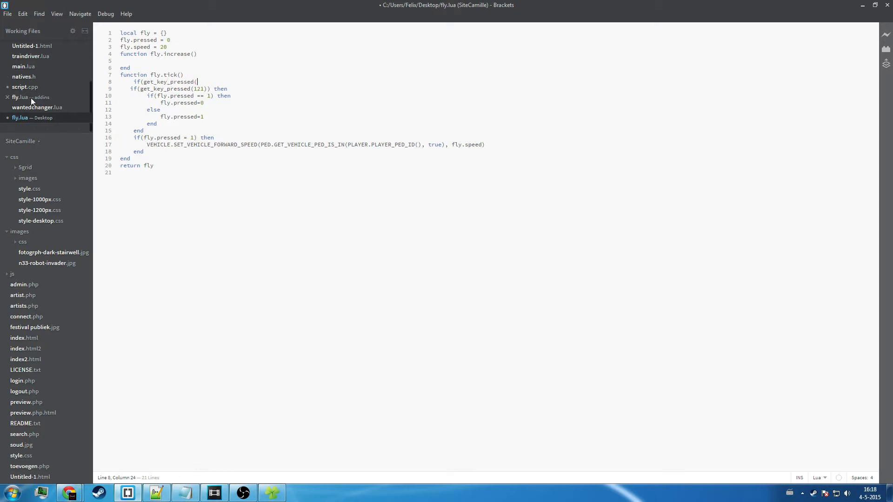
{"action": "left_click", "coordinate": [24, 67]}
{"action": "type", "text": "plus"}
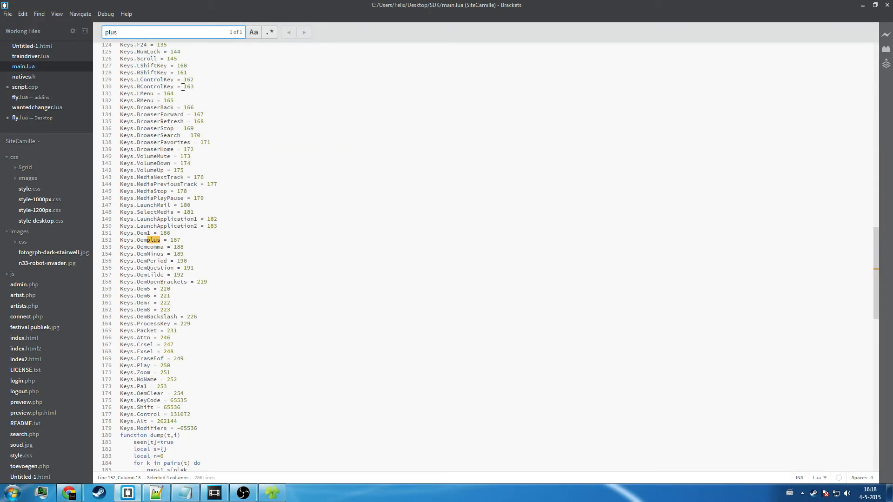
{"action": "left_click", "coordinate": [32, 118]}
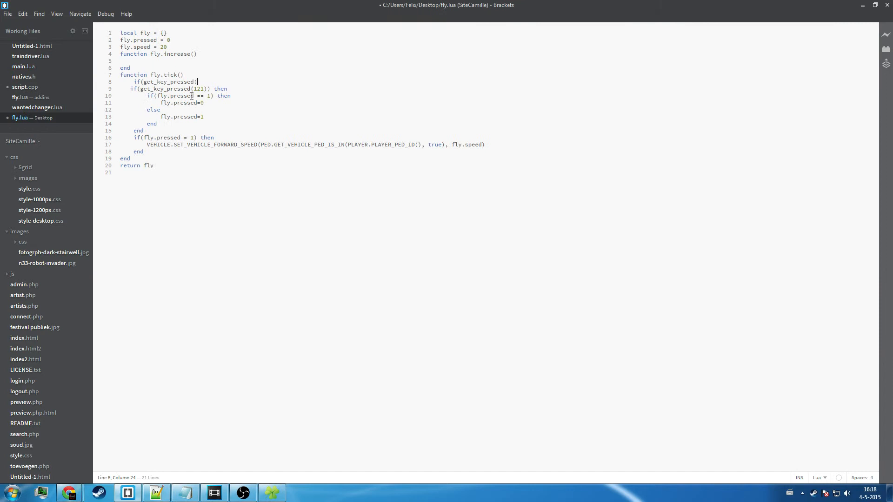
{"action": "type", "text": "187"}
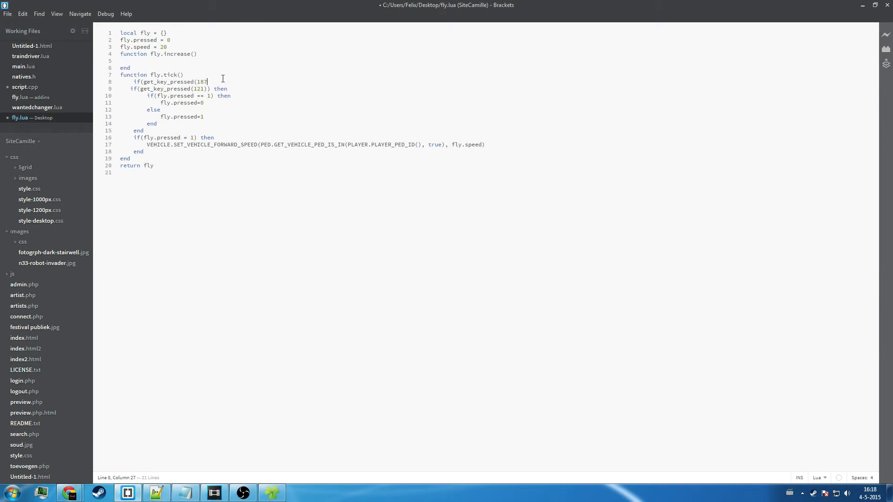
{"action": "type", "text": ") then"}
{"action": "type", "text": "end"}
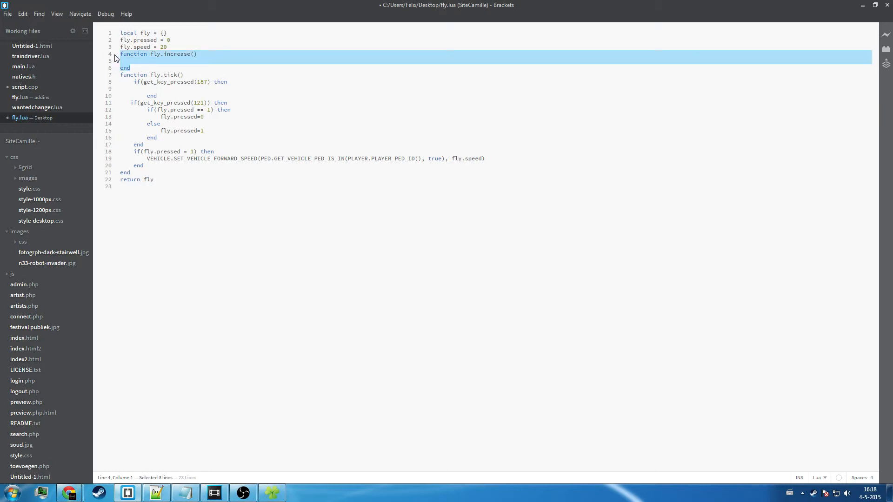
Delete the empty increase function and set fly.speed = fly.speed+1 inside the key-187 block
{"action": "key", "text": "Delete"}
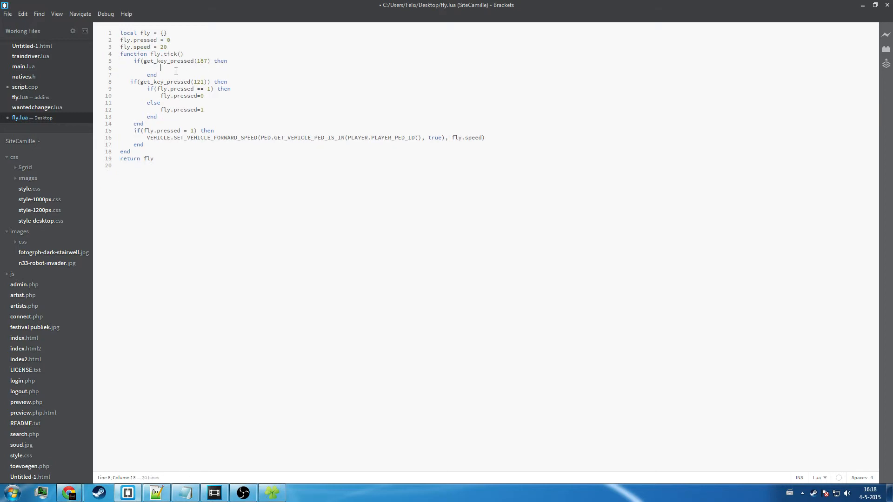
{"action": "mouse_move", "coordinate": [240, 73]}
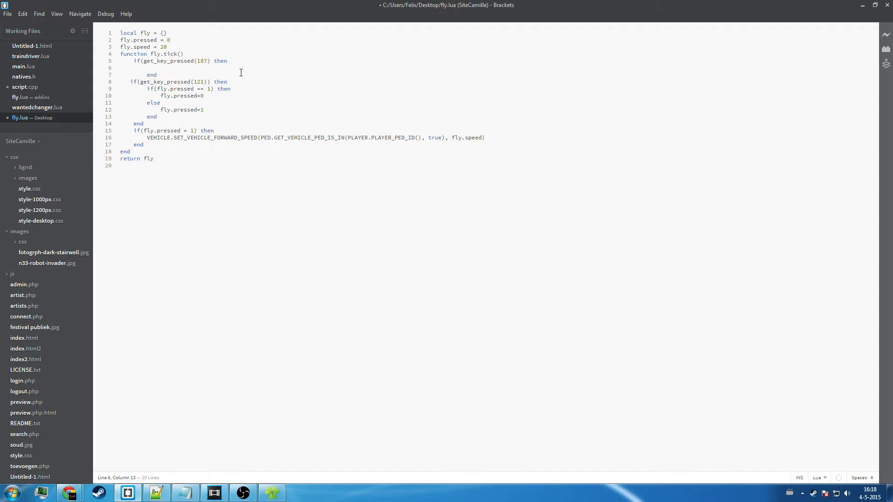
{"action": "type", "text": "fly.speed = fl"}
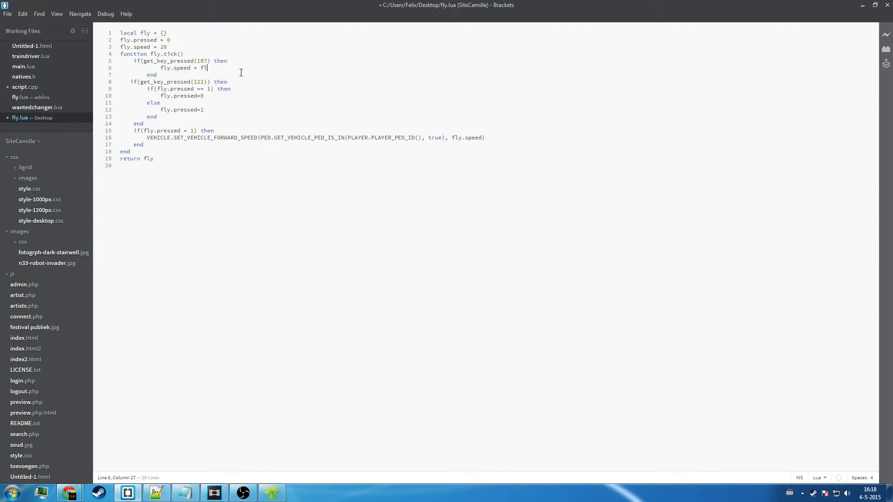
{"action": "type", "text": "y.speed+1"}
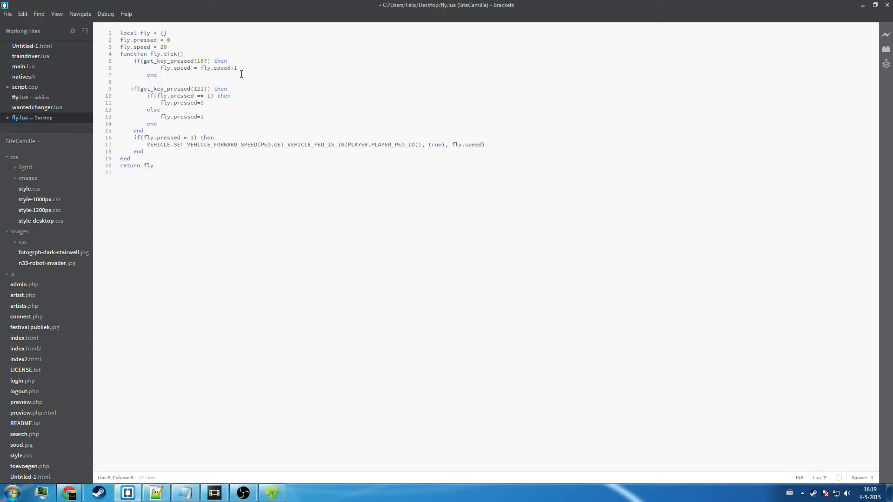
Begin a second if(get_key_pressed(187) then block assigning fly.speed = fly..
{"action": "type", "text": "if(get_key_pressed("}
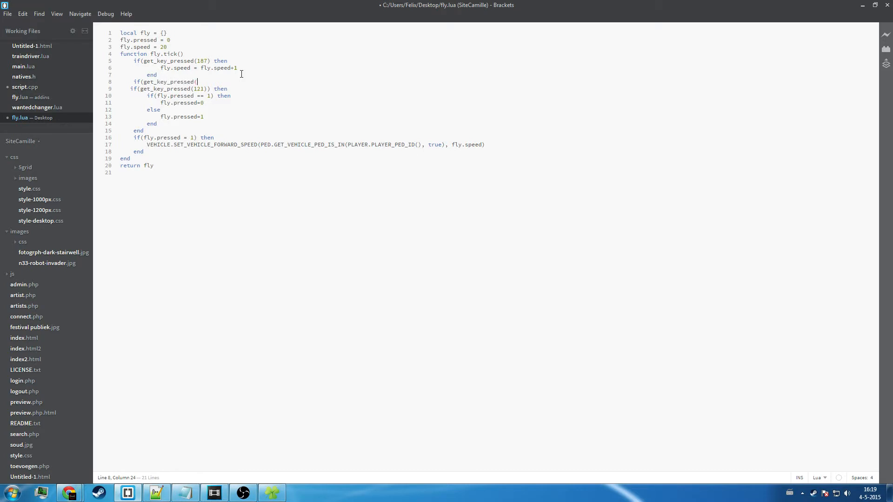
{"action": "type", "text": "187) then"}
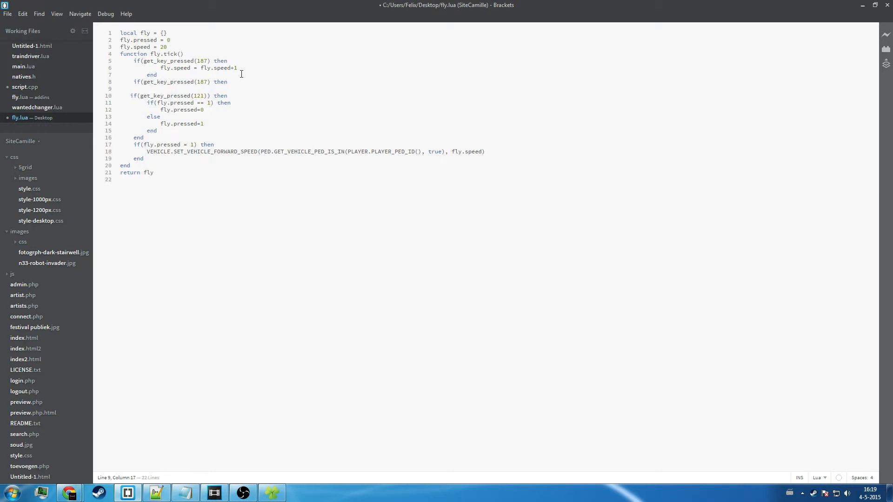
{"action": "type", "text": "fly"}
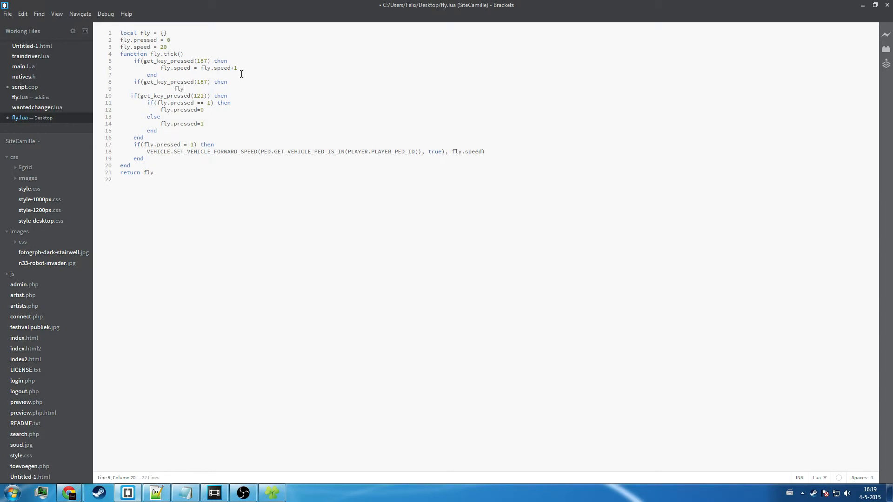
{"action": "type", "text": ".speed = fly.speed-1"}
{"action": "type", "text": "end"}
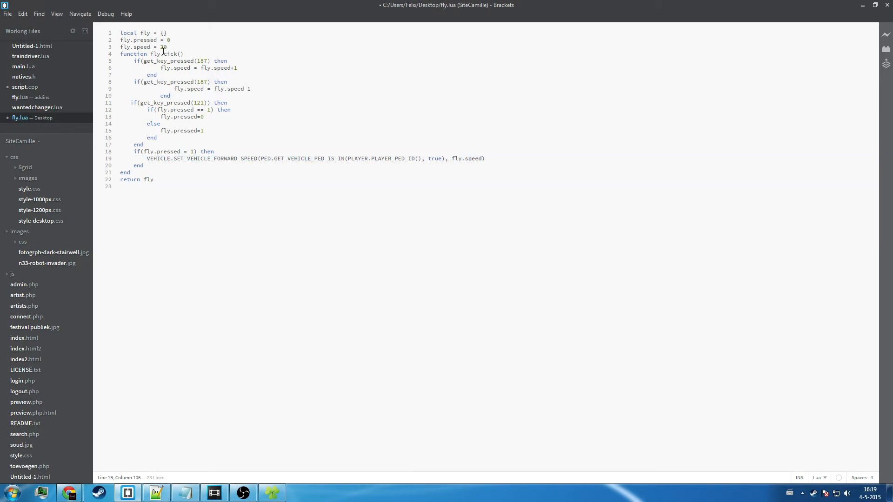
Finish fly.speed = fly.speed-1 and change the second check to key 189, OemMinus from main.lua
{"action": "left_click", "coordinate": [161, 46]}
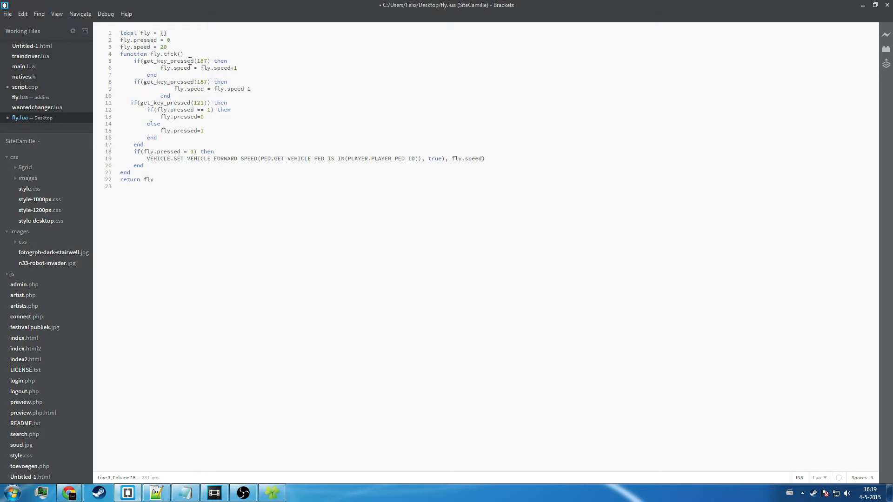
{"action": "left_click", "coordinate": [198, 61]}
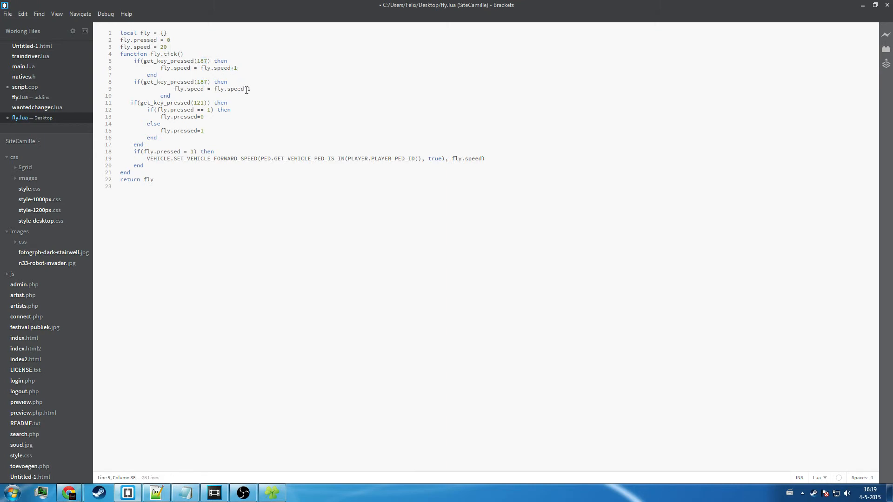
{"action": "type", "text": "-1"}
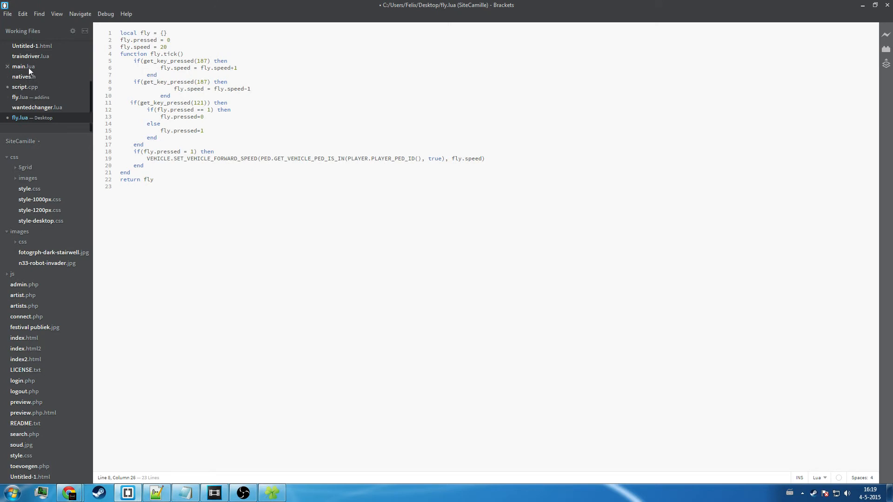
{"action": "left_click", "coordinate": [23, 66]}
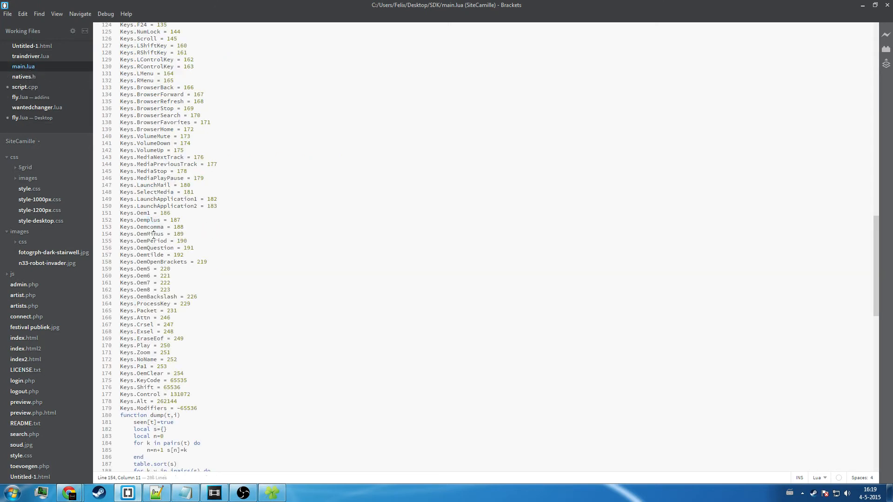
{"action": "left_click", "coordinate": [26, 117]}
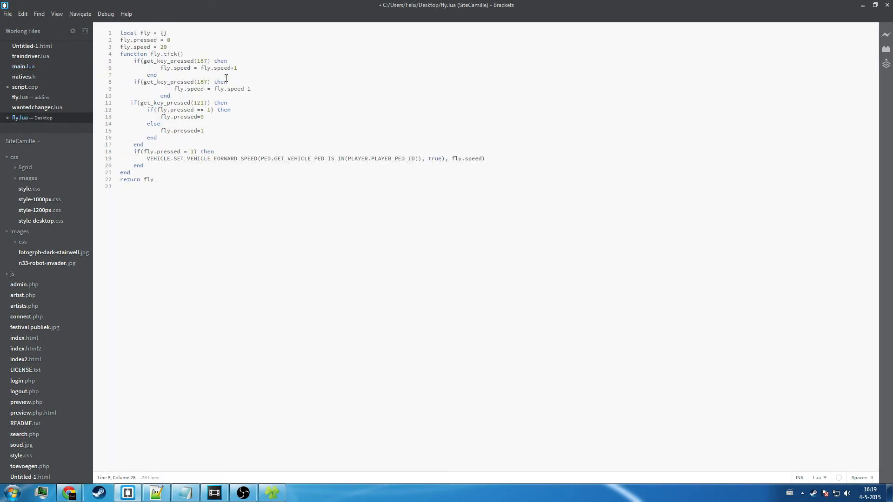
{"action": "type", "text": "9"}
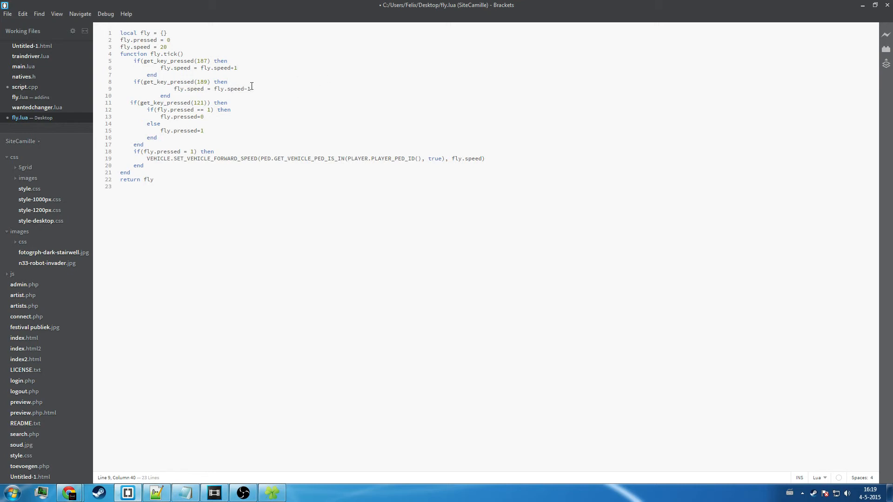
{"action": "left_click_drag", "start_coordinate": [253, 86], "coordinate": [204, 90]}
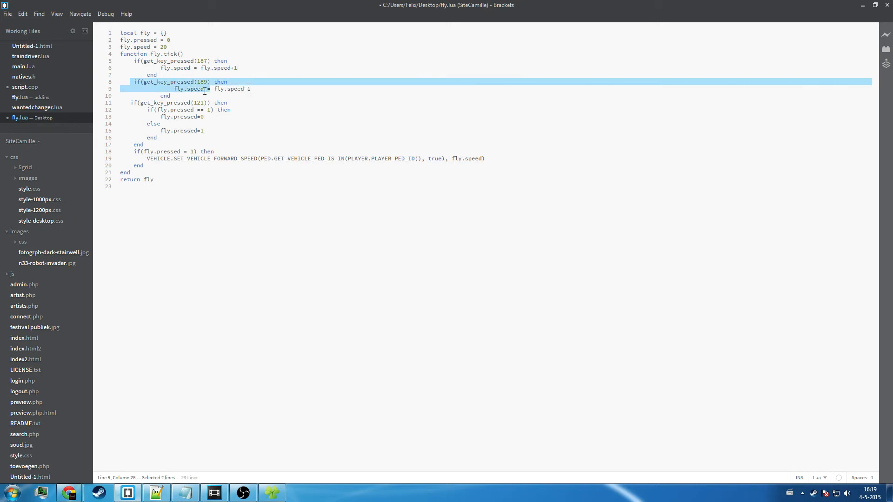
{"action": "left_click", "coordinate": [163, 82]}
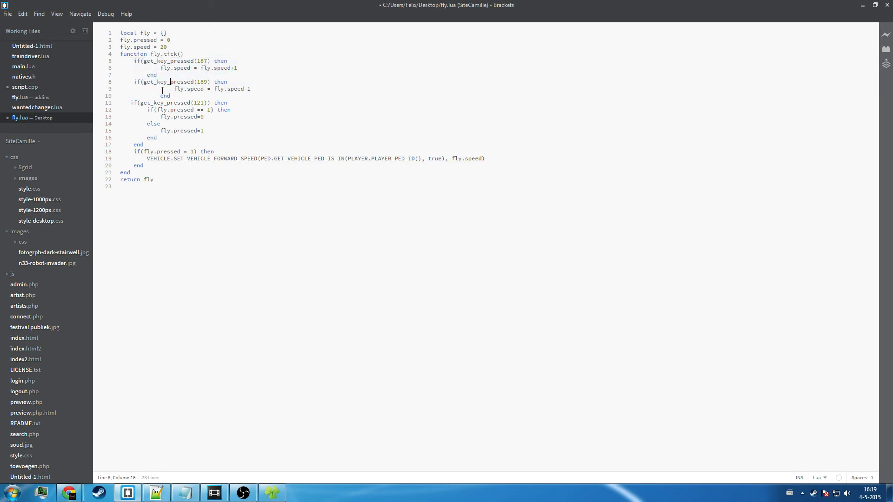
{"action": "mouse_move", "coordinate": [312, 110]}
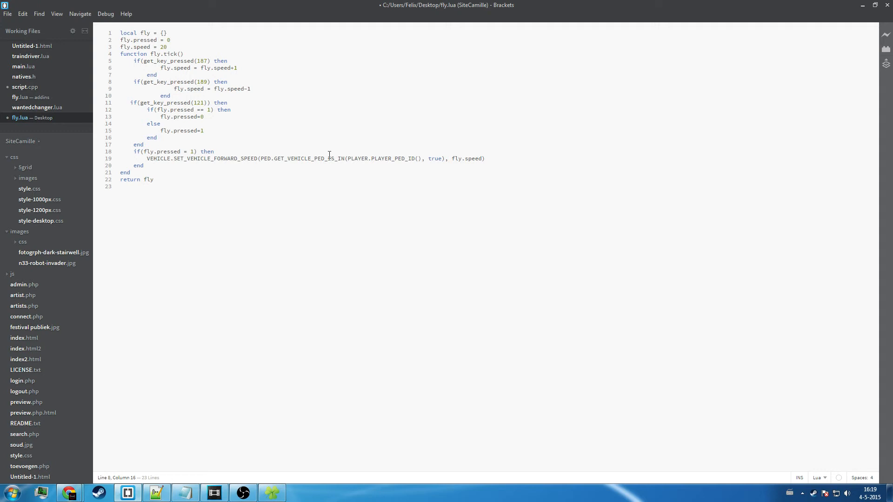
{"action": "mouse_move", "coordinate": [323, 135]}
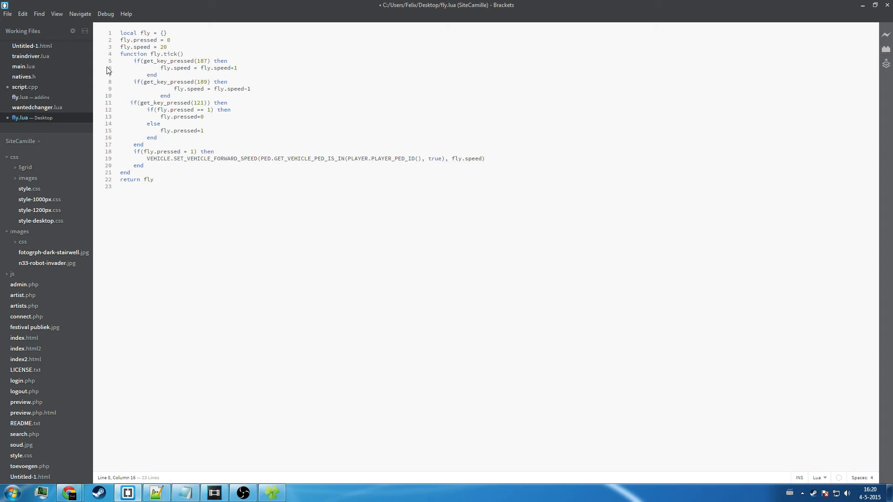
Save fly.lua, replacing the existing Desktop copy, and minimise Brackets to the desktop
{"action": "left_click", "coordinate": [8, 14]}
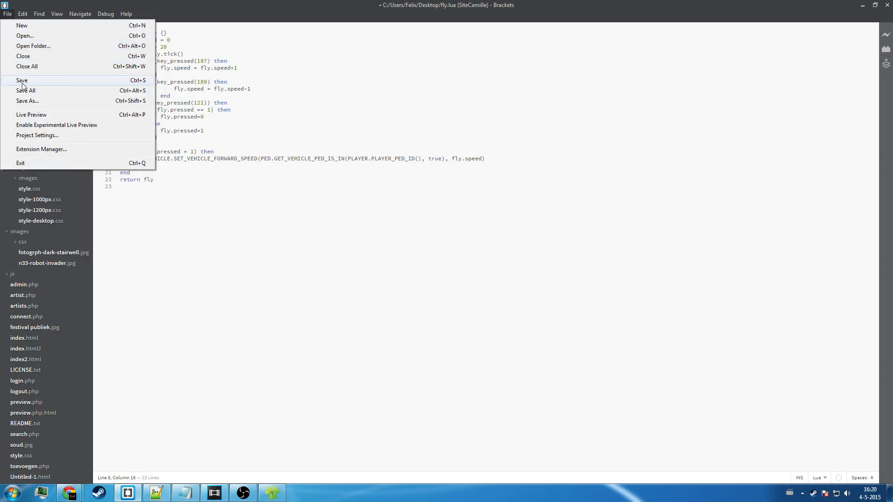
{"action": "left_click", "coordinate": [27, 100]}
{"action": "type", "text": "fly."}
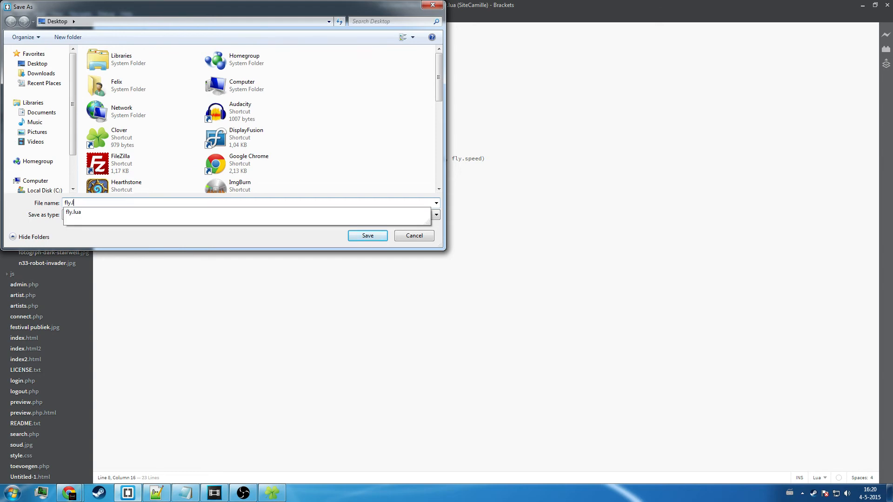
{"action": "left_click", "coordinate": [367, 235]}
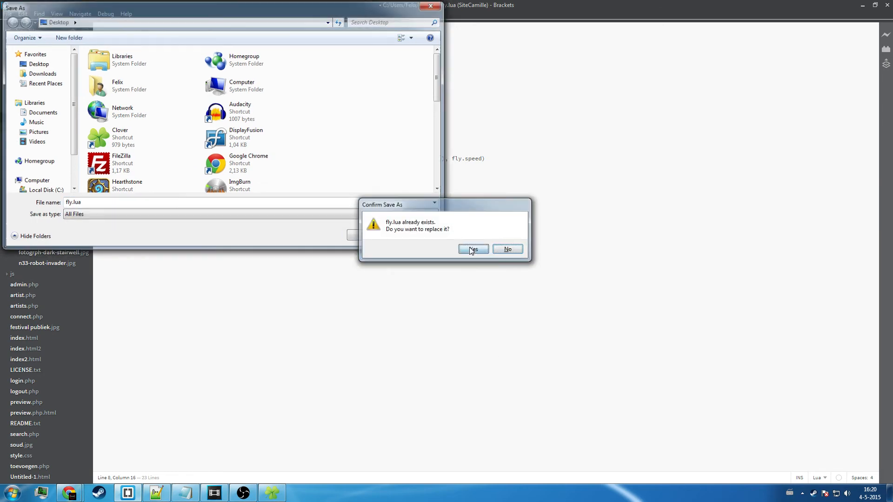
{"action": "left_click", "coordinate": [473, 250]}
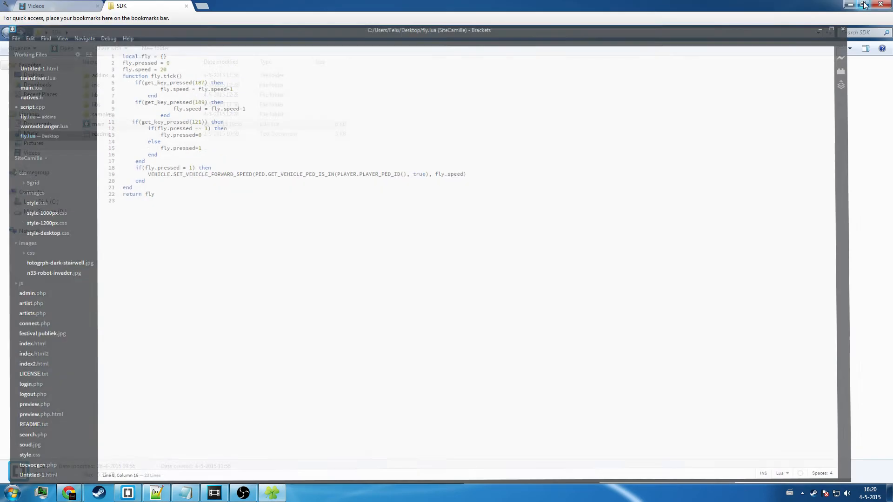
{"action": "left_click", "coordinate": [863, 6]}
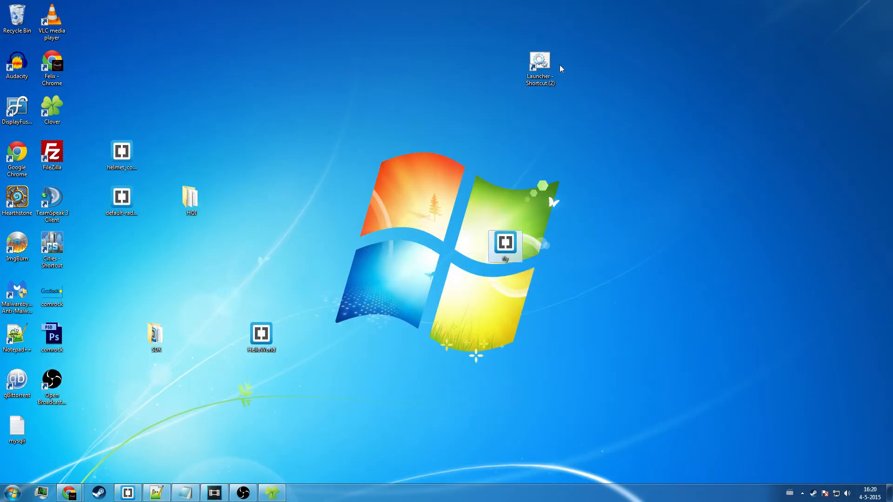
Open the Launcher shortcut's file location and browse into the Grand Theft Auto V scripts folder
{"action": "right_click", "coordinate": [539, 61]}
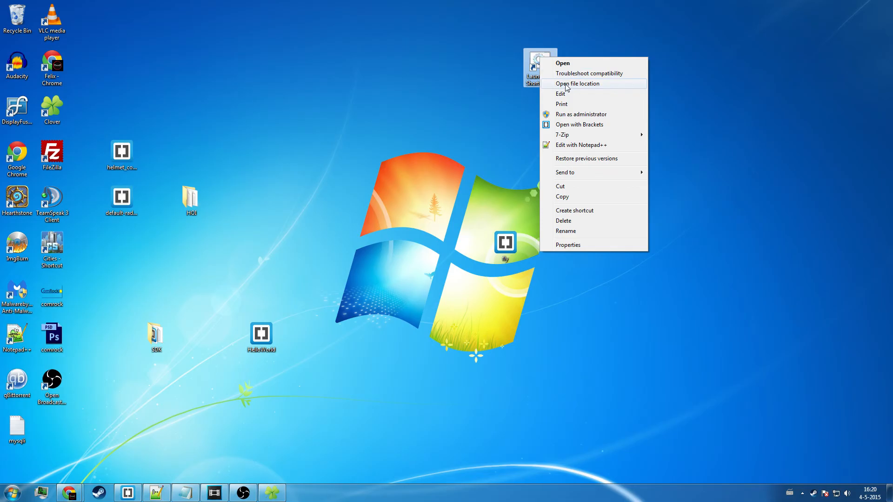
{"action": "left_click", "coordinate": [577, 83]}
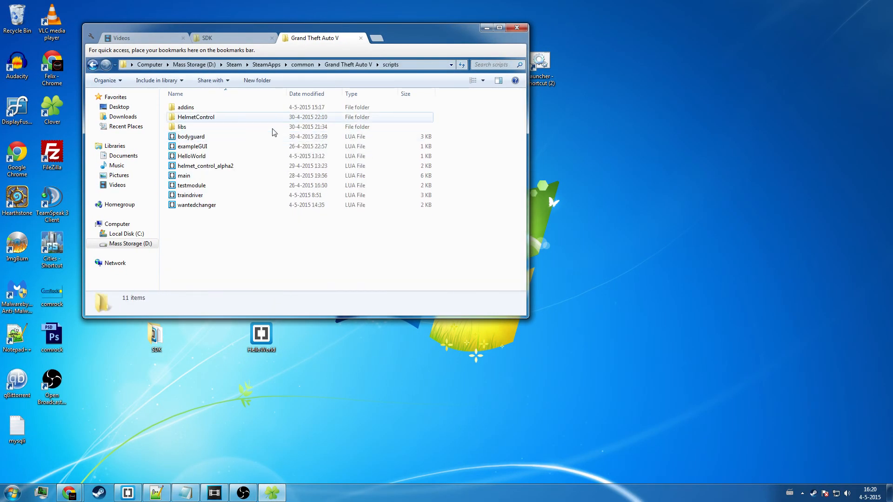
{"action": "double_click", "coordinate": [185, 107]}
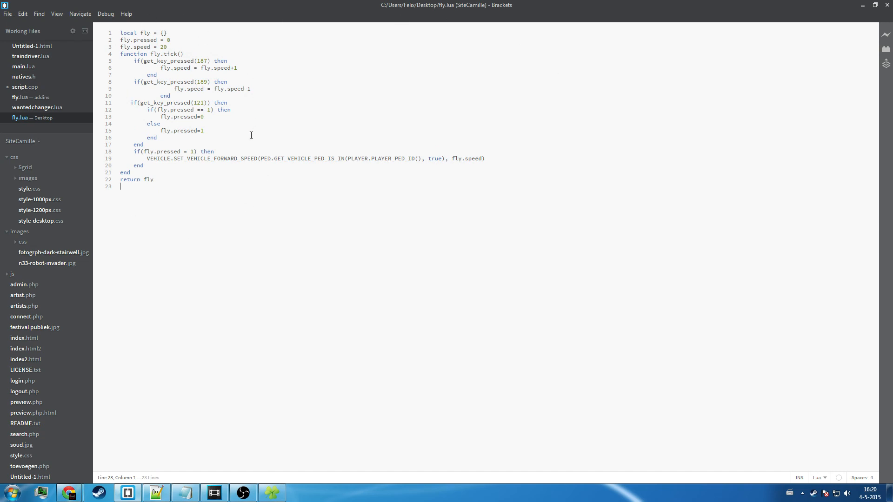
{"action": "mouse_move", "coordinate": [486, 228]}
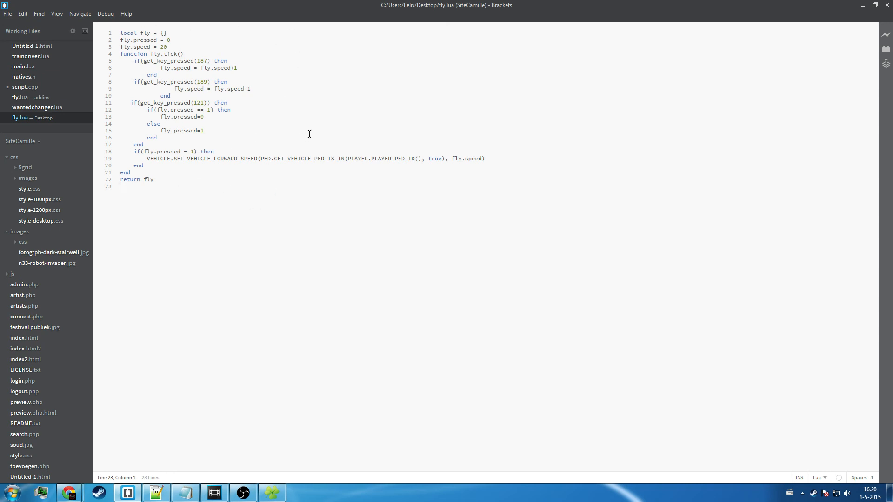
{"action": "mouse_move", "coordinate": [281, 146]}
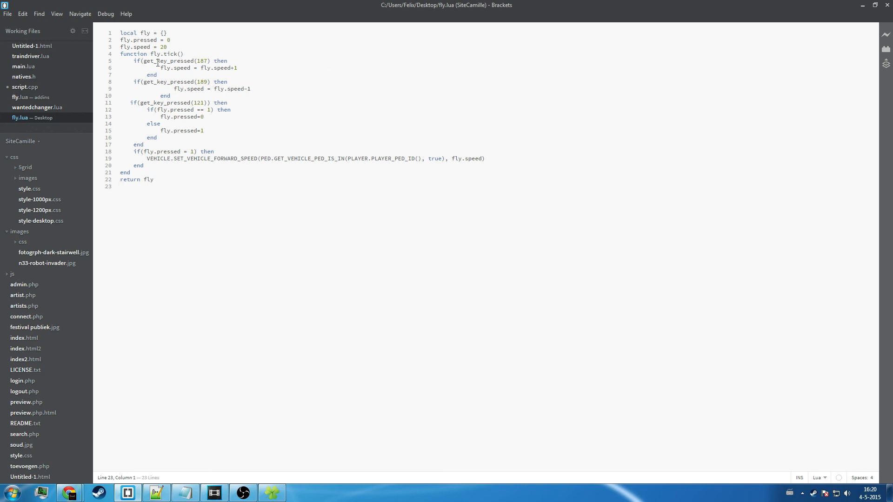
{"action": "left_click", "coordinate": [215, 150]}
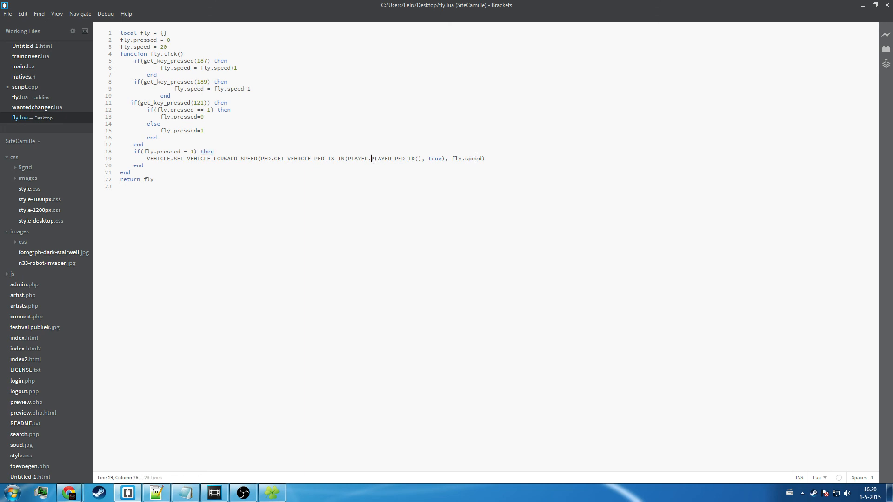
{"action": "mouse_move", "coordinate": [476, 143]}
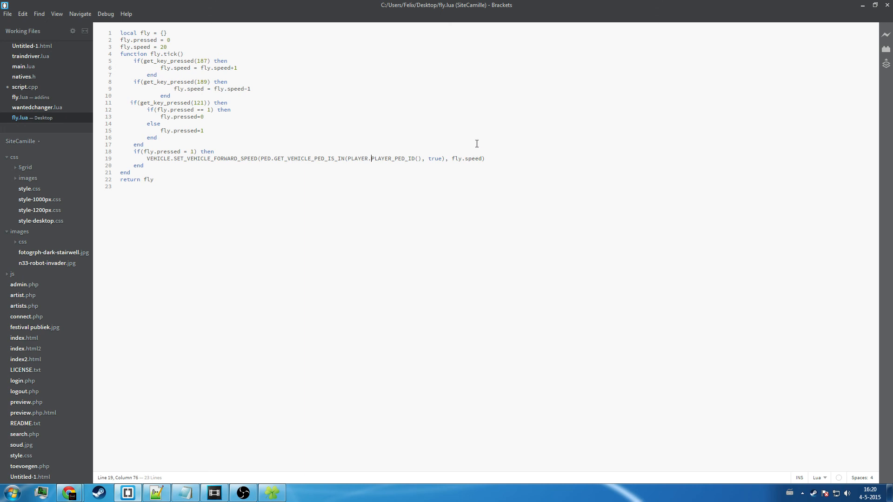
{"action": "mouse_move", "coordinate": [494, 146]}
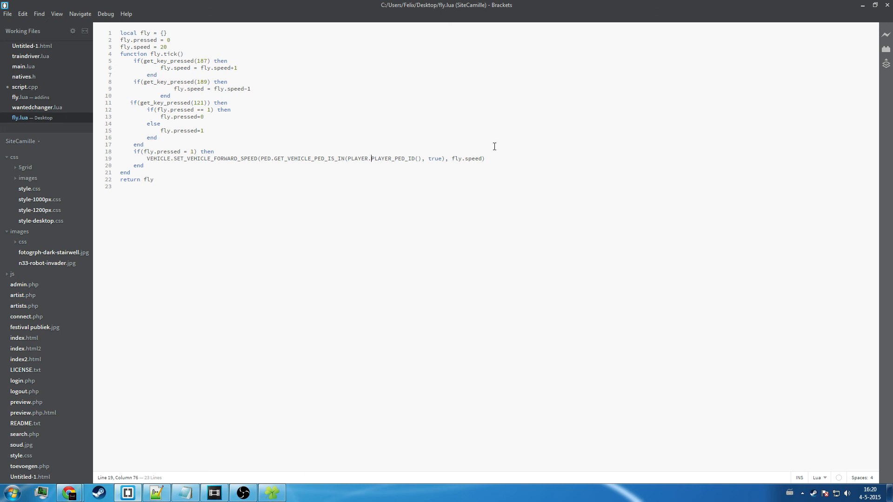